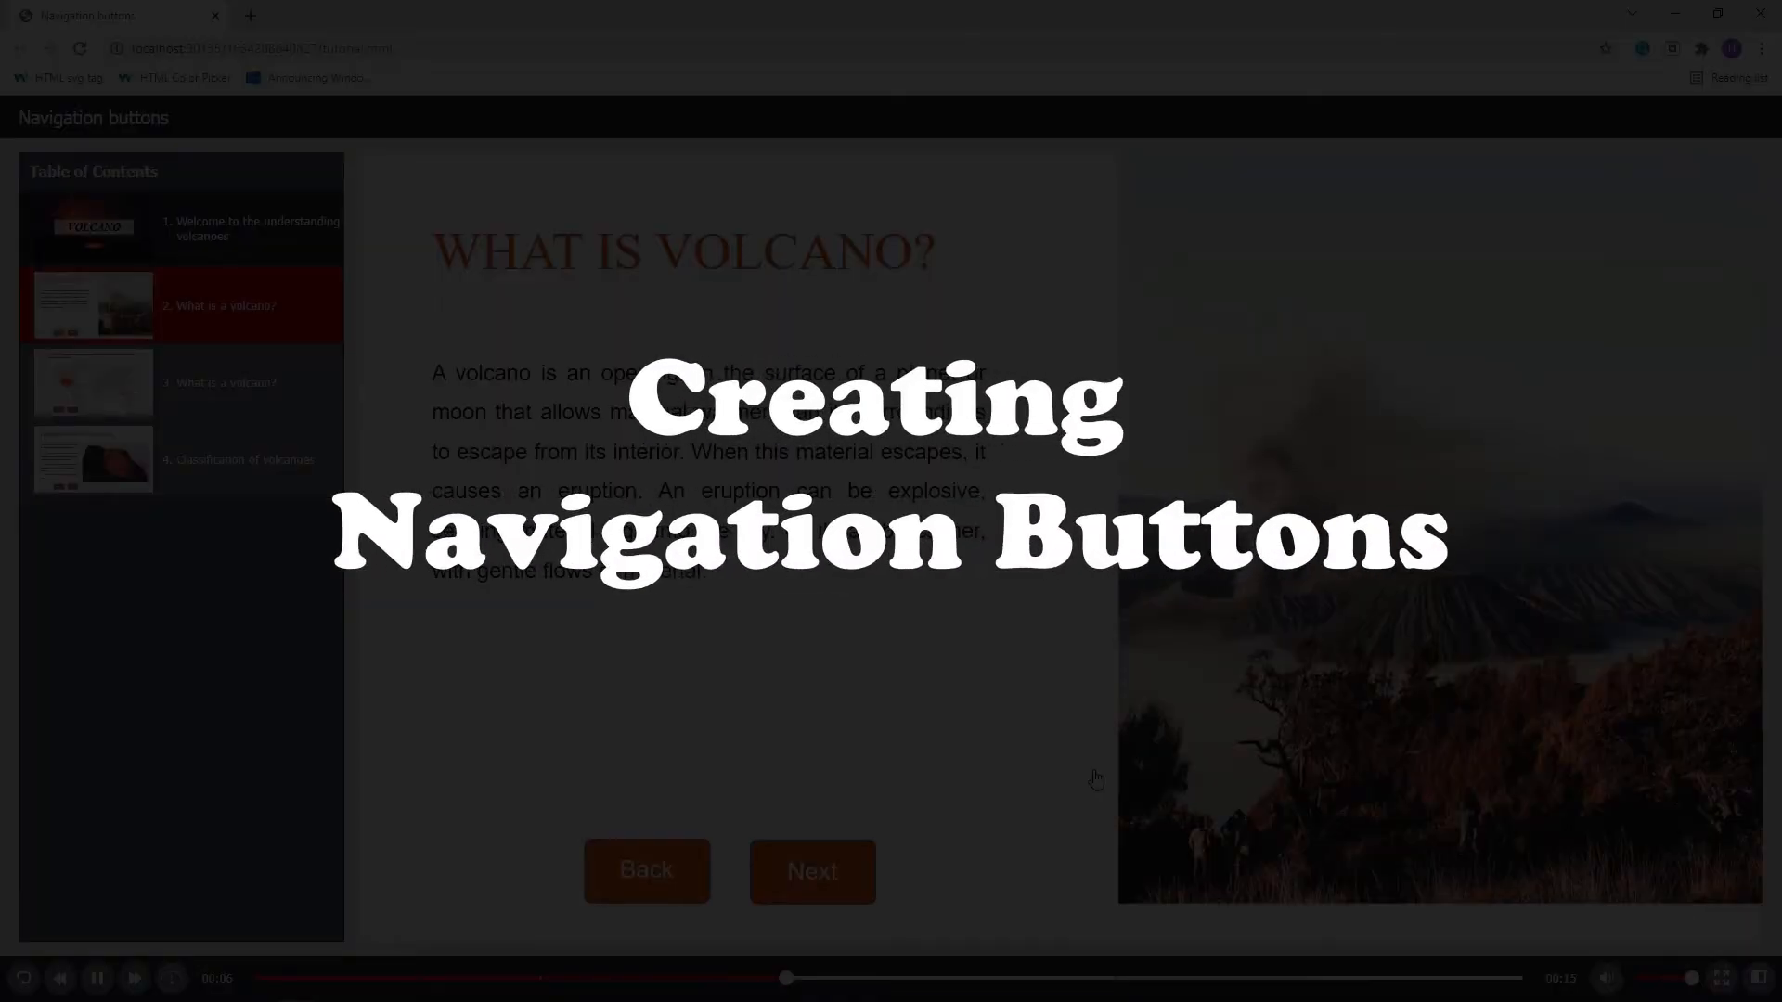
Advance the previewed course with Next until the world map slide of active volcanoes shows
click(811, 870)
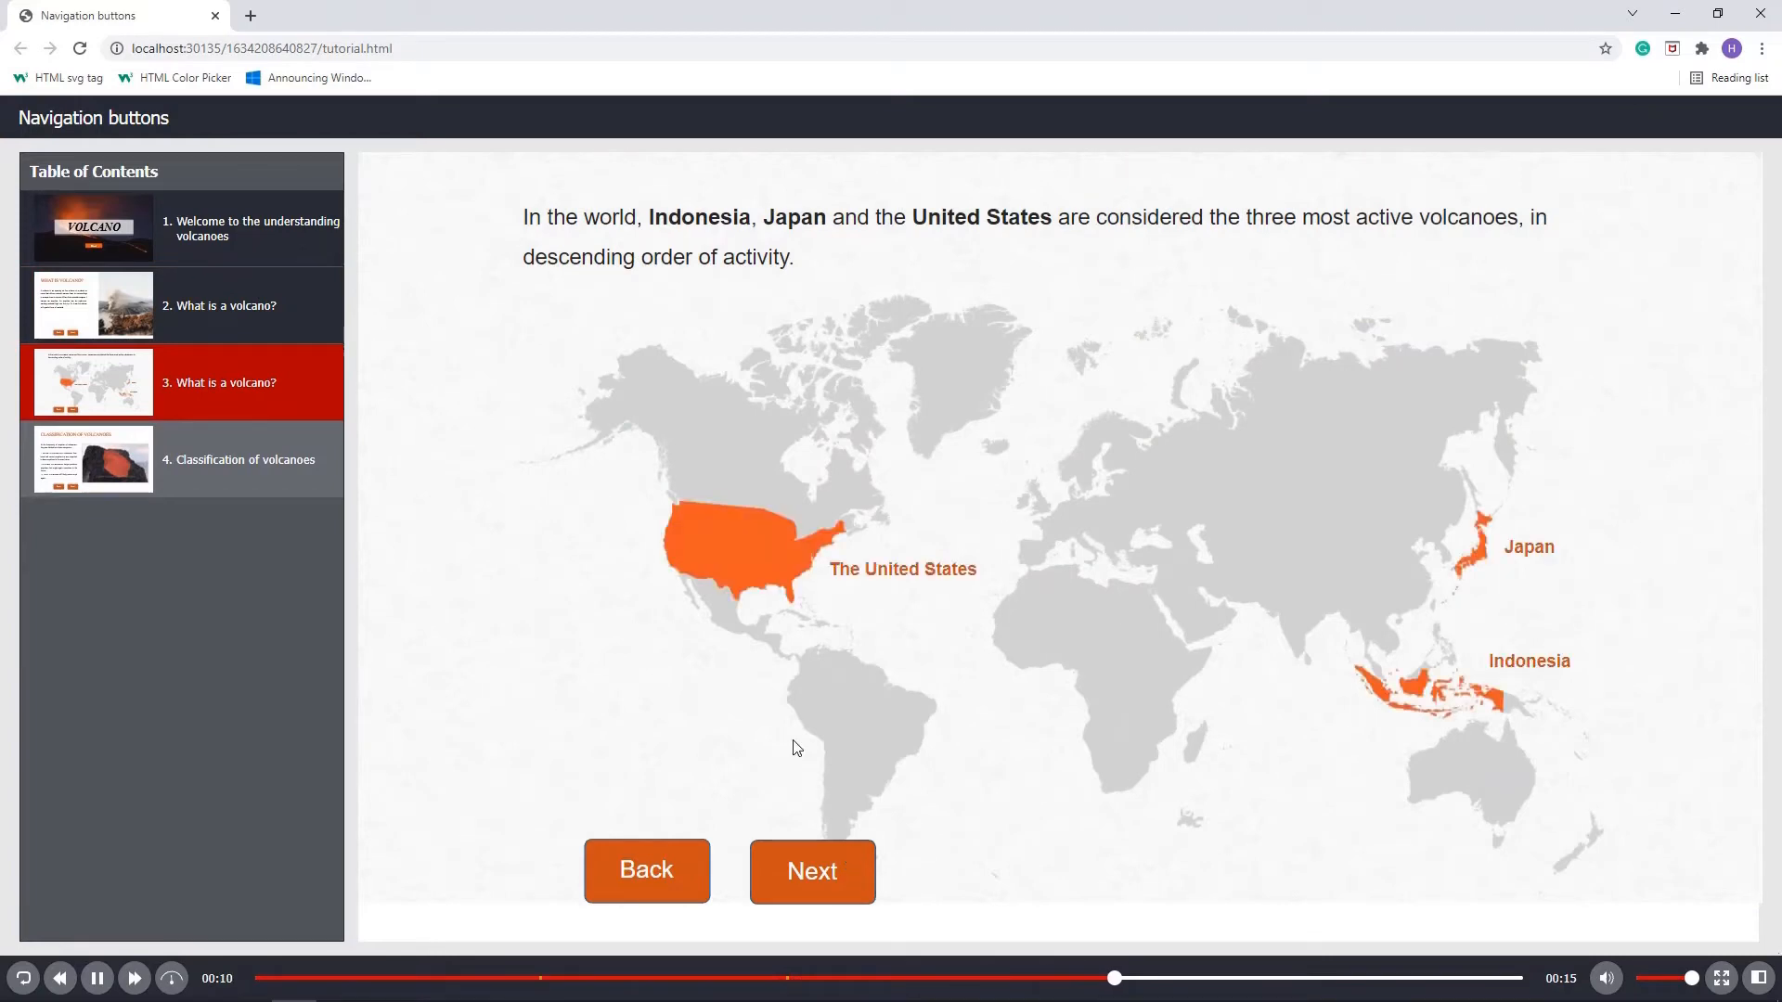
click(811, 873)
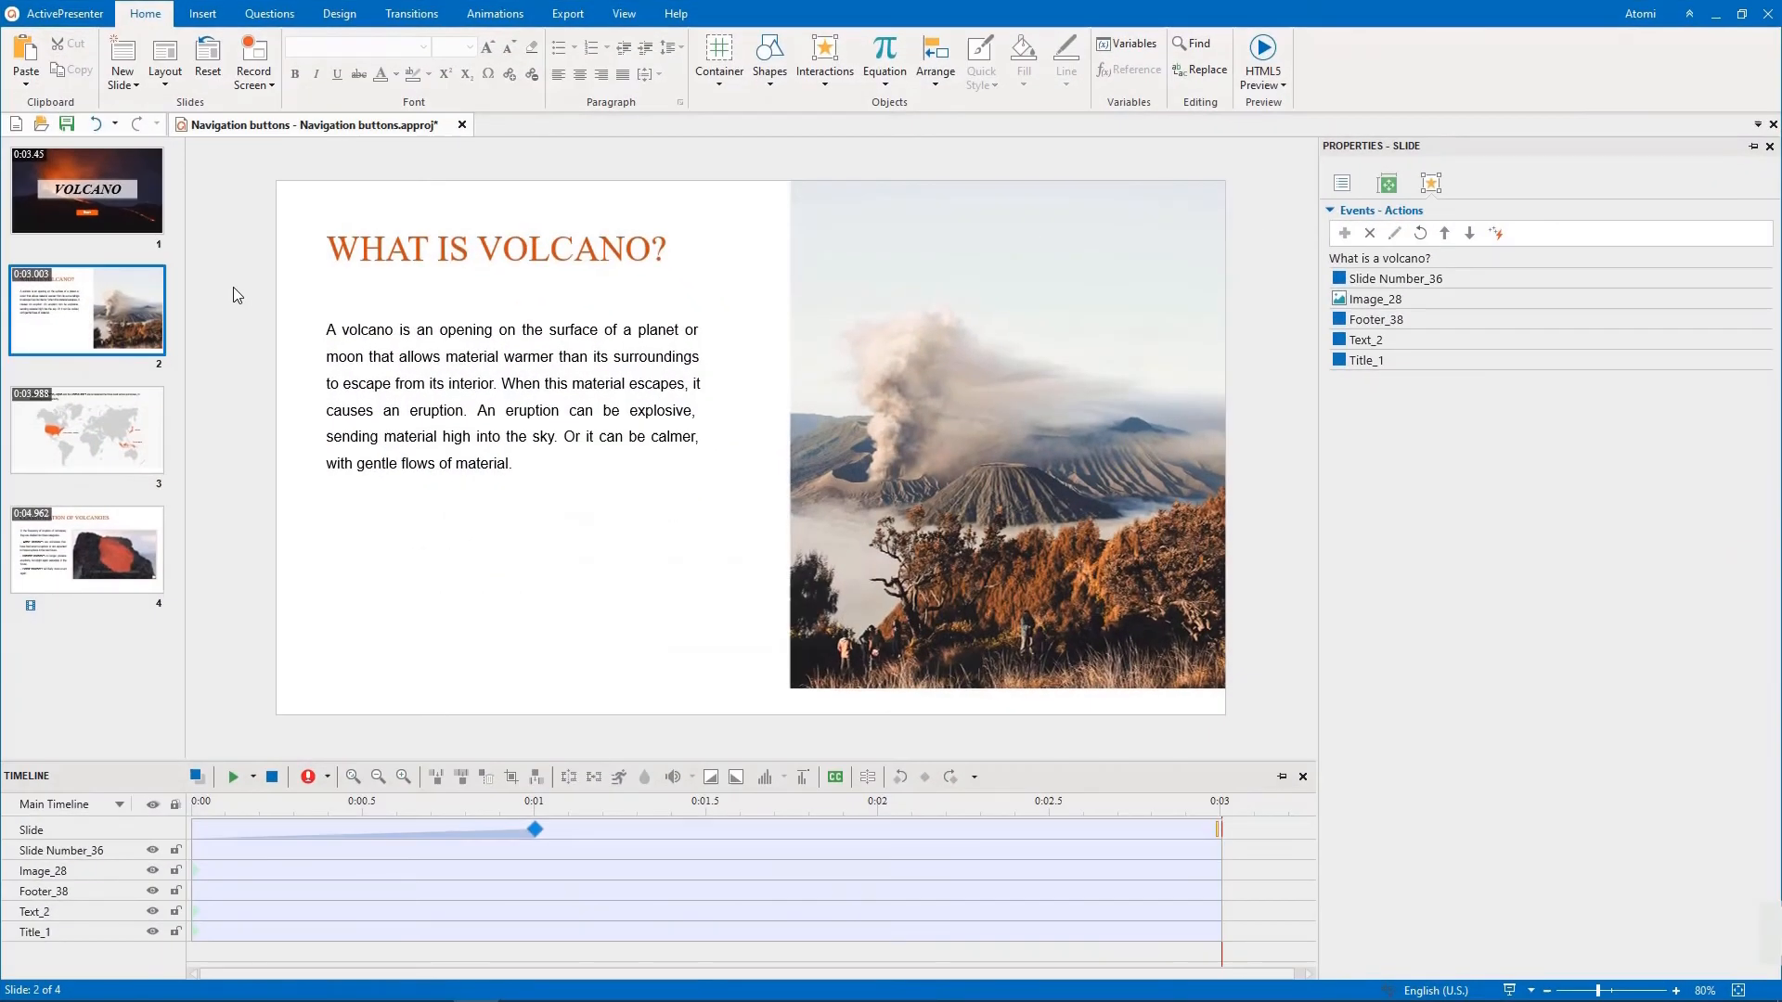
Insert a Next button on slide 2 and fill it orange in its Style properties
click(200, 13)
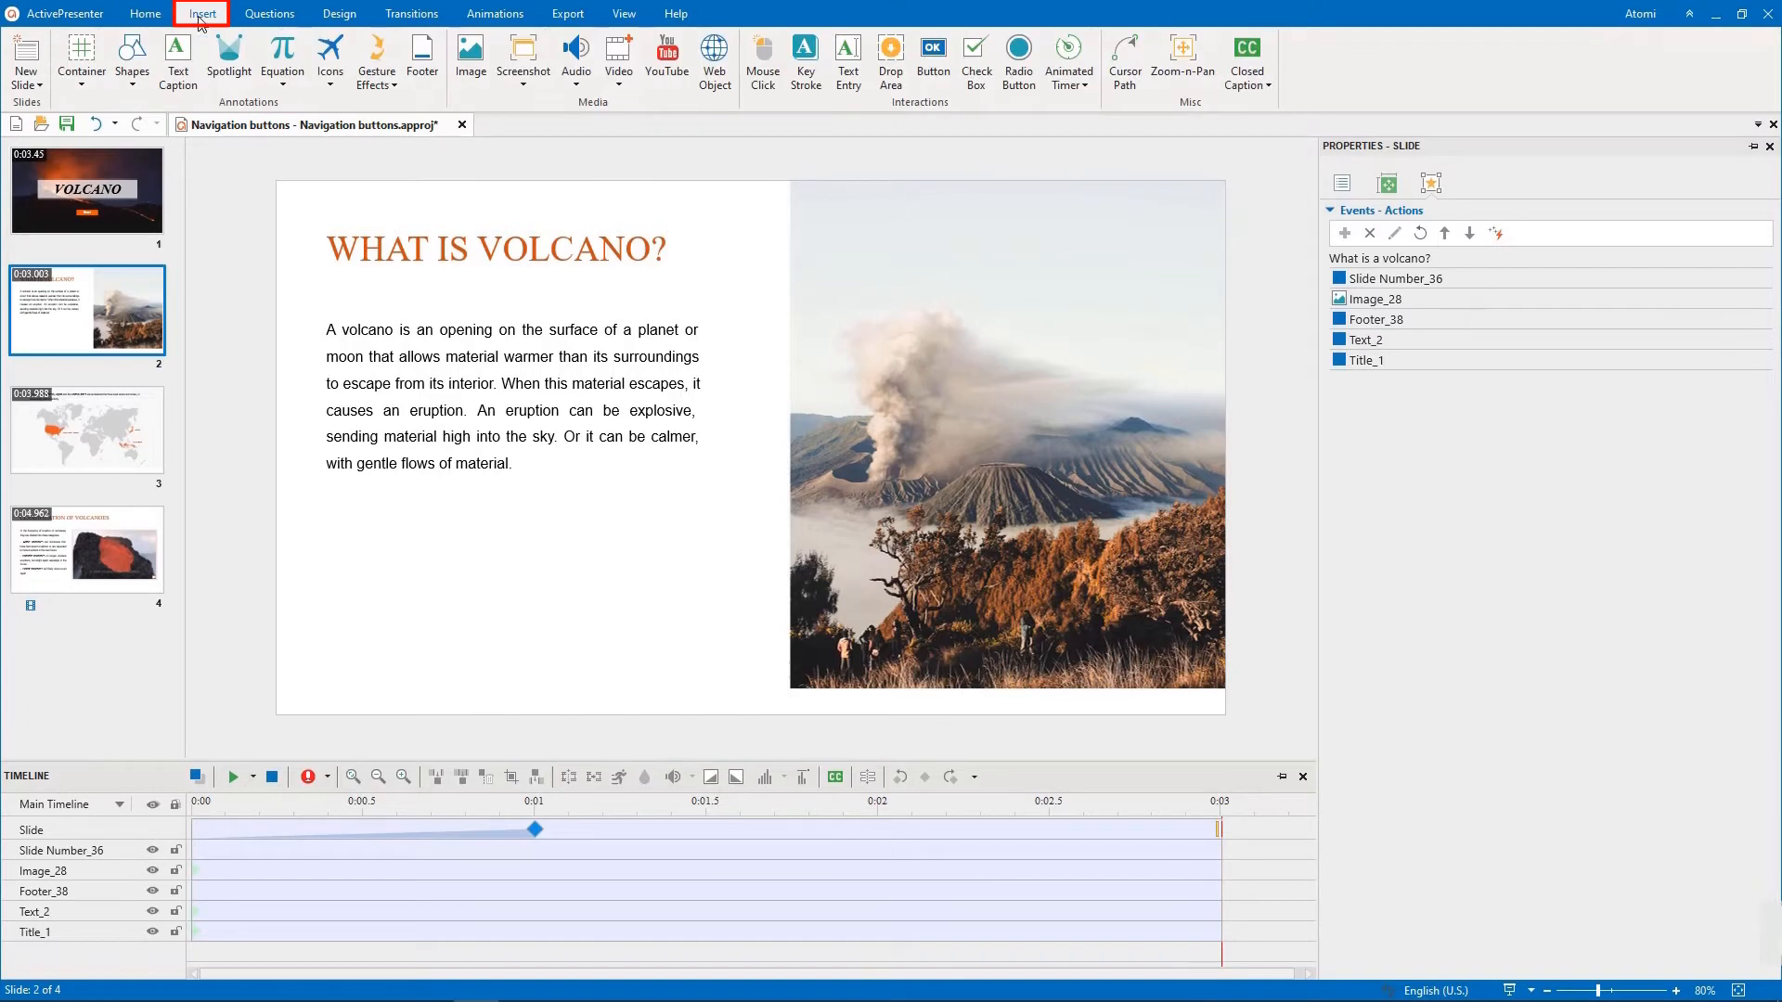
click(931, 54)
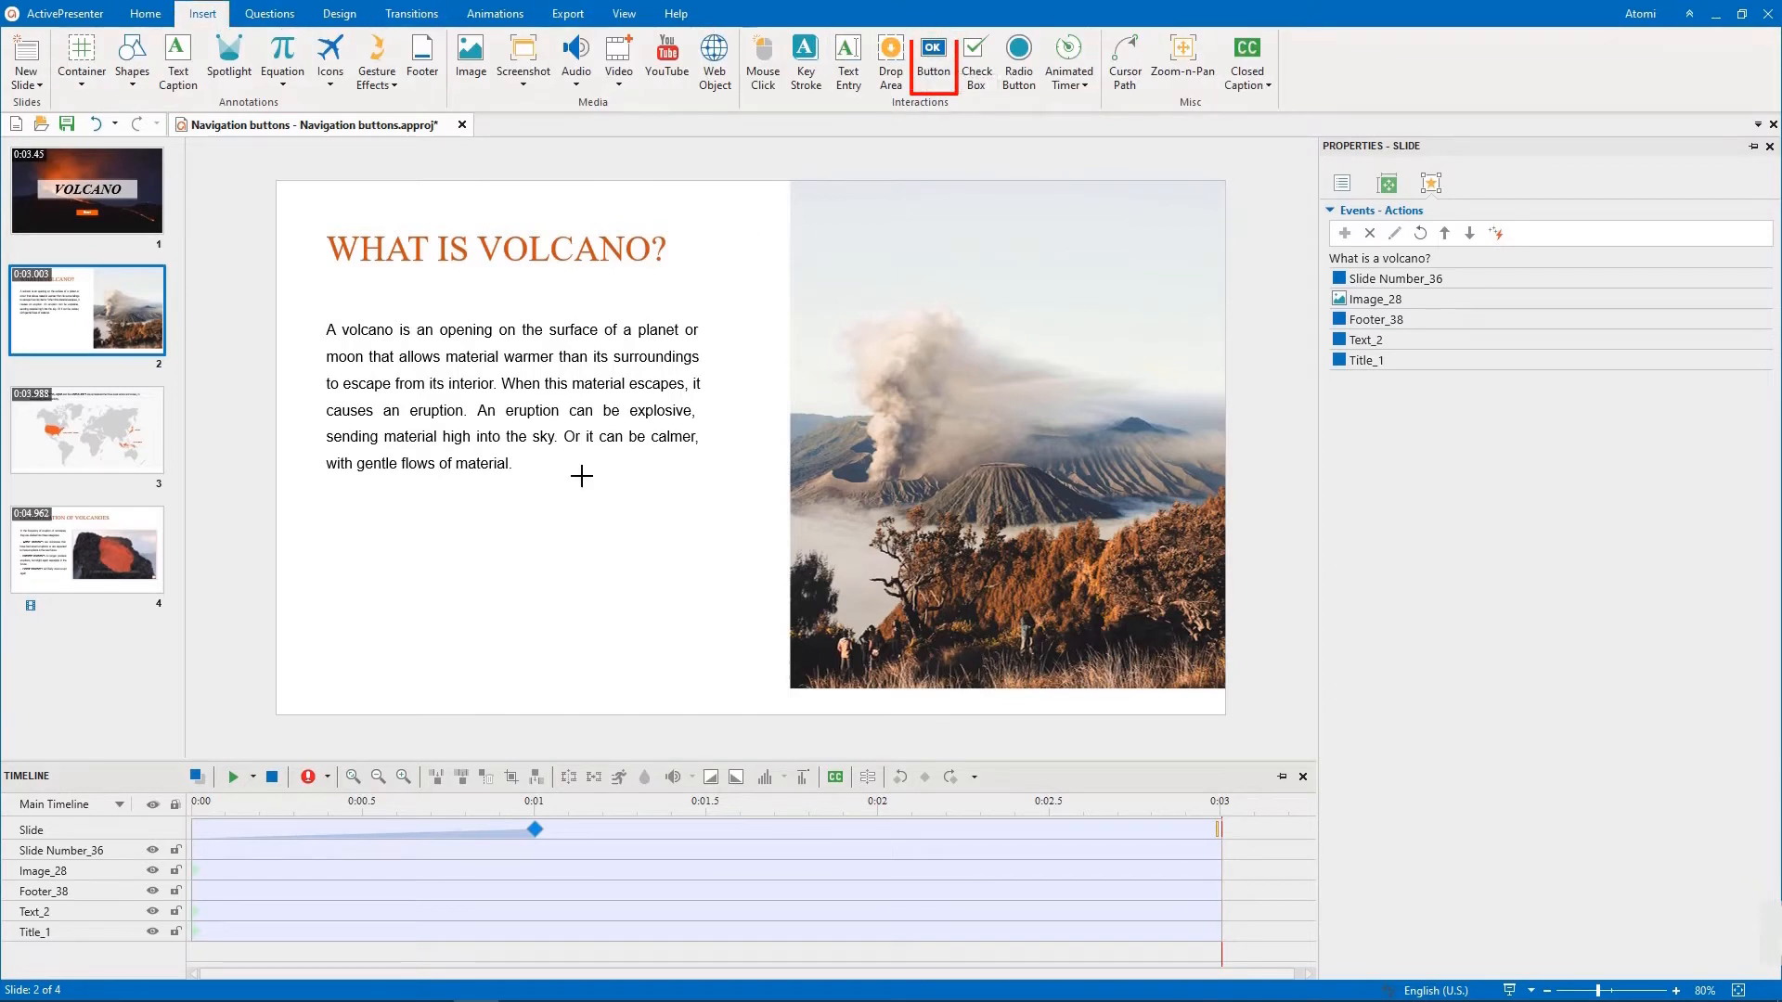
click(931, 54)
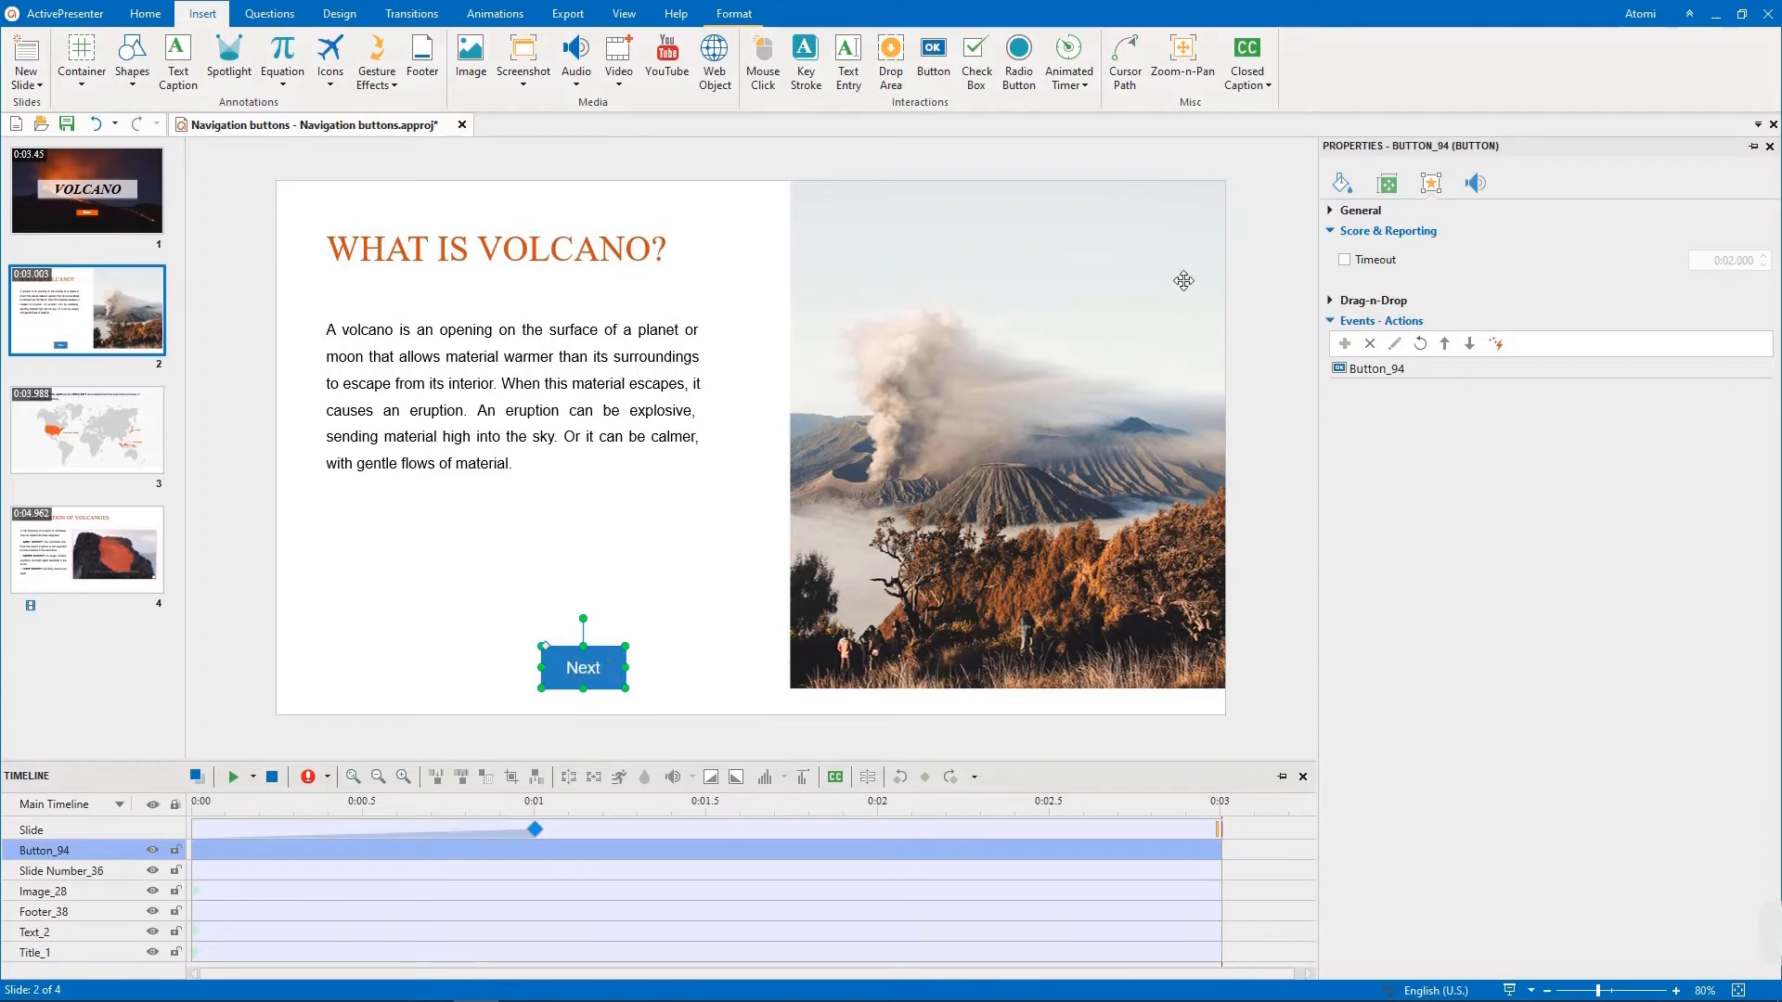
click(1386, 184)
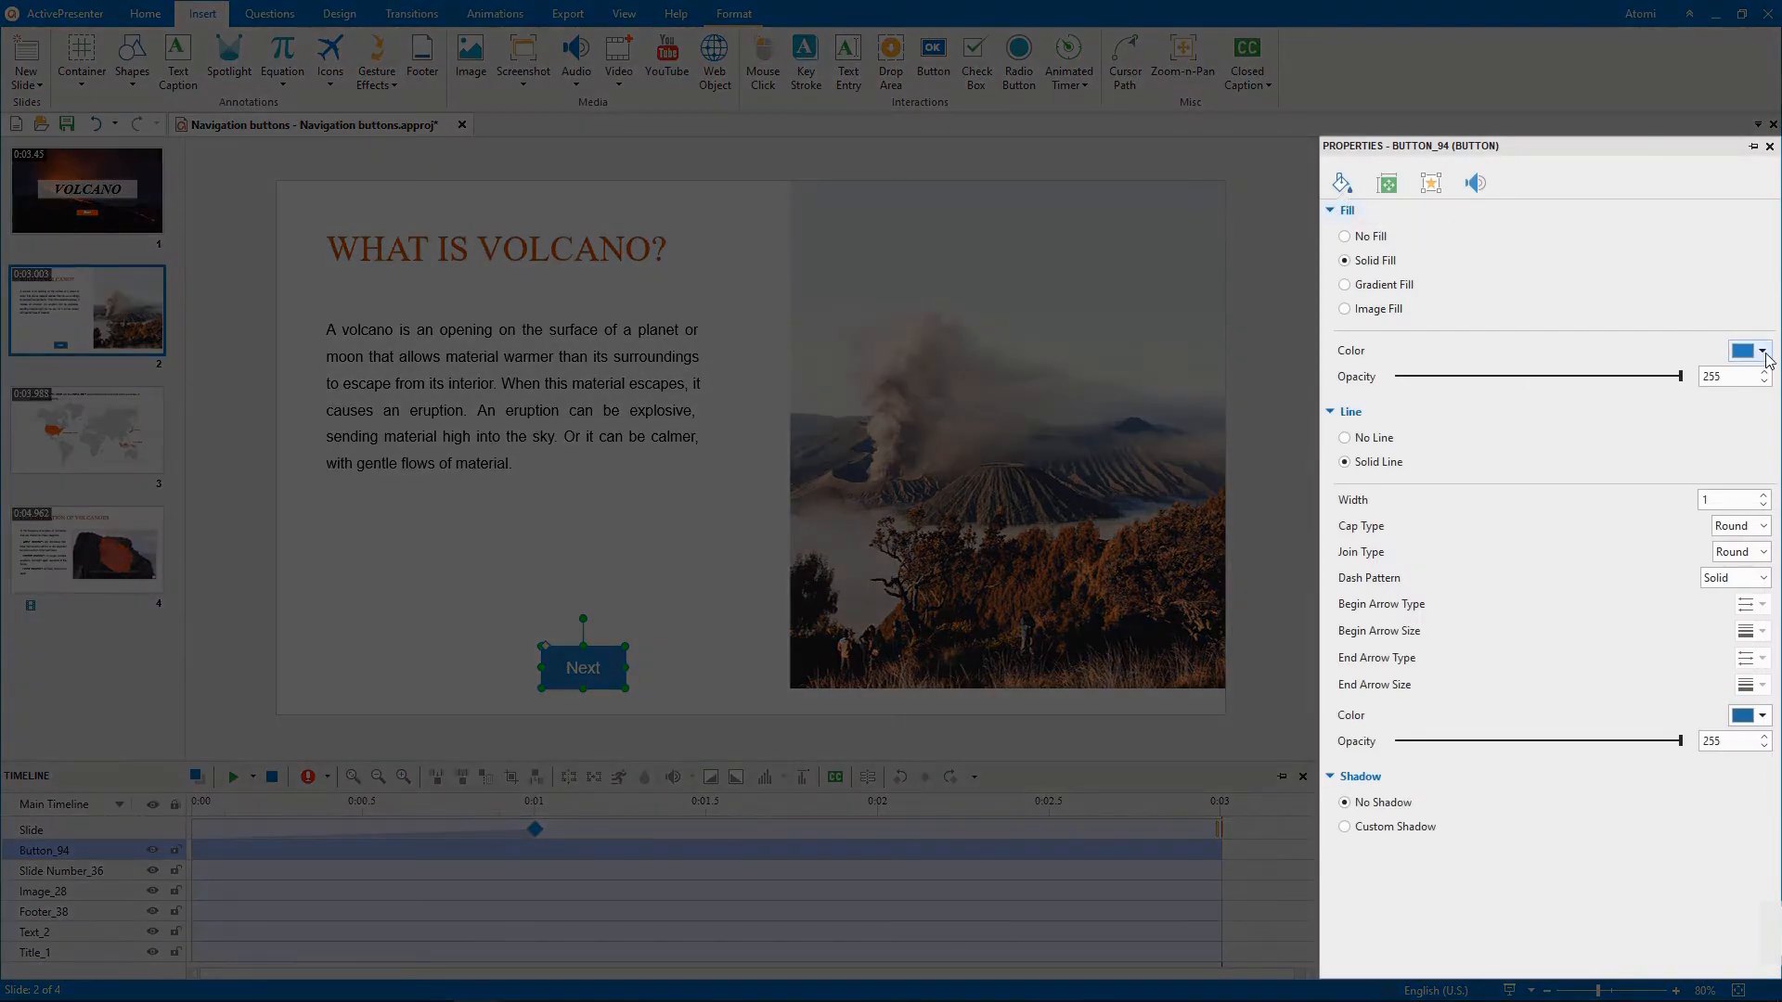
click(1742, 350)
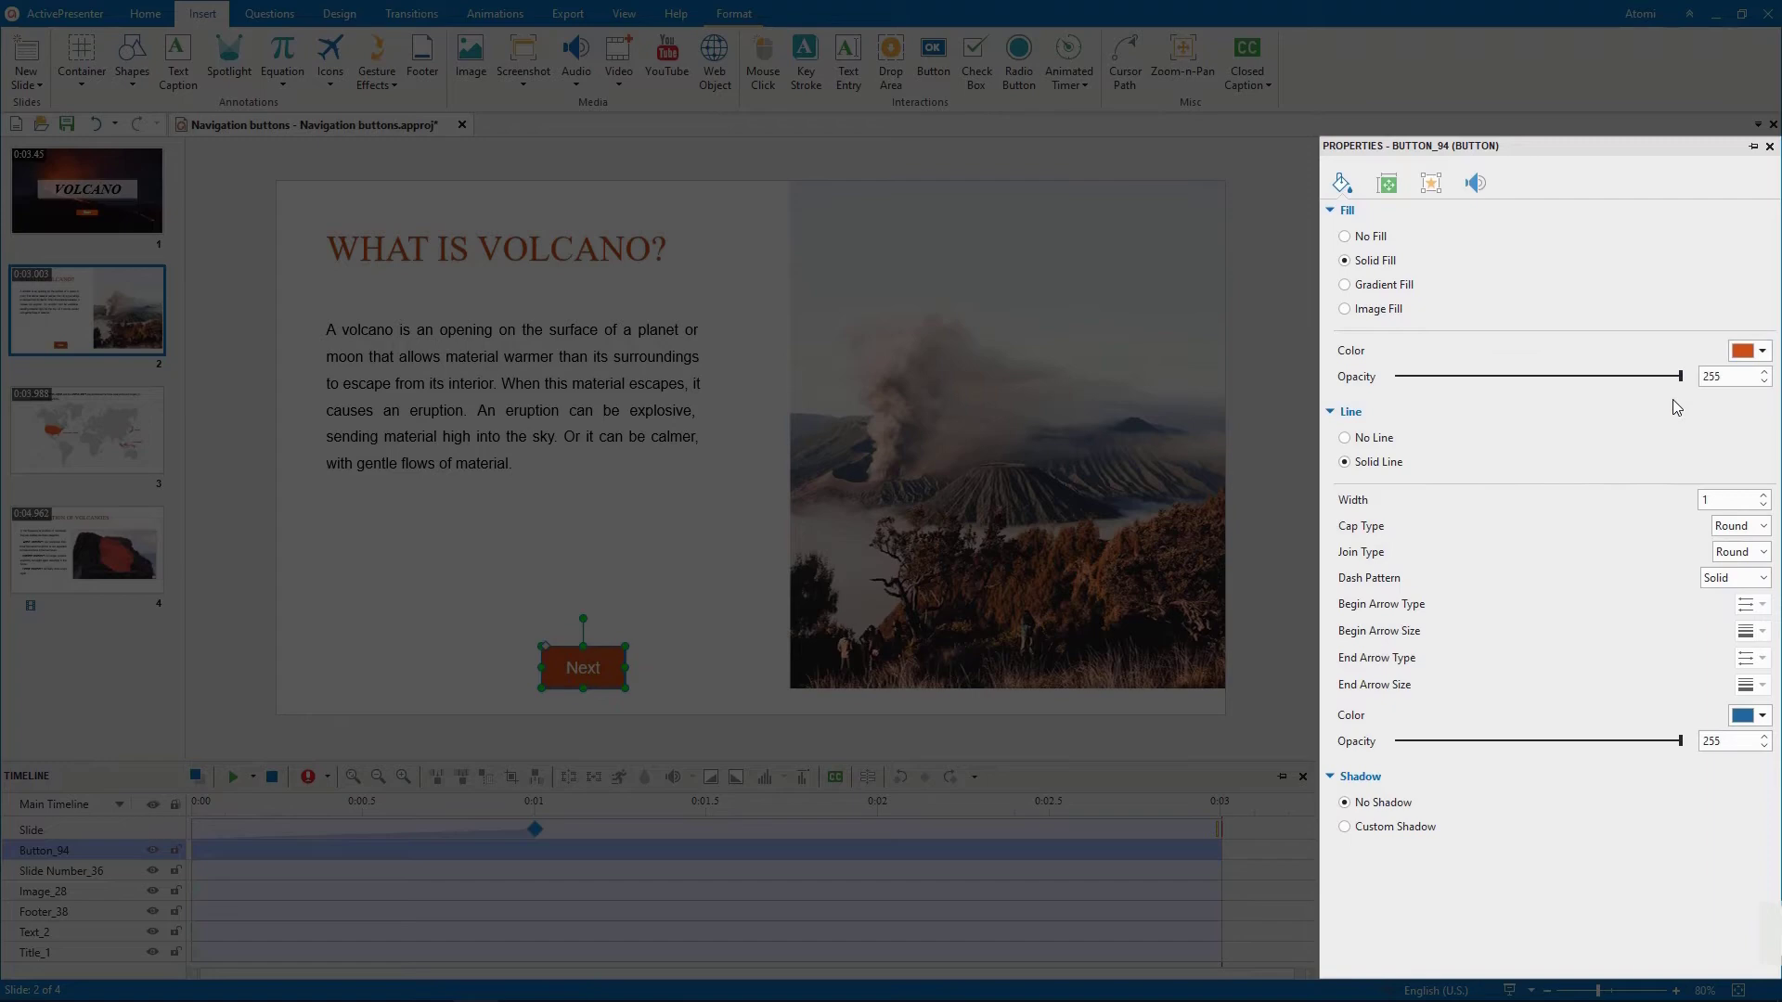
click(1385, 184)
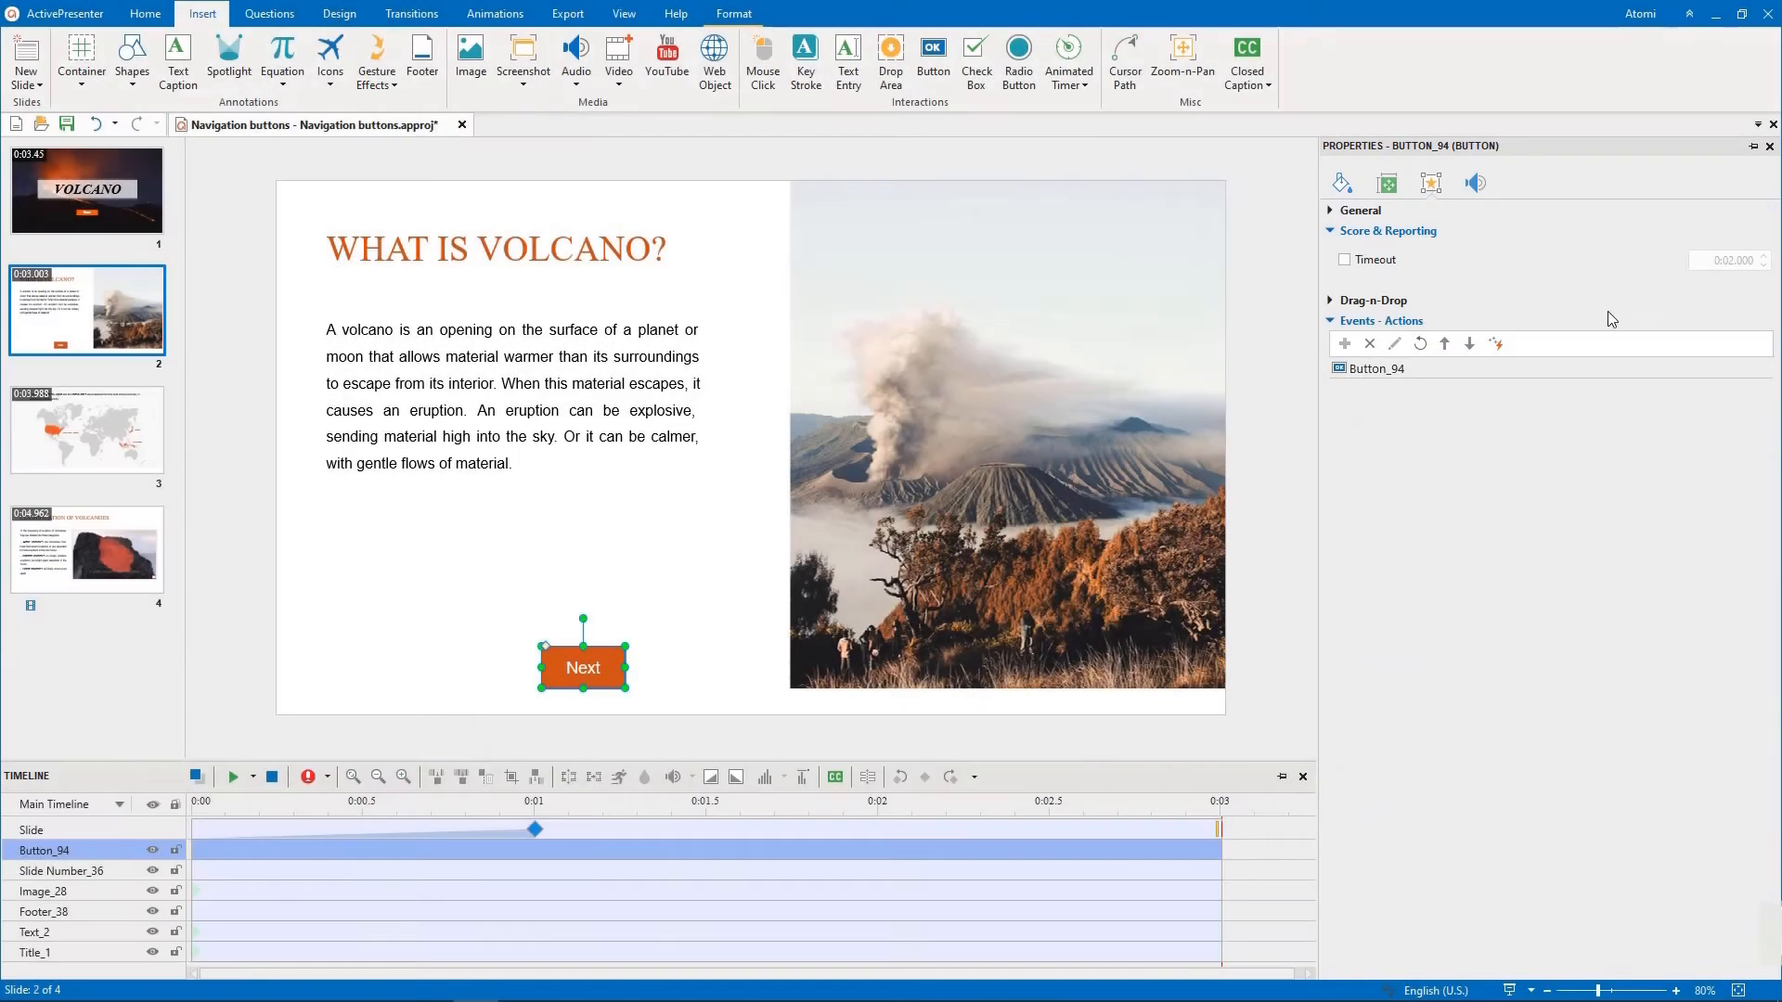
Add an On Click event to the Next button and bring up its action list
click(1759, 367)
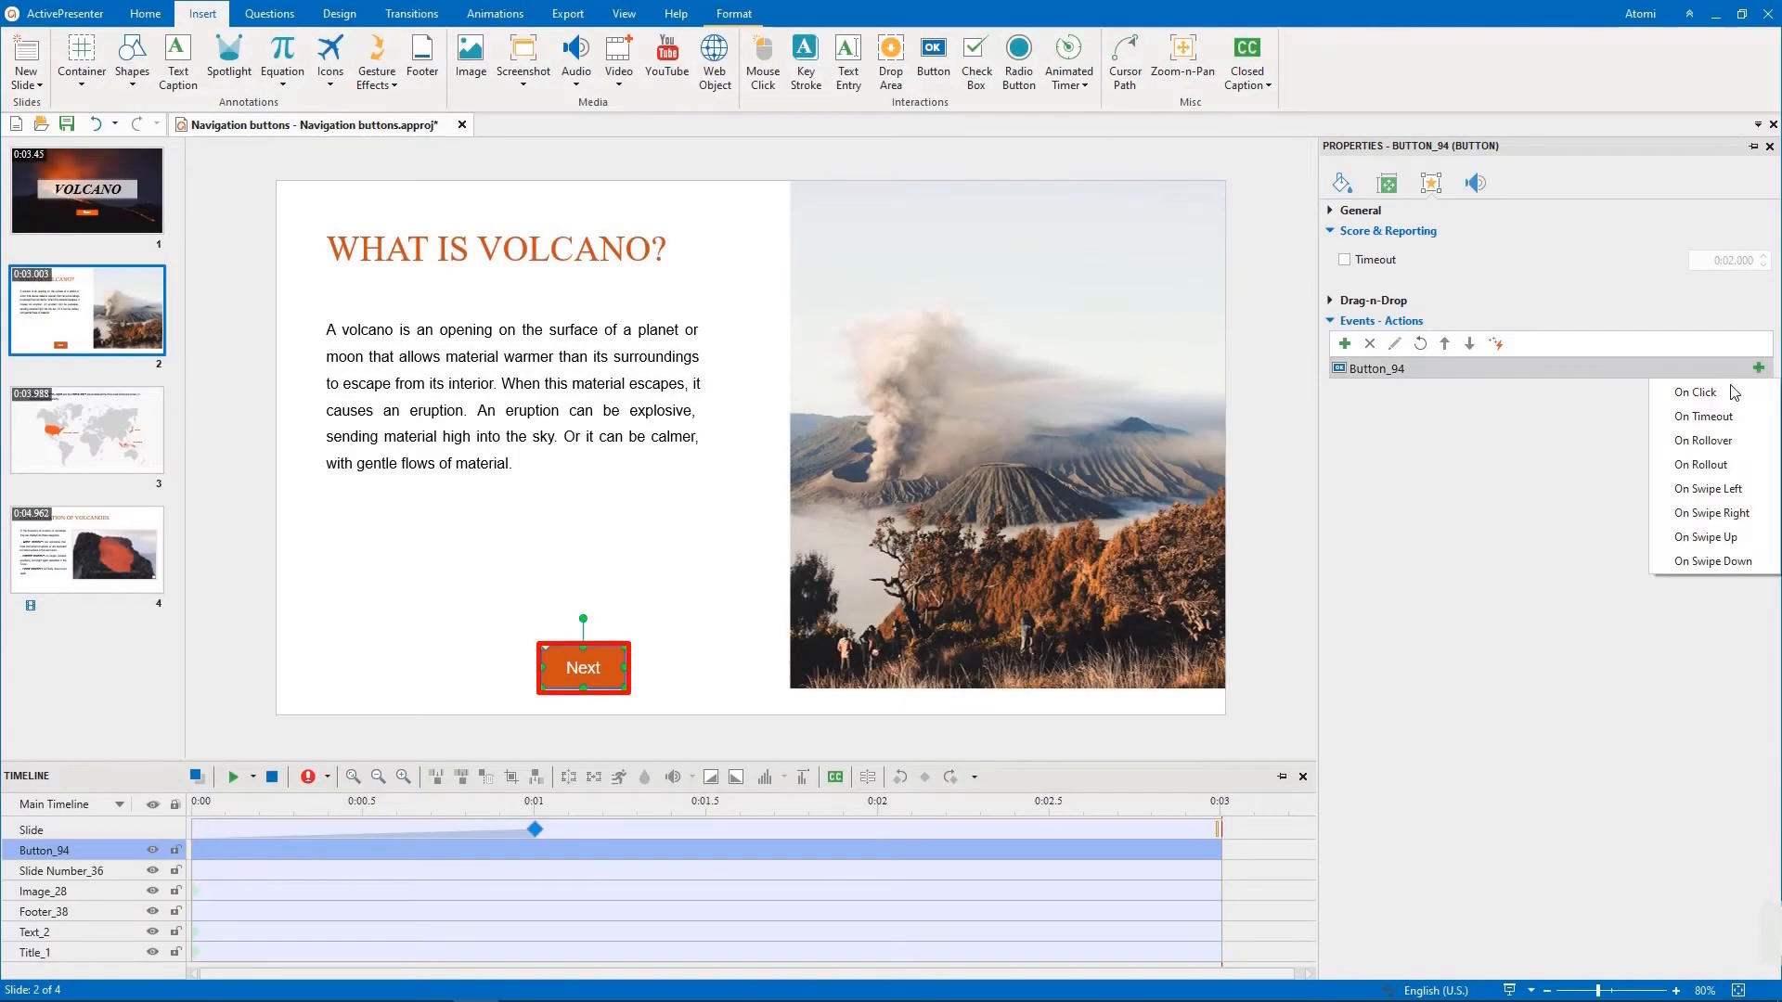
click(1692, 392)
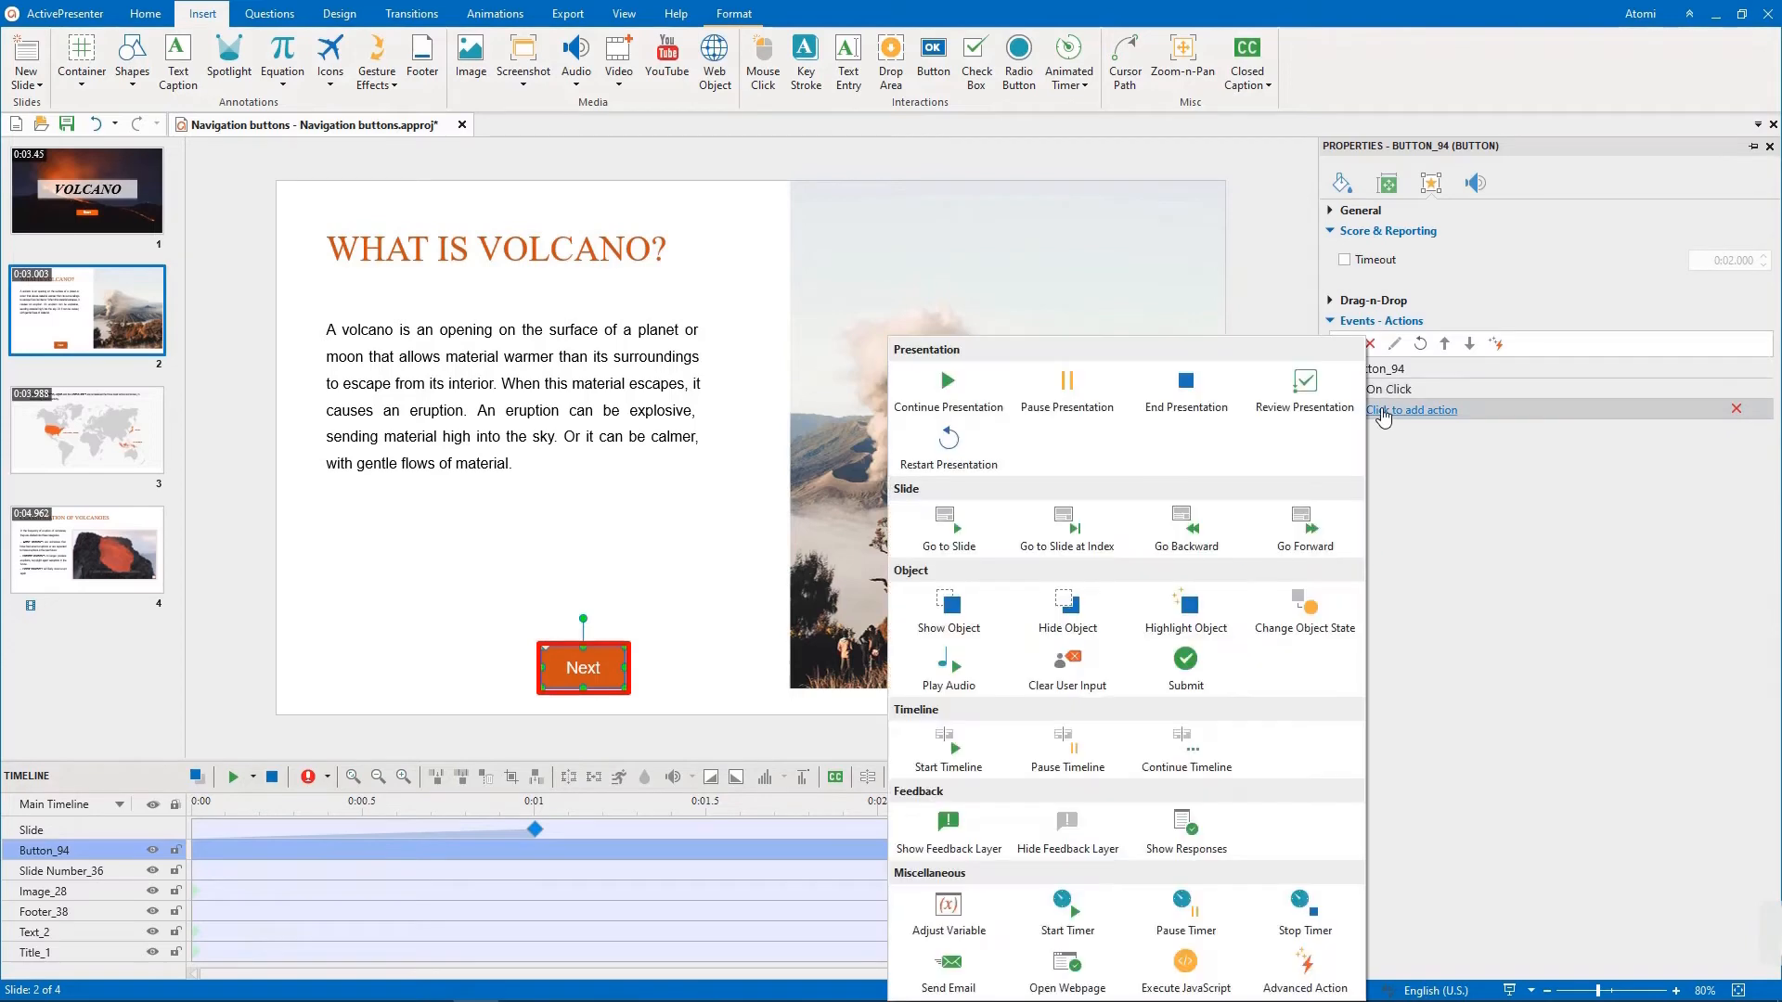
click(1303, 528)
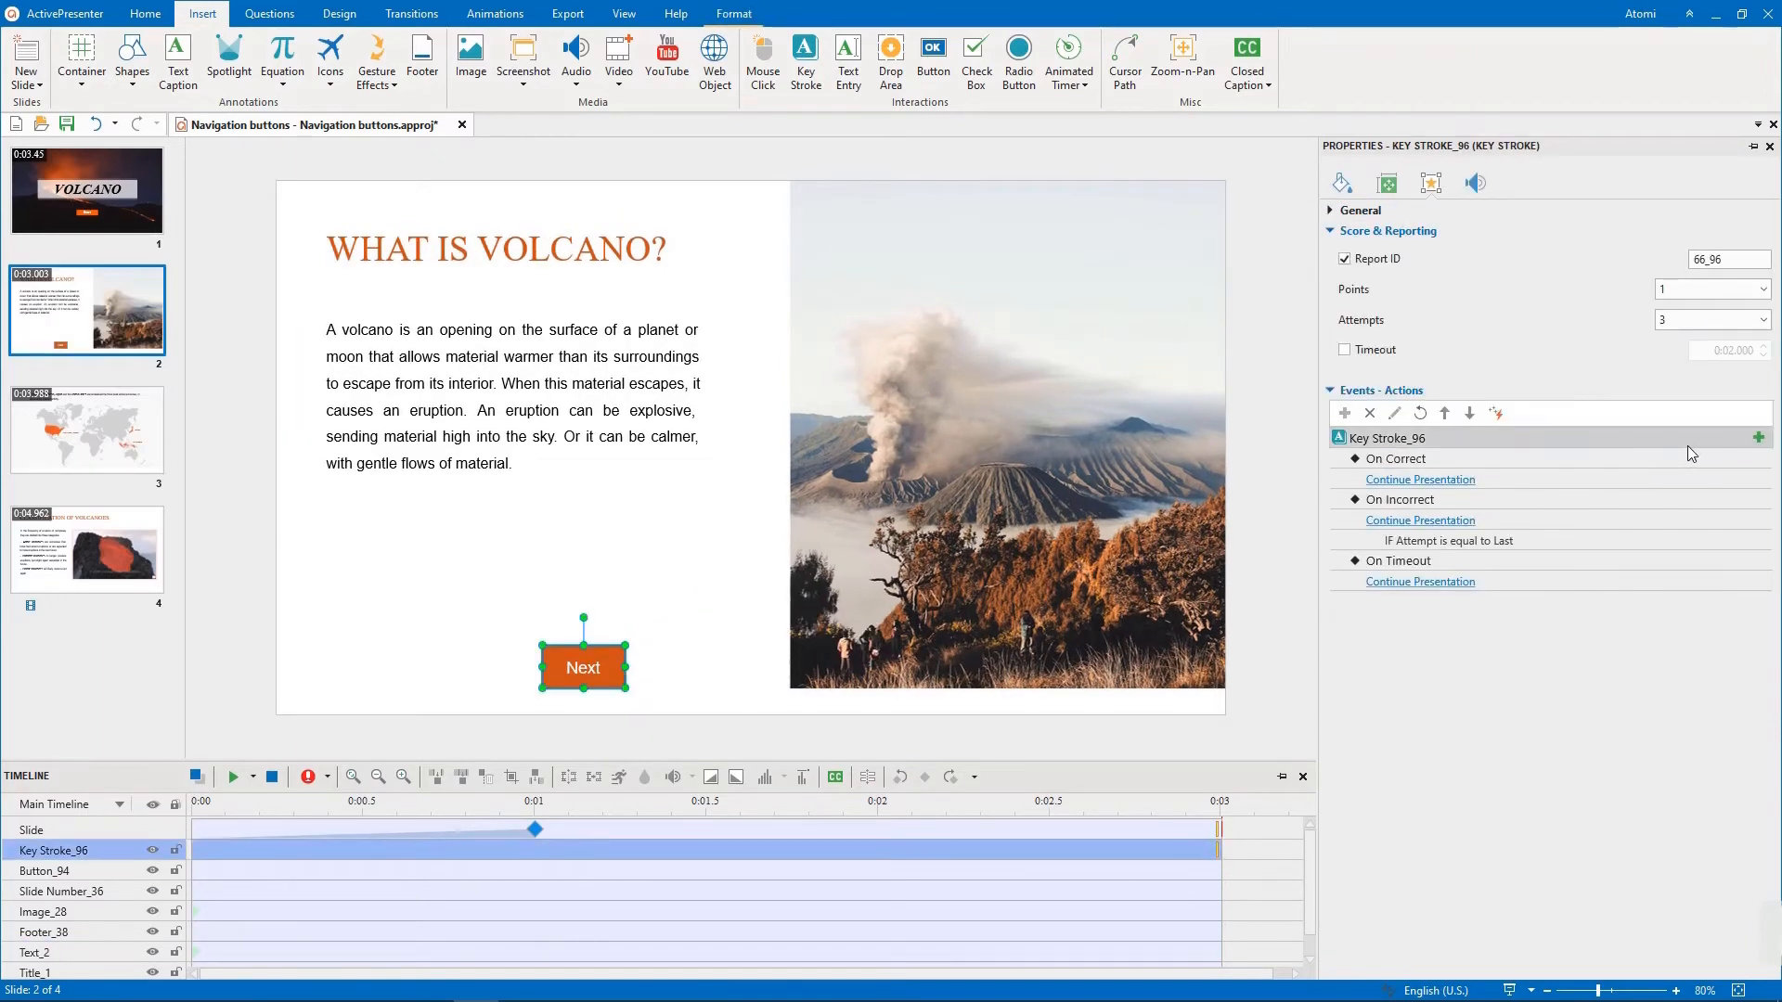
Delete the key stroke's default On Correct, On Incorrect and On Timeout events
click(1370, 411)
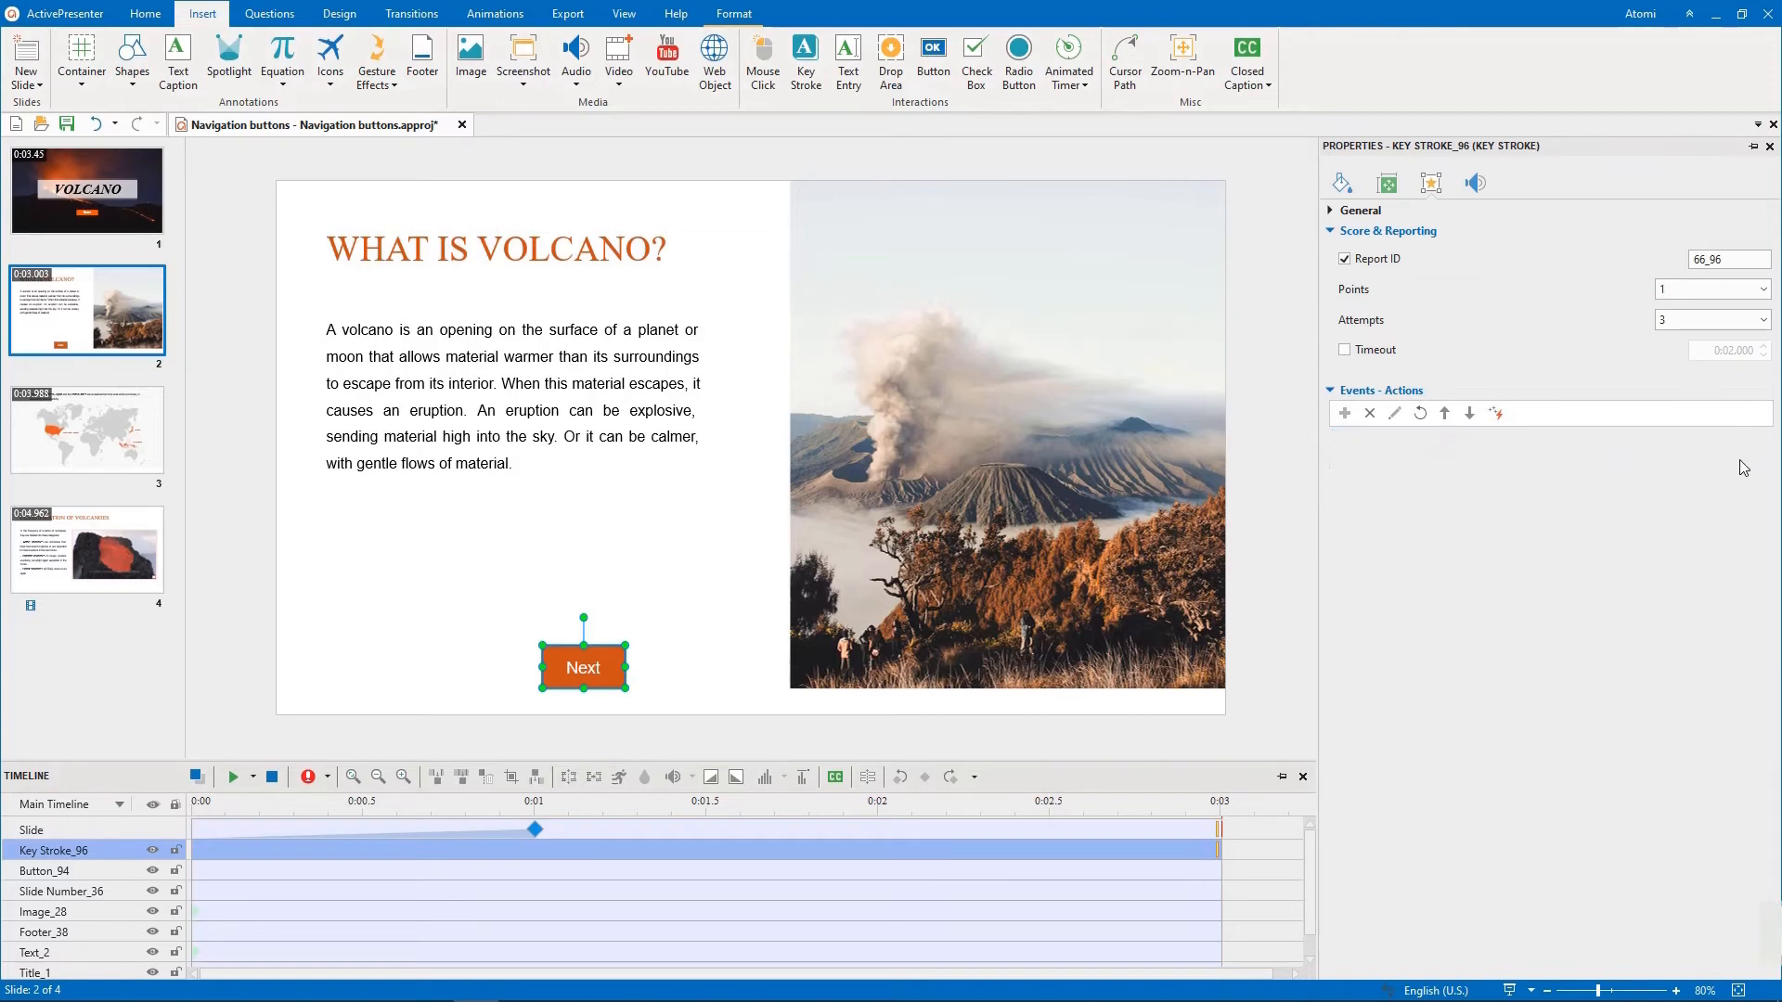
click(1343, 412)
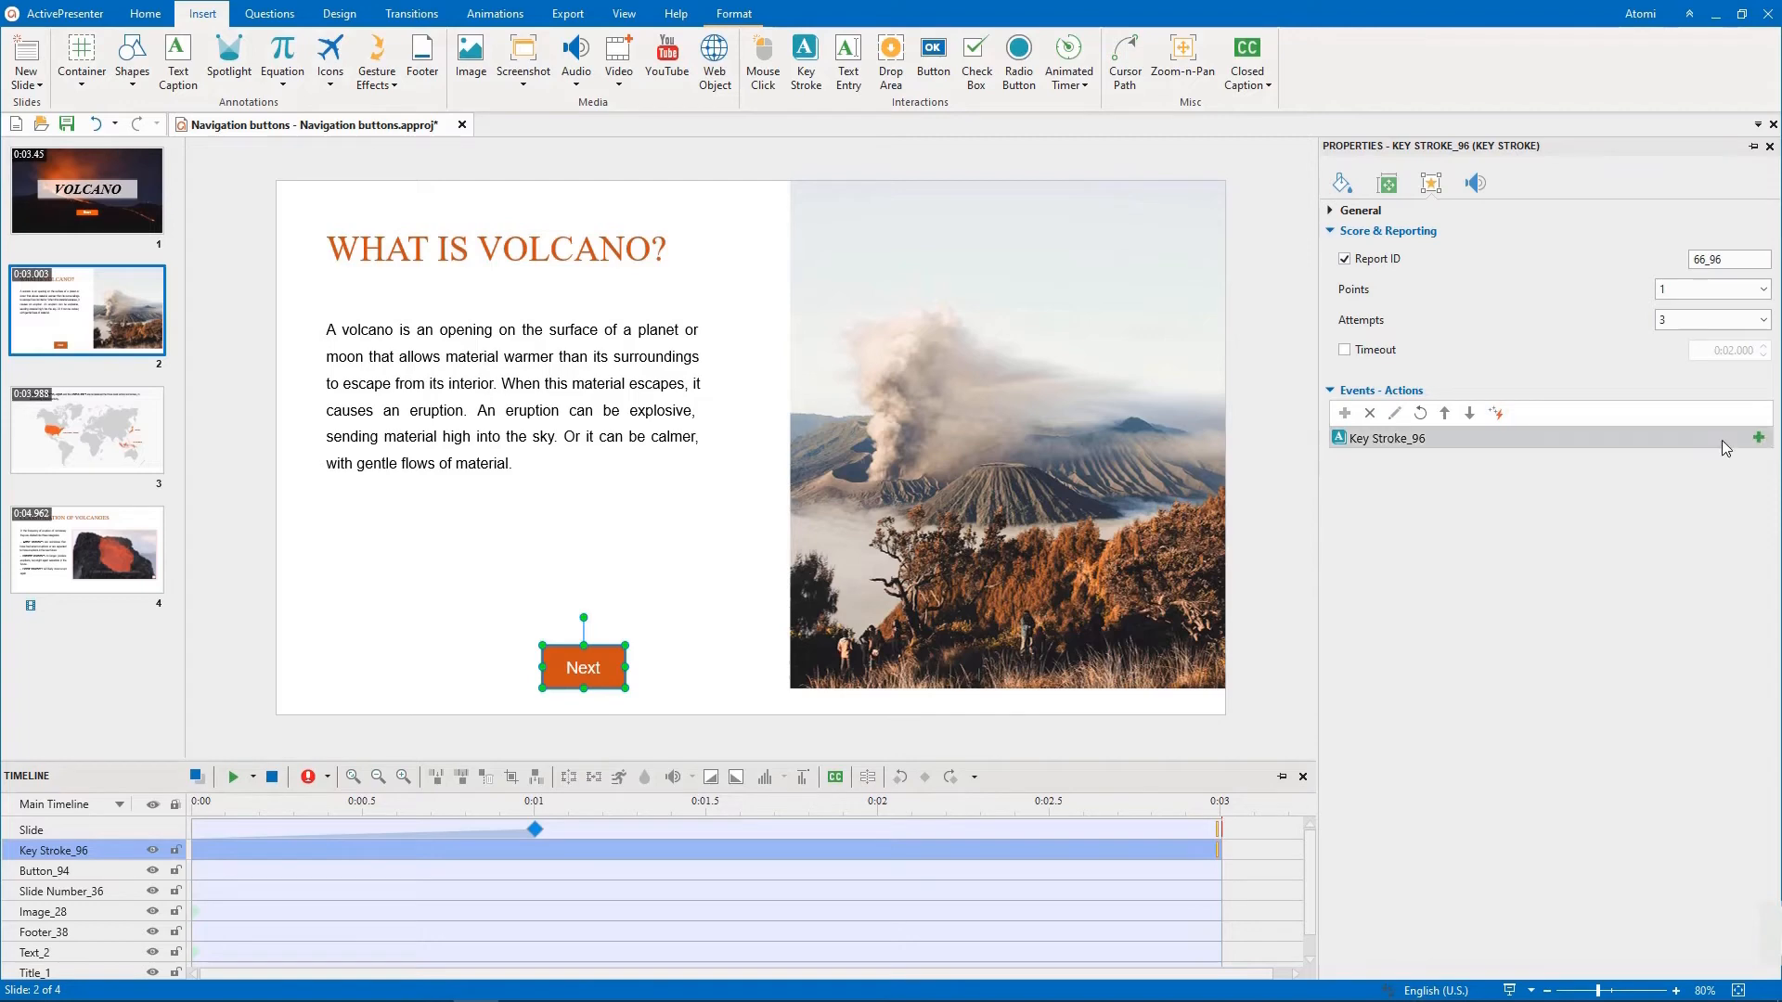
Add an On Key Press event going forward one slide if Right Arrow is pressed, plus a Play Audio action
click(1757, 438)
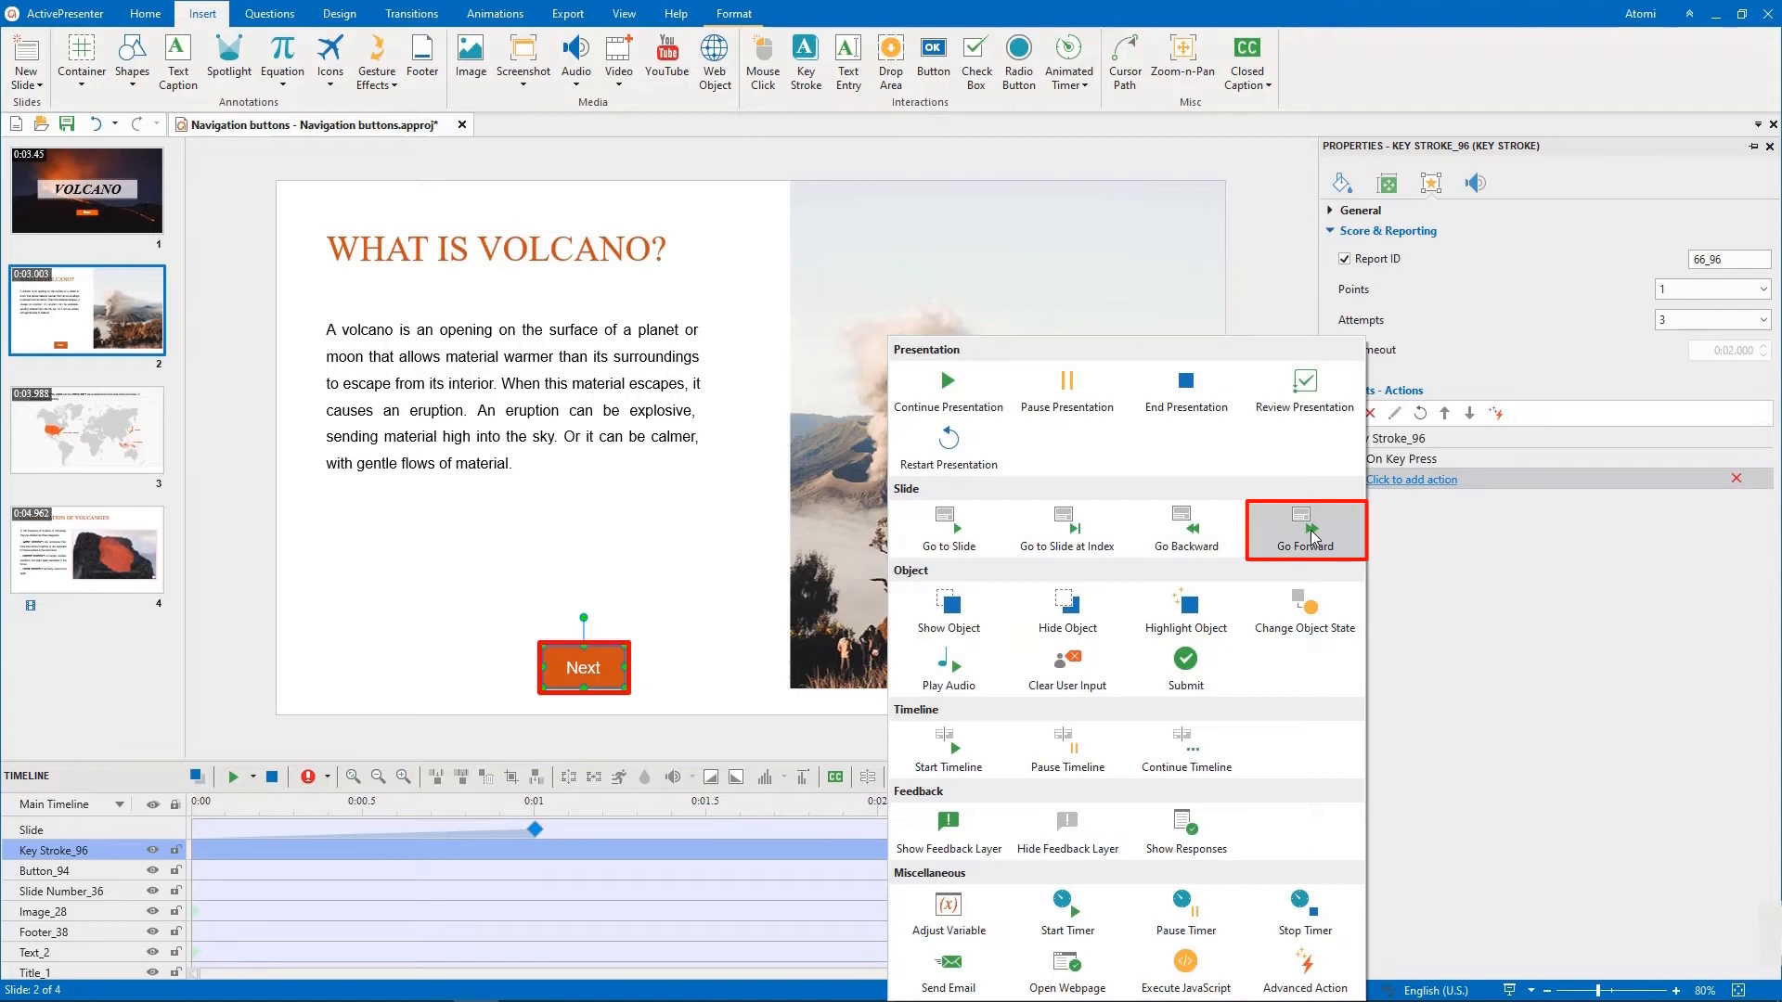
click(1305, 528)
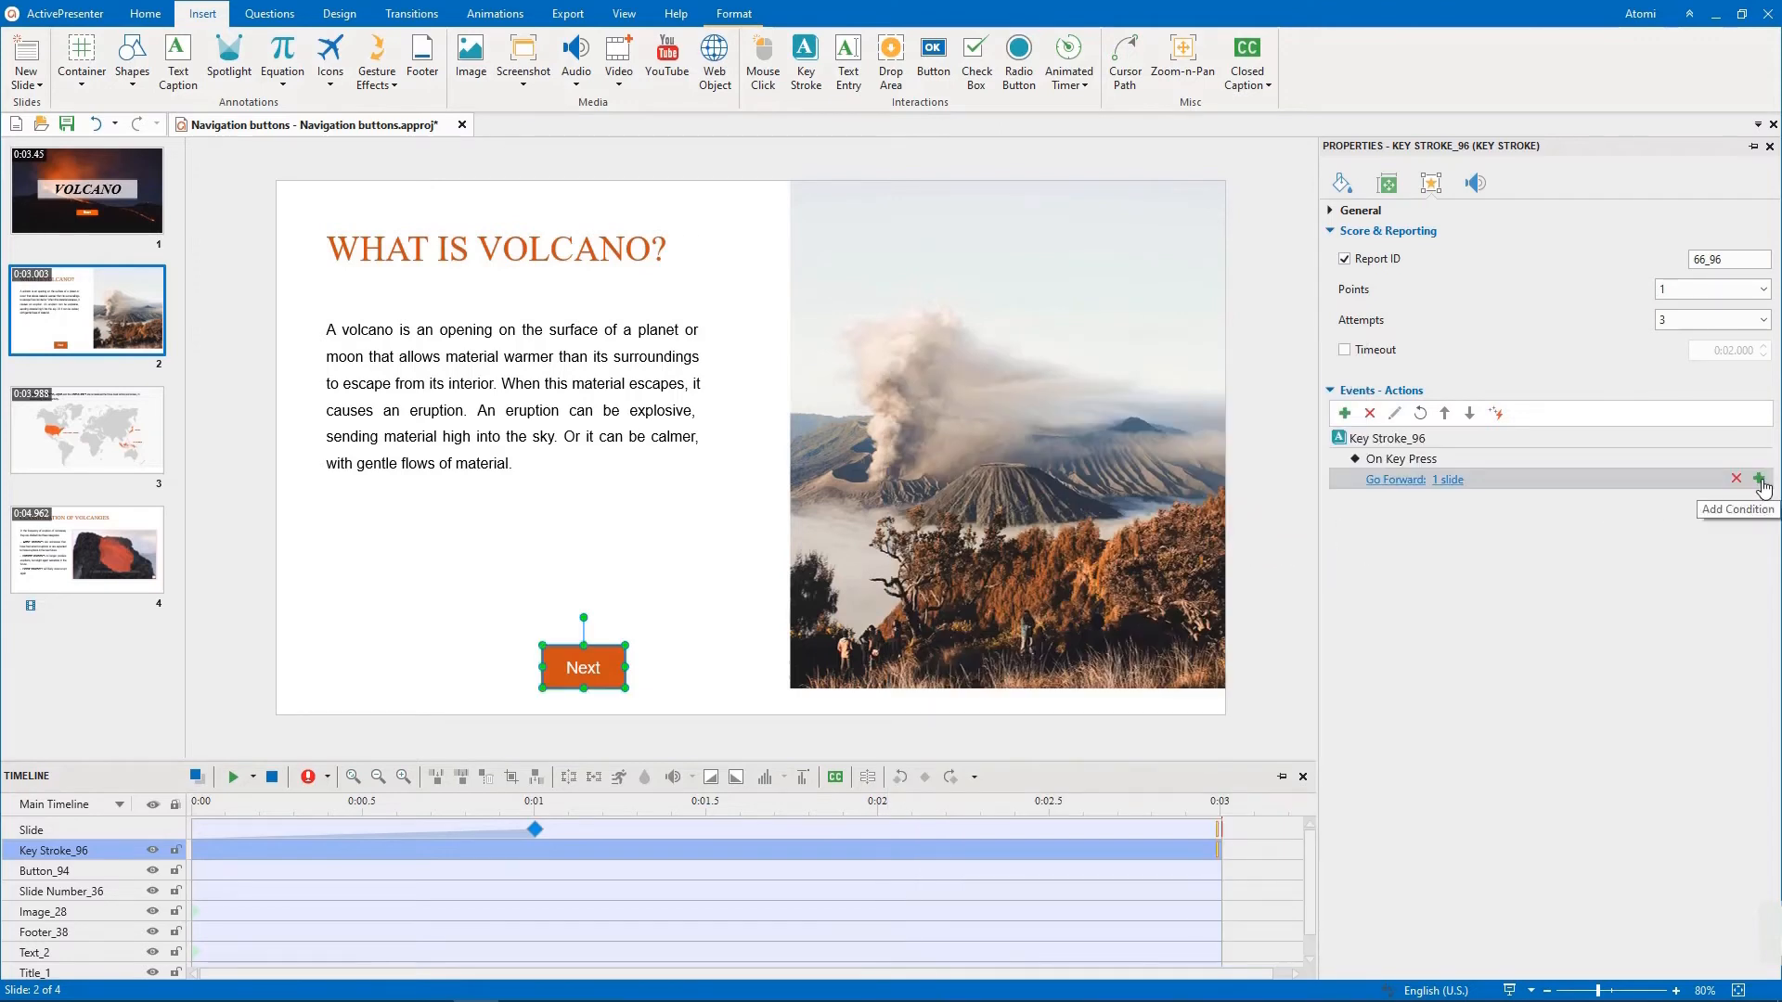
click(1756, 477)
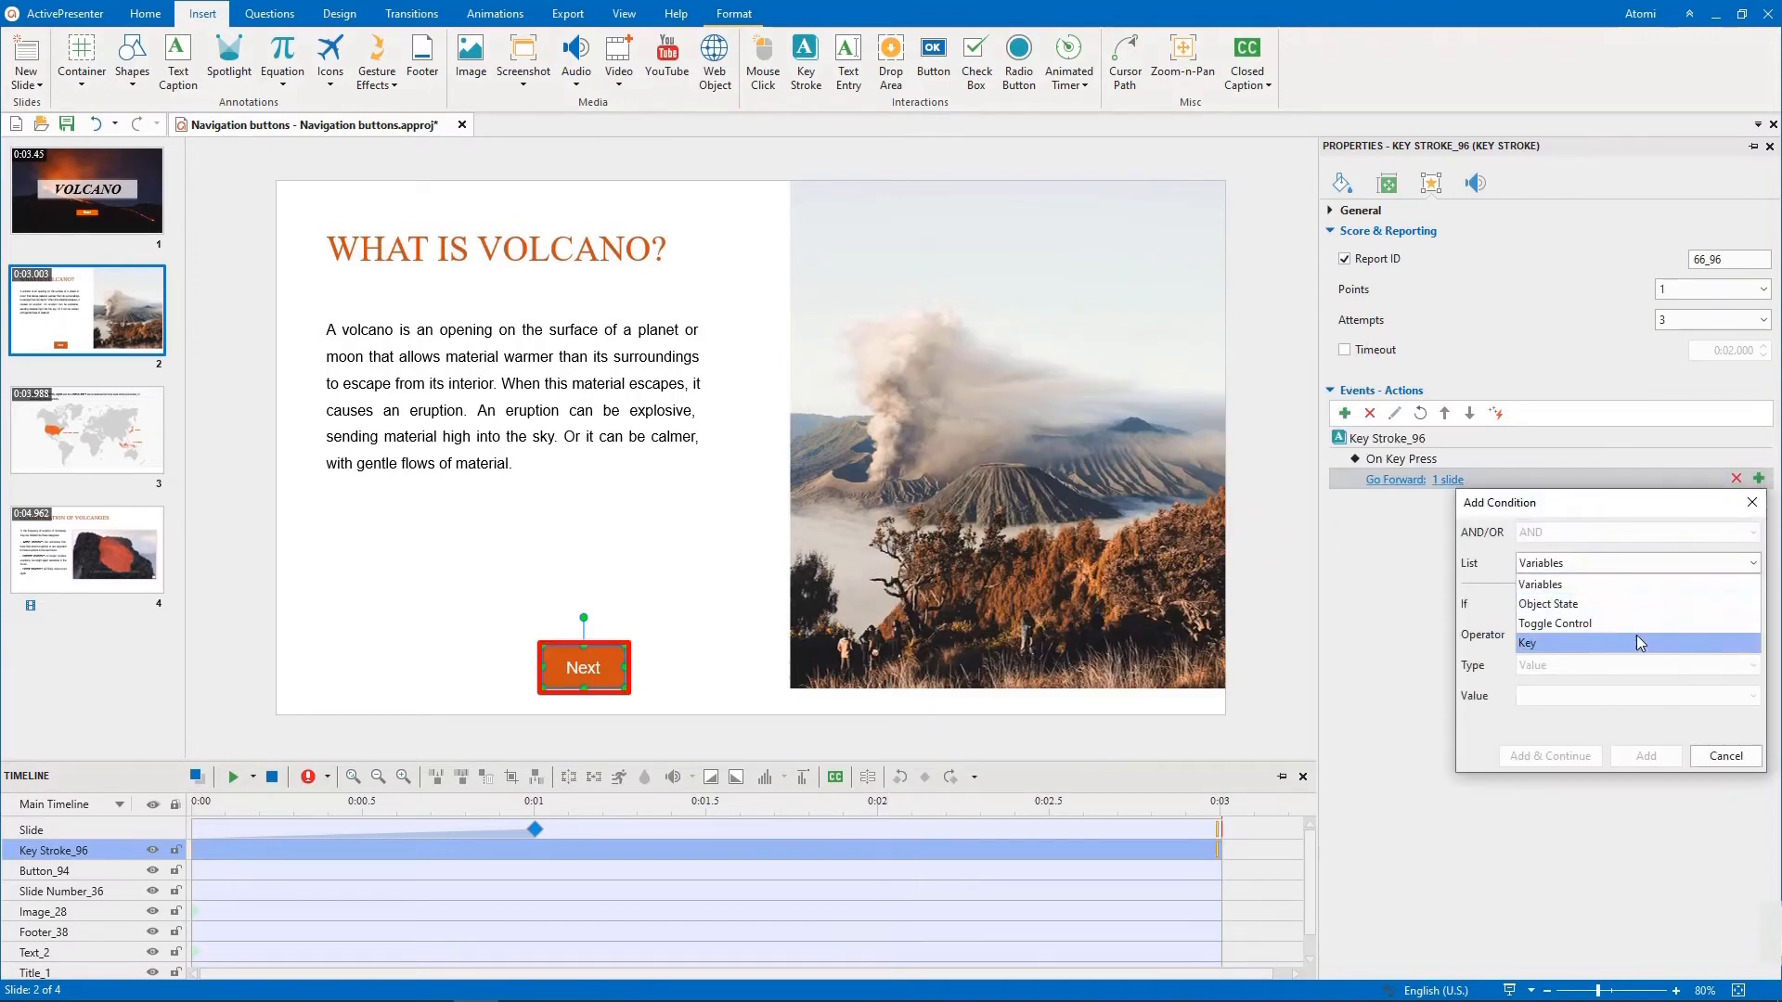
click(1525, 642)
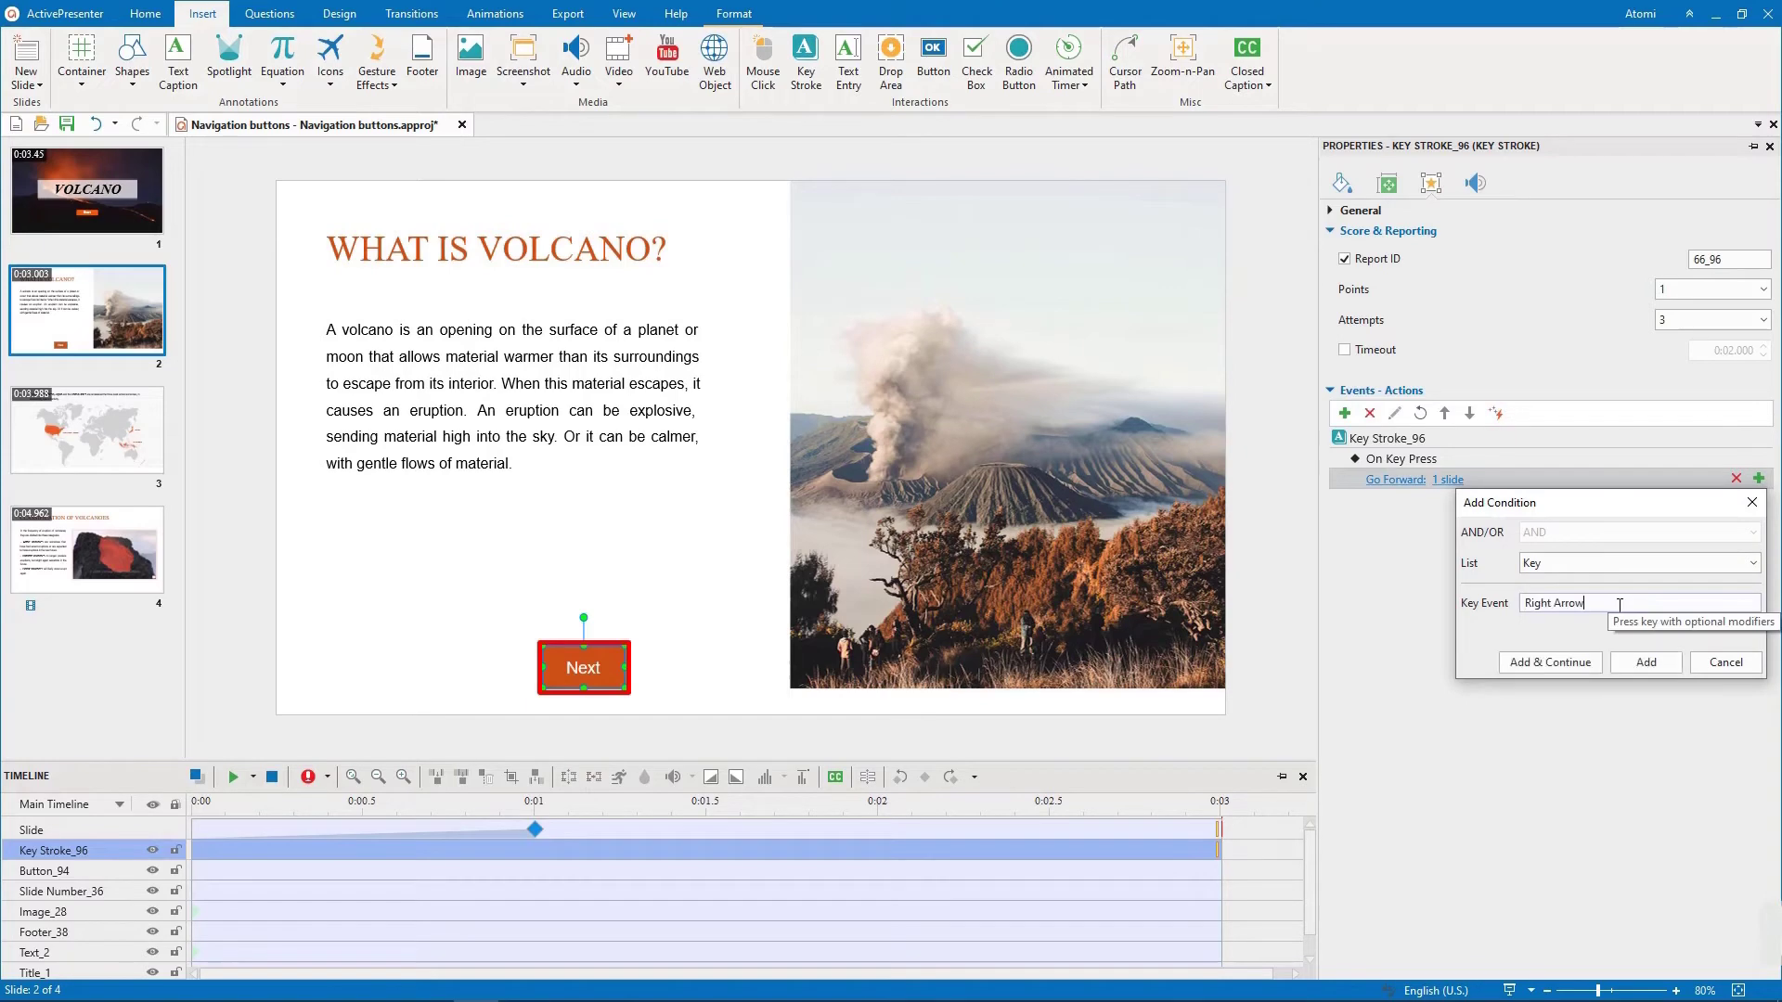
click(1646, 662)
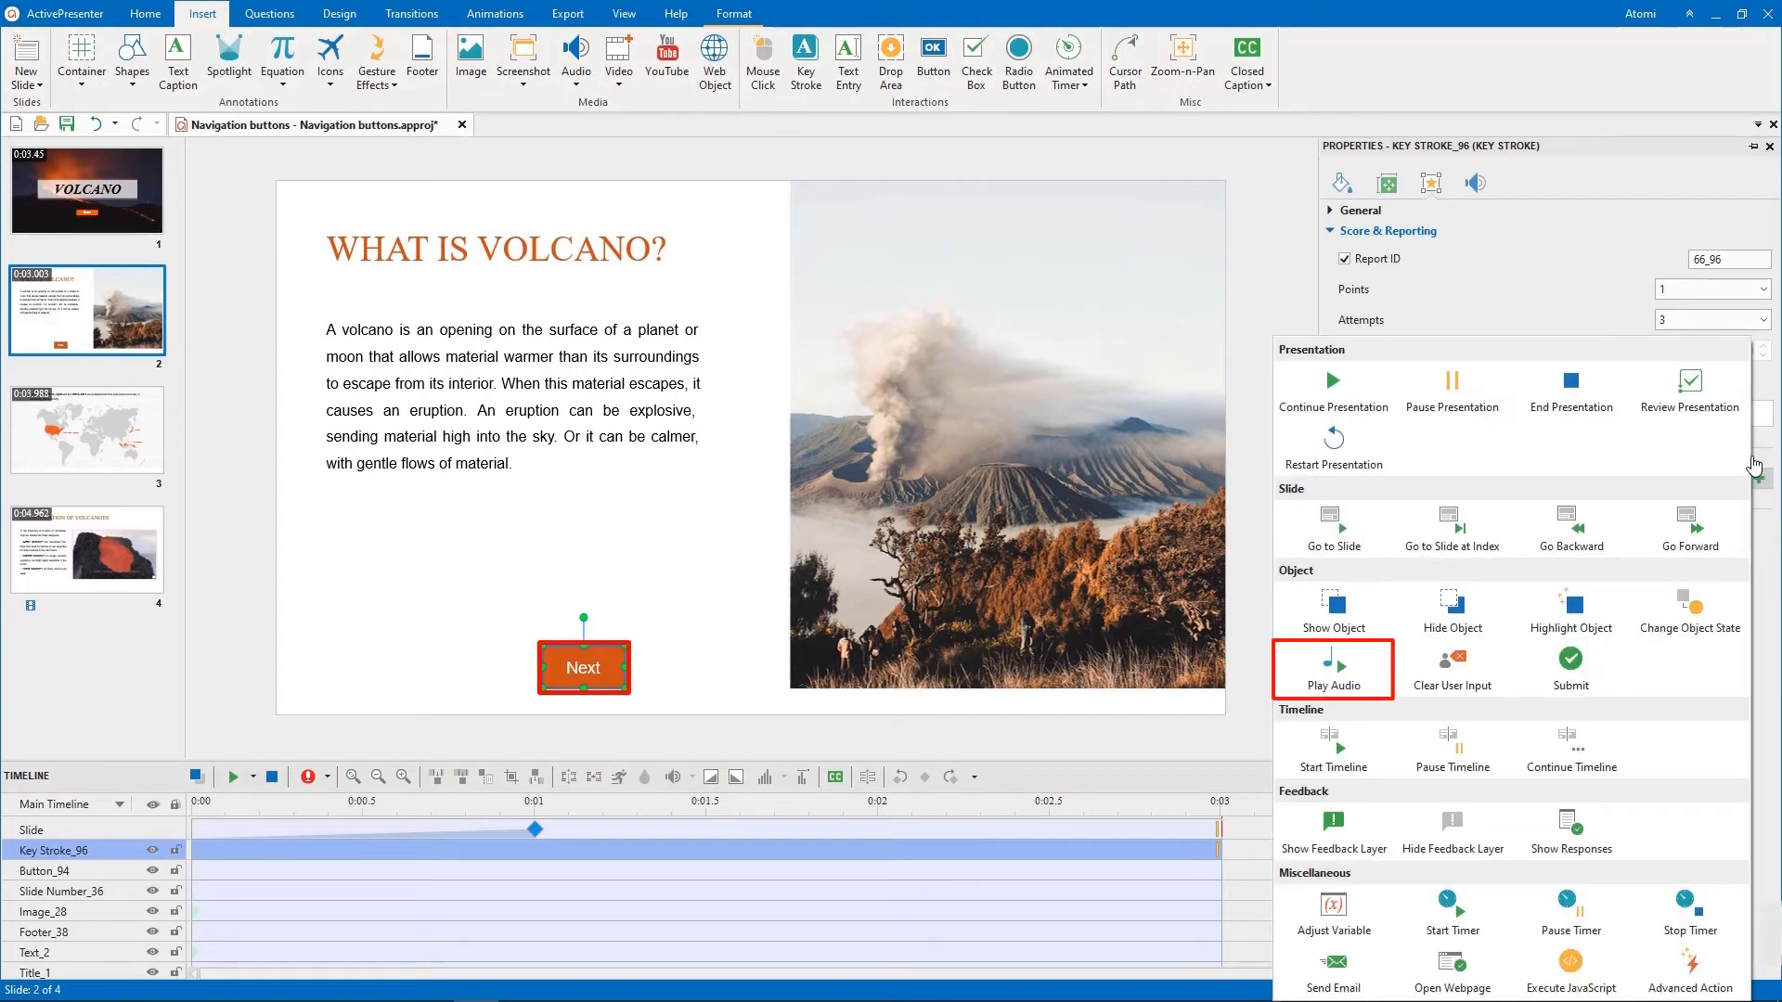
click(1333, 668)
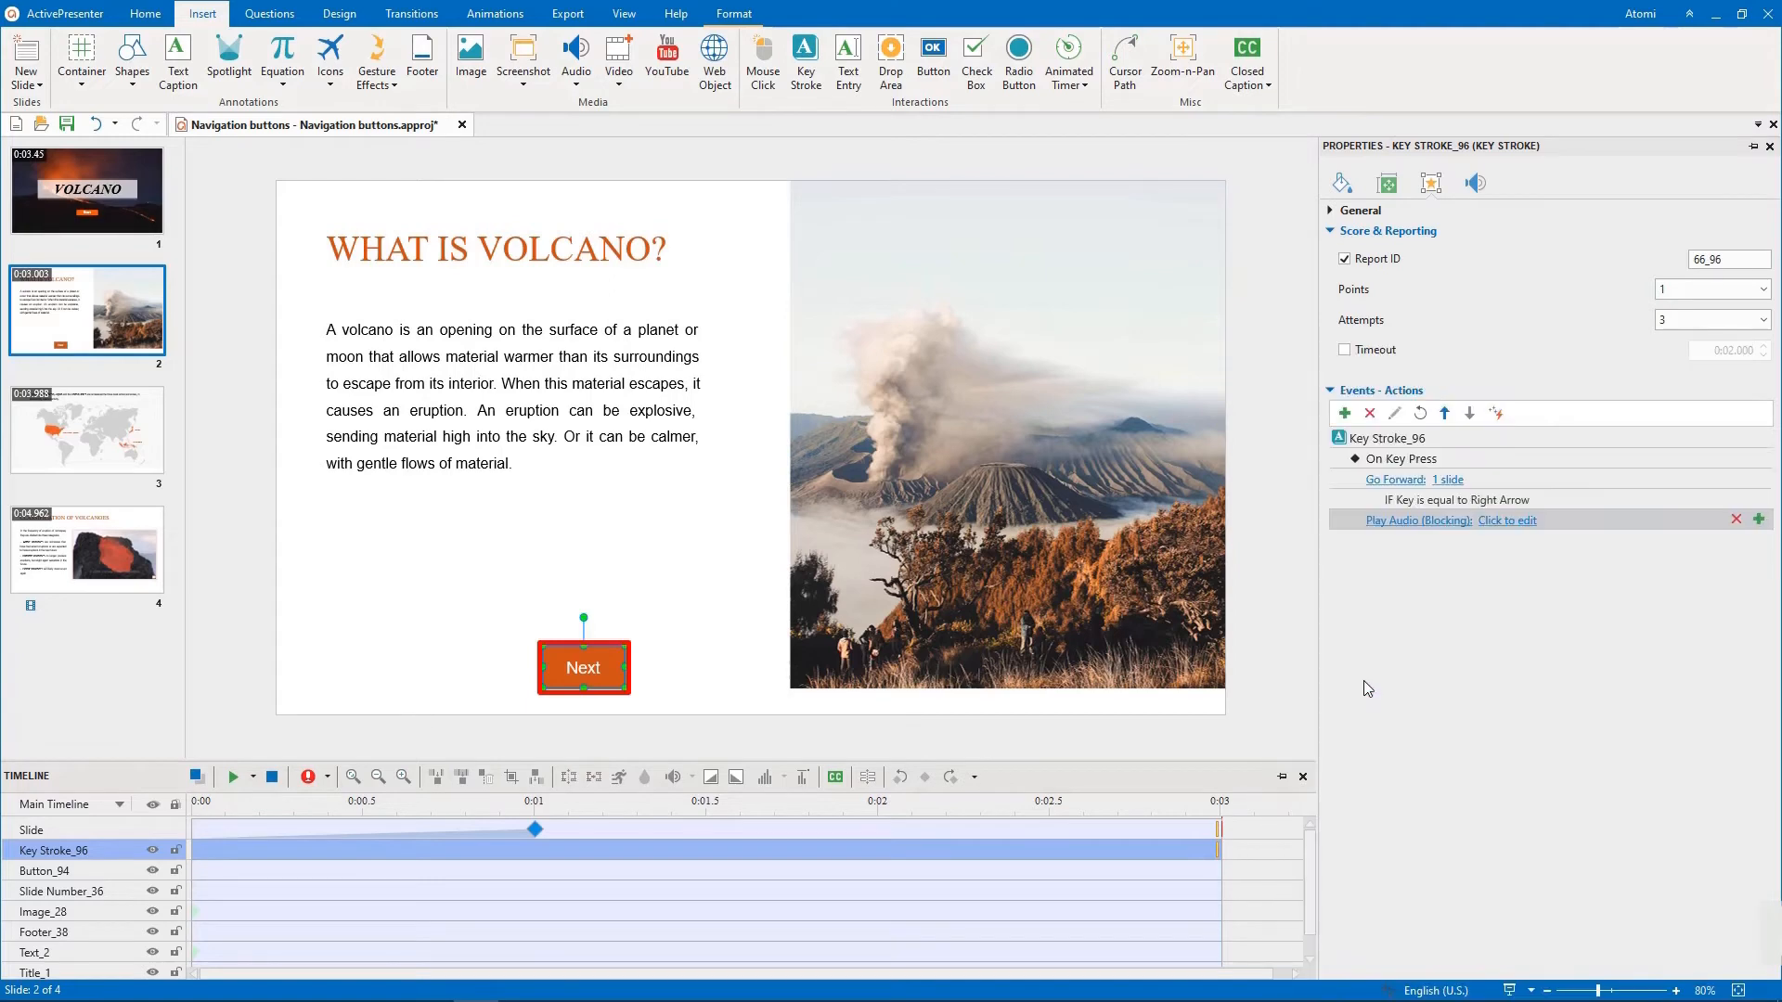
click(1743, 549)
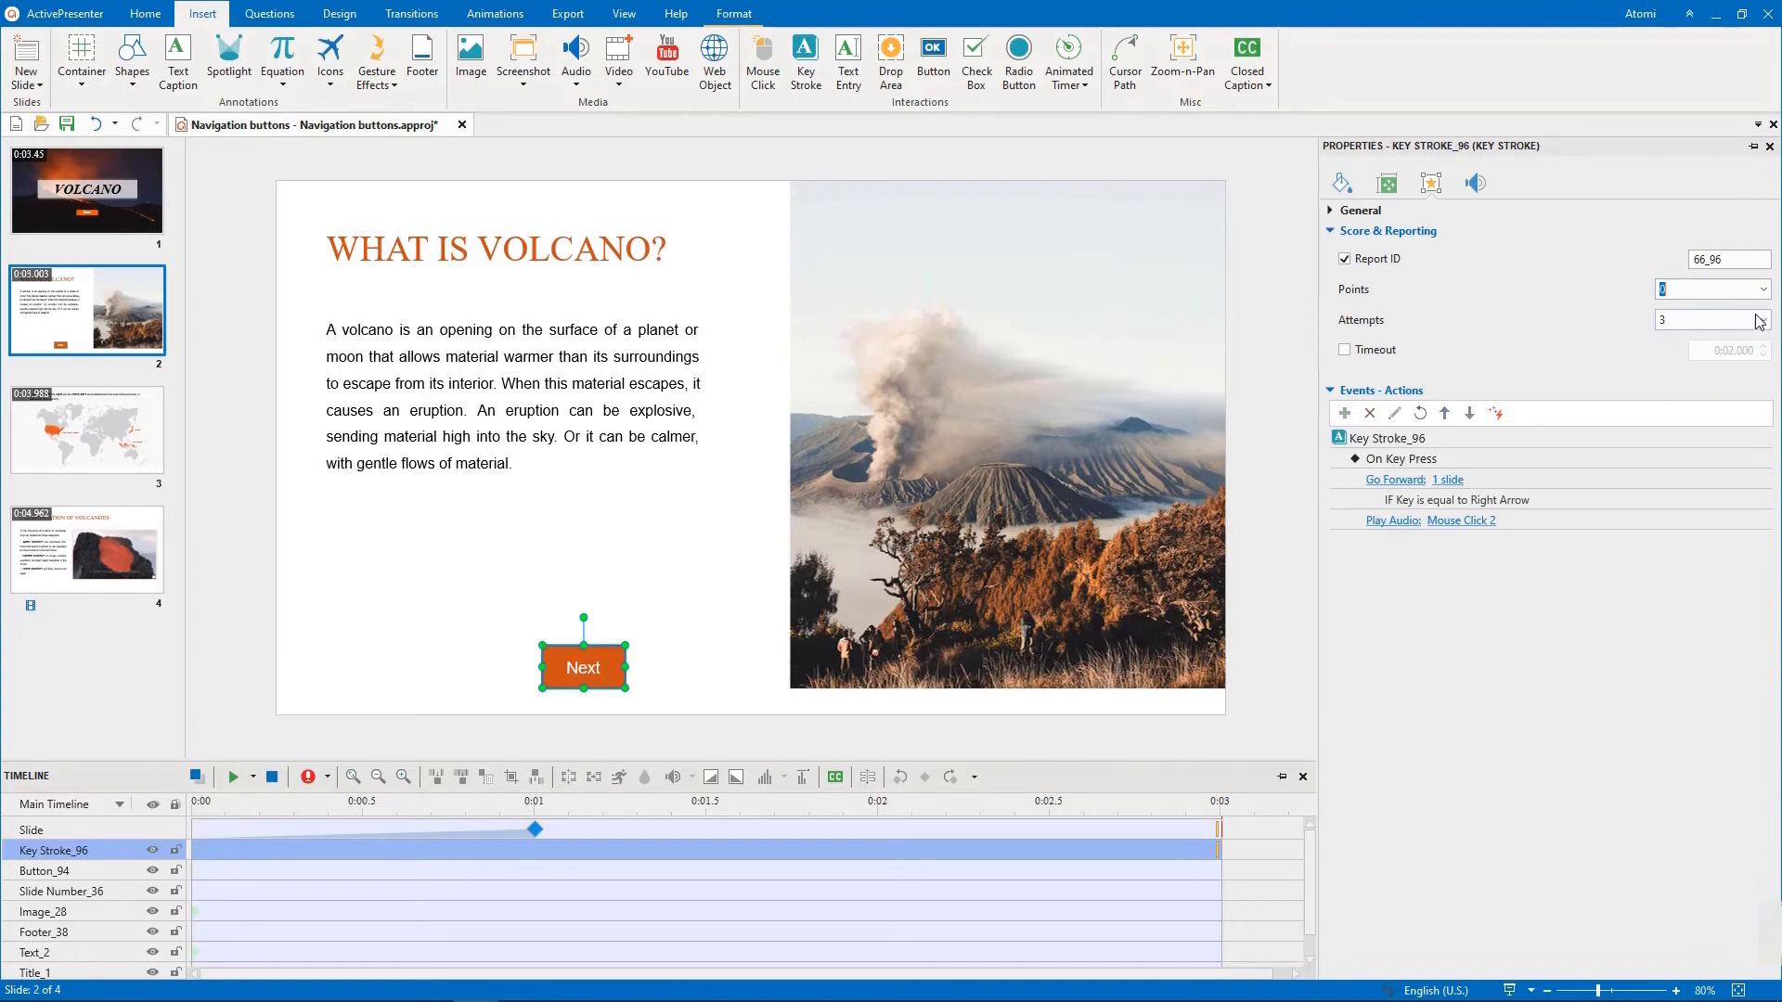
Allow unlimited attempts on the key stroke and give it no fill or line
click(1763, 319)
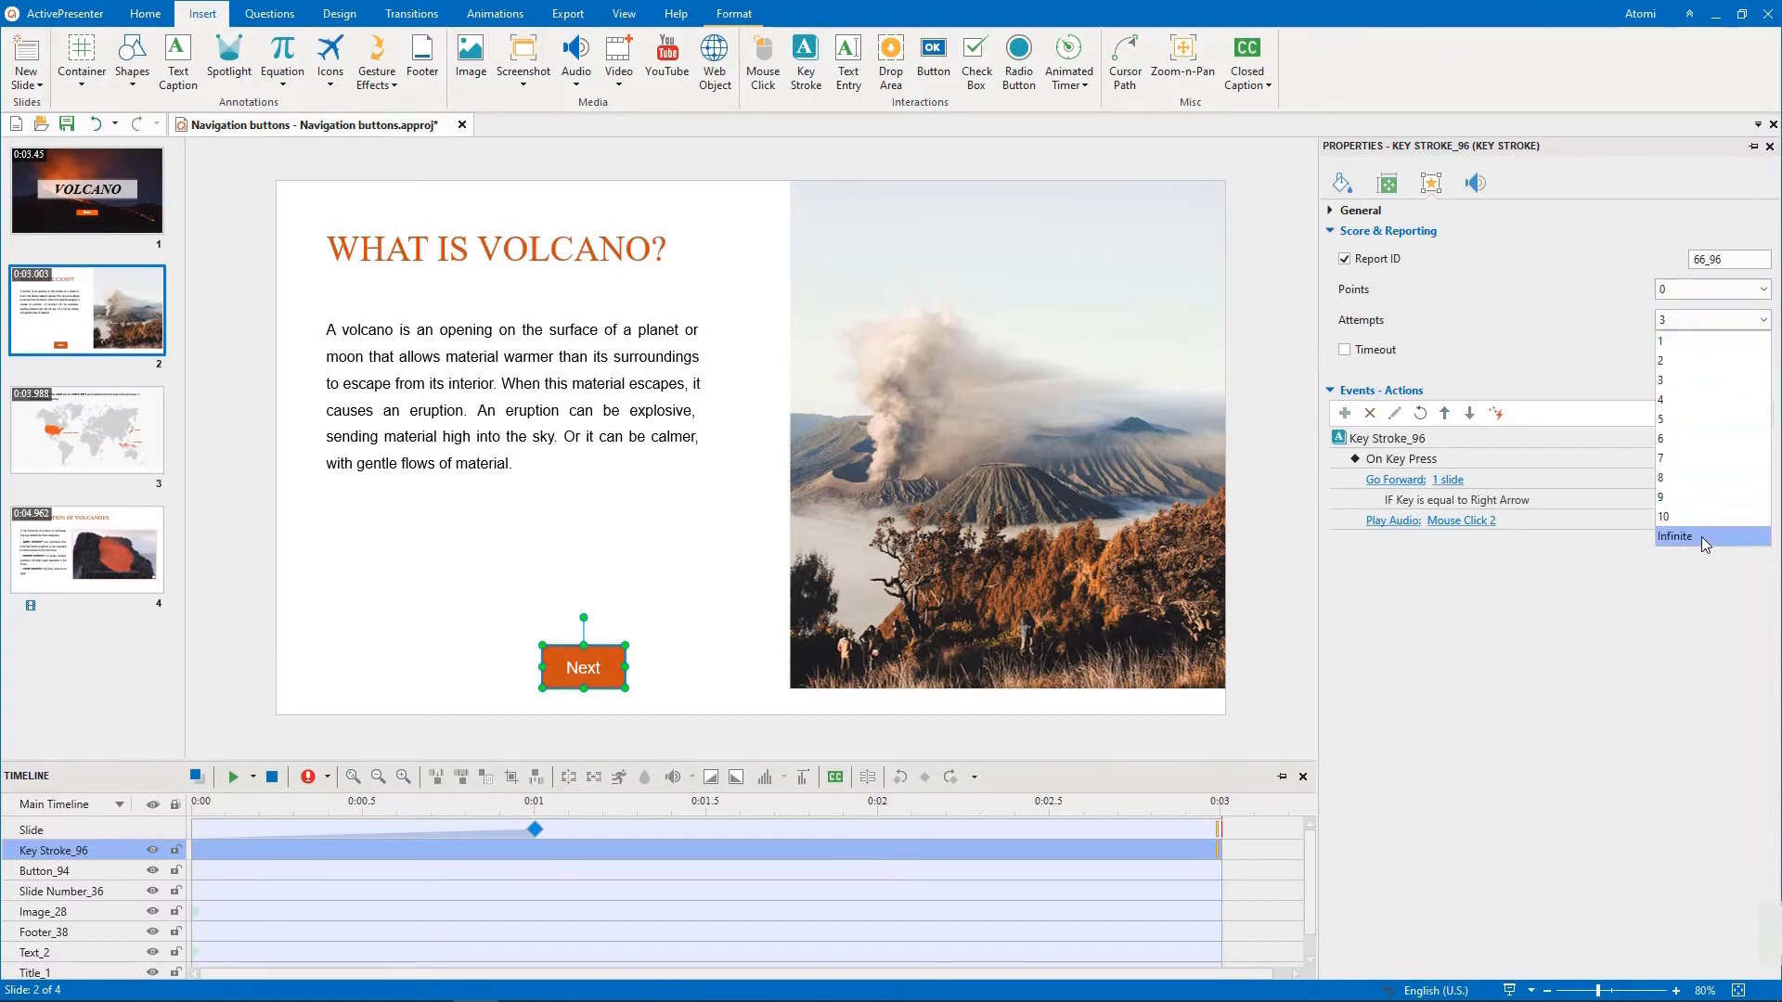
click(1676, 534)
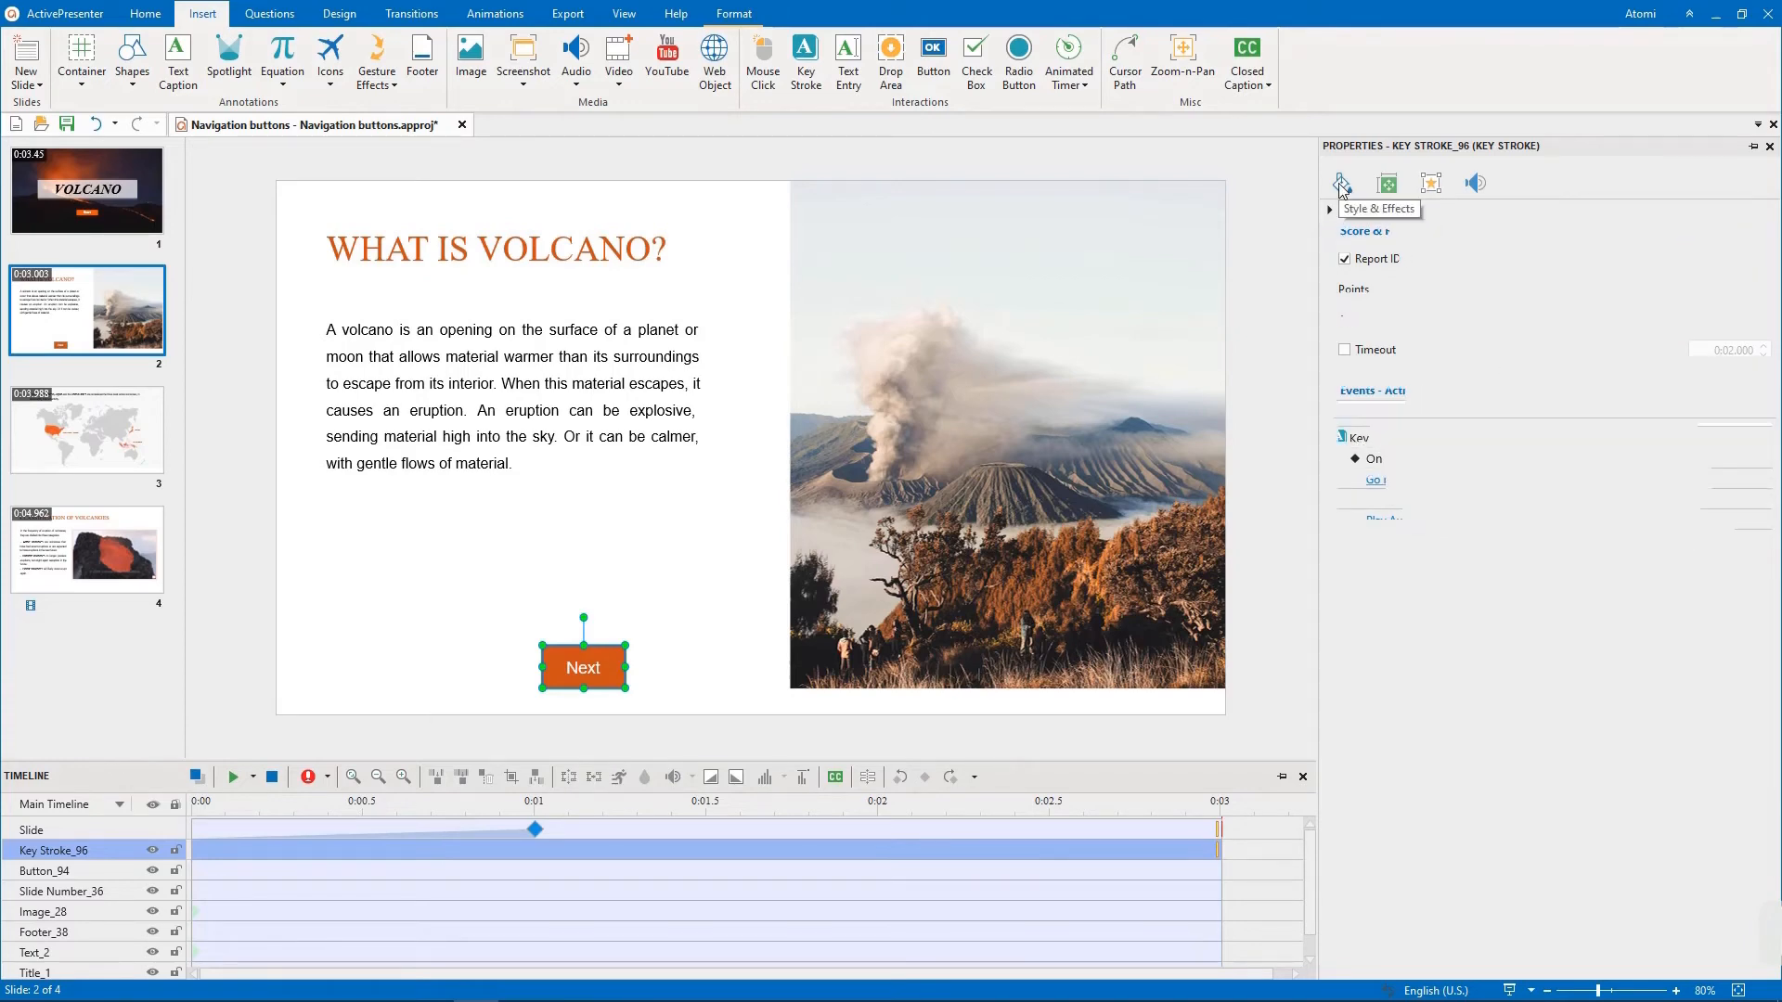
click(1339, 184)
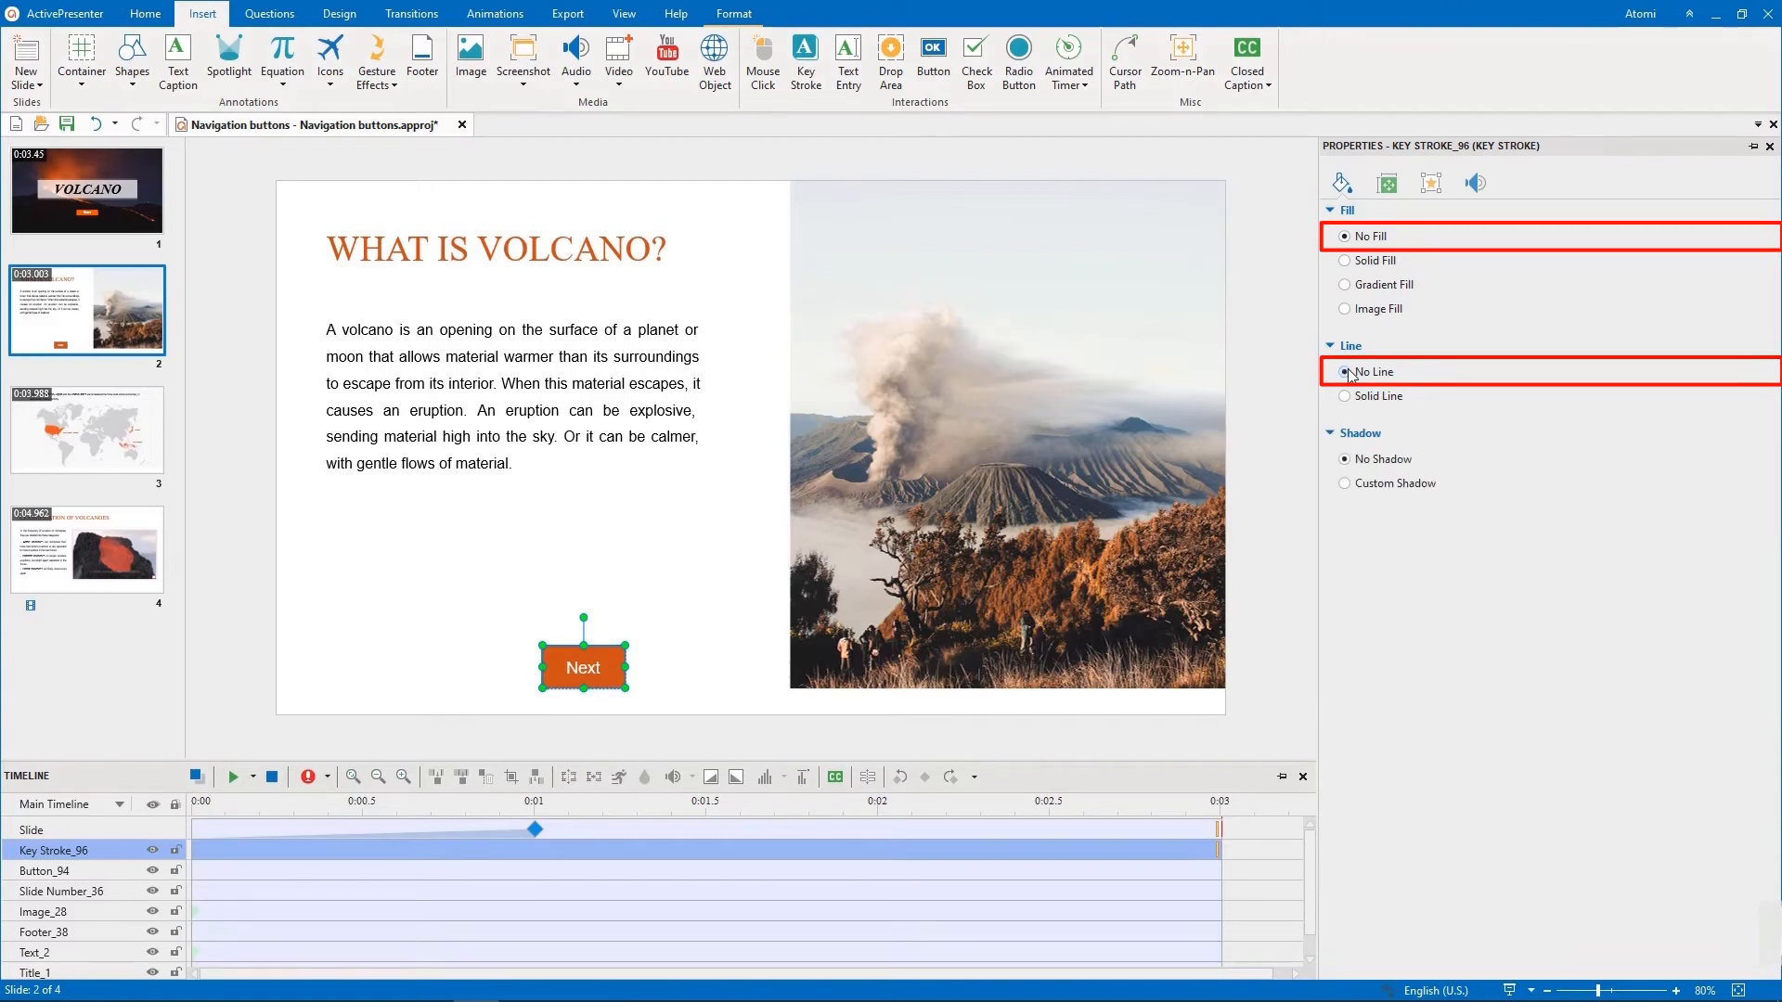
mouse_move(1348, 375)
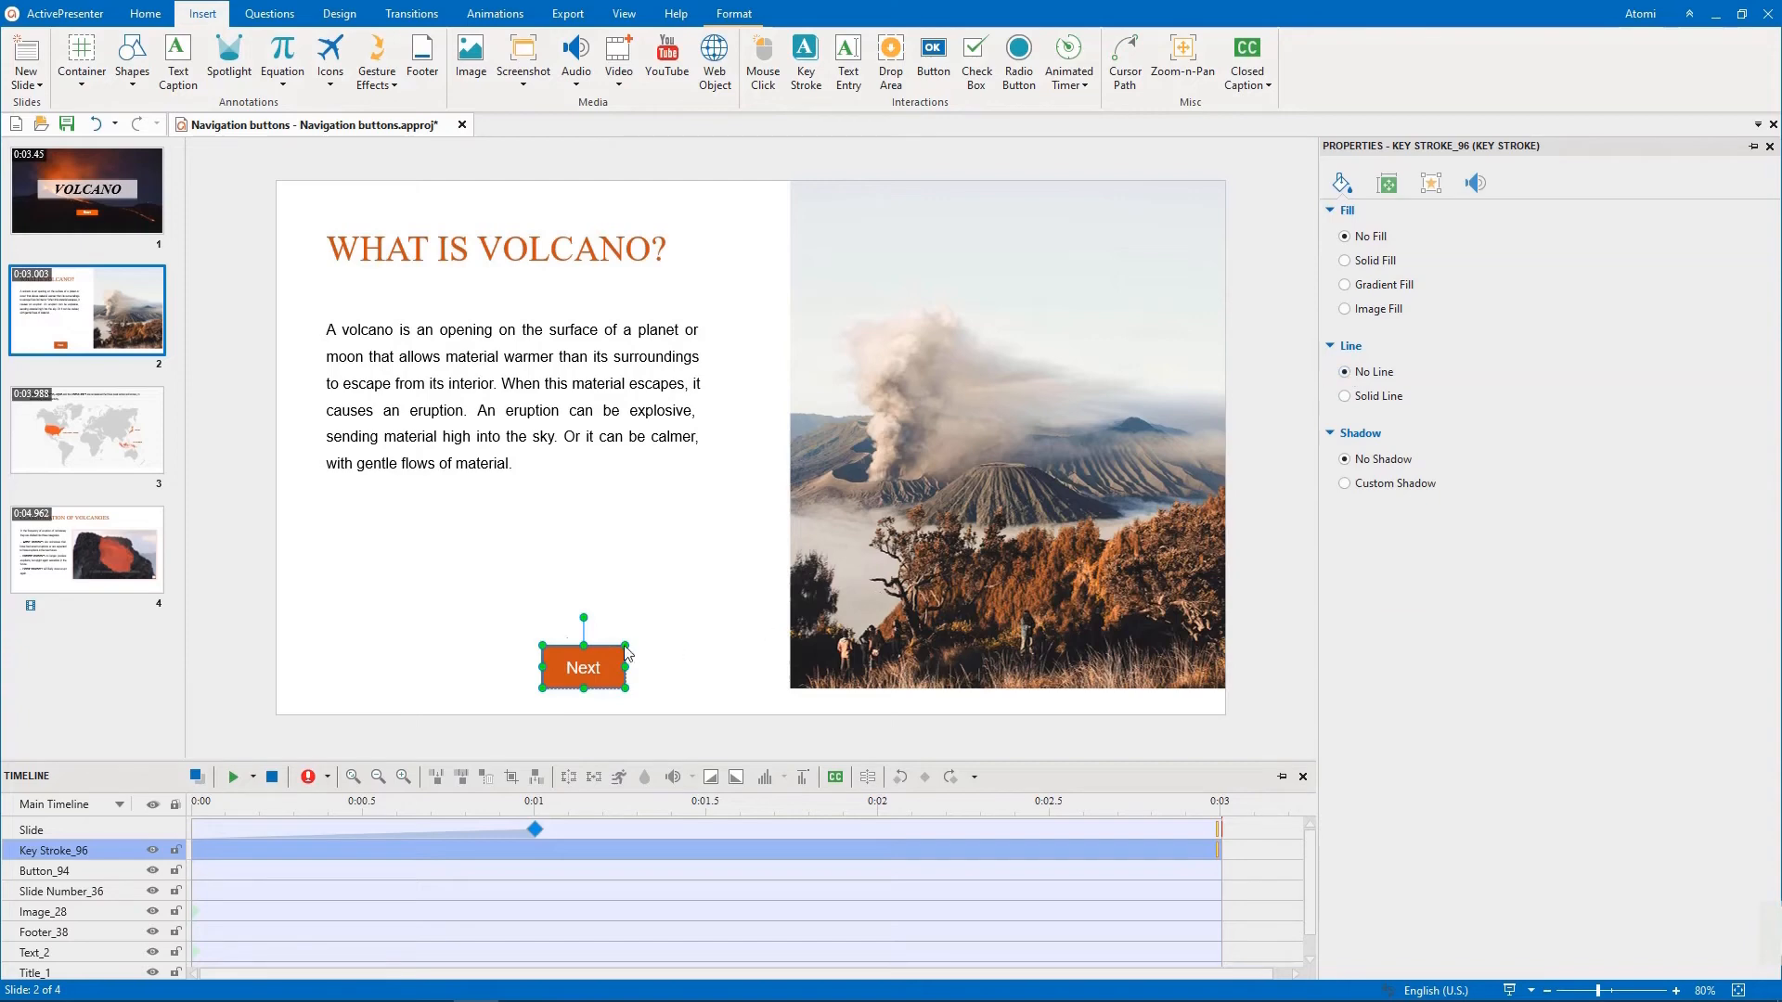
click(633, 703)
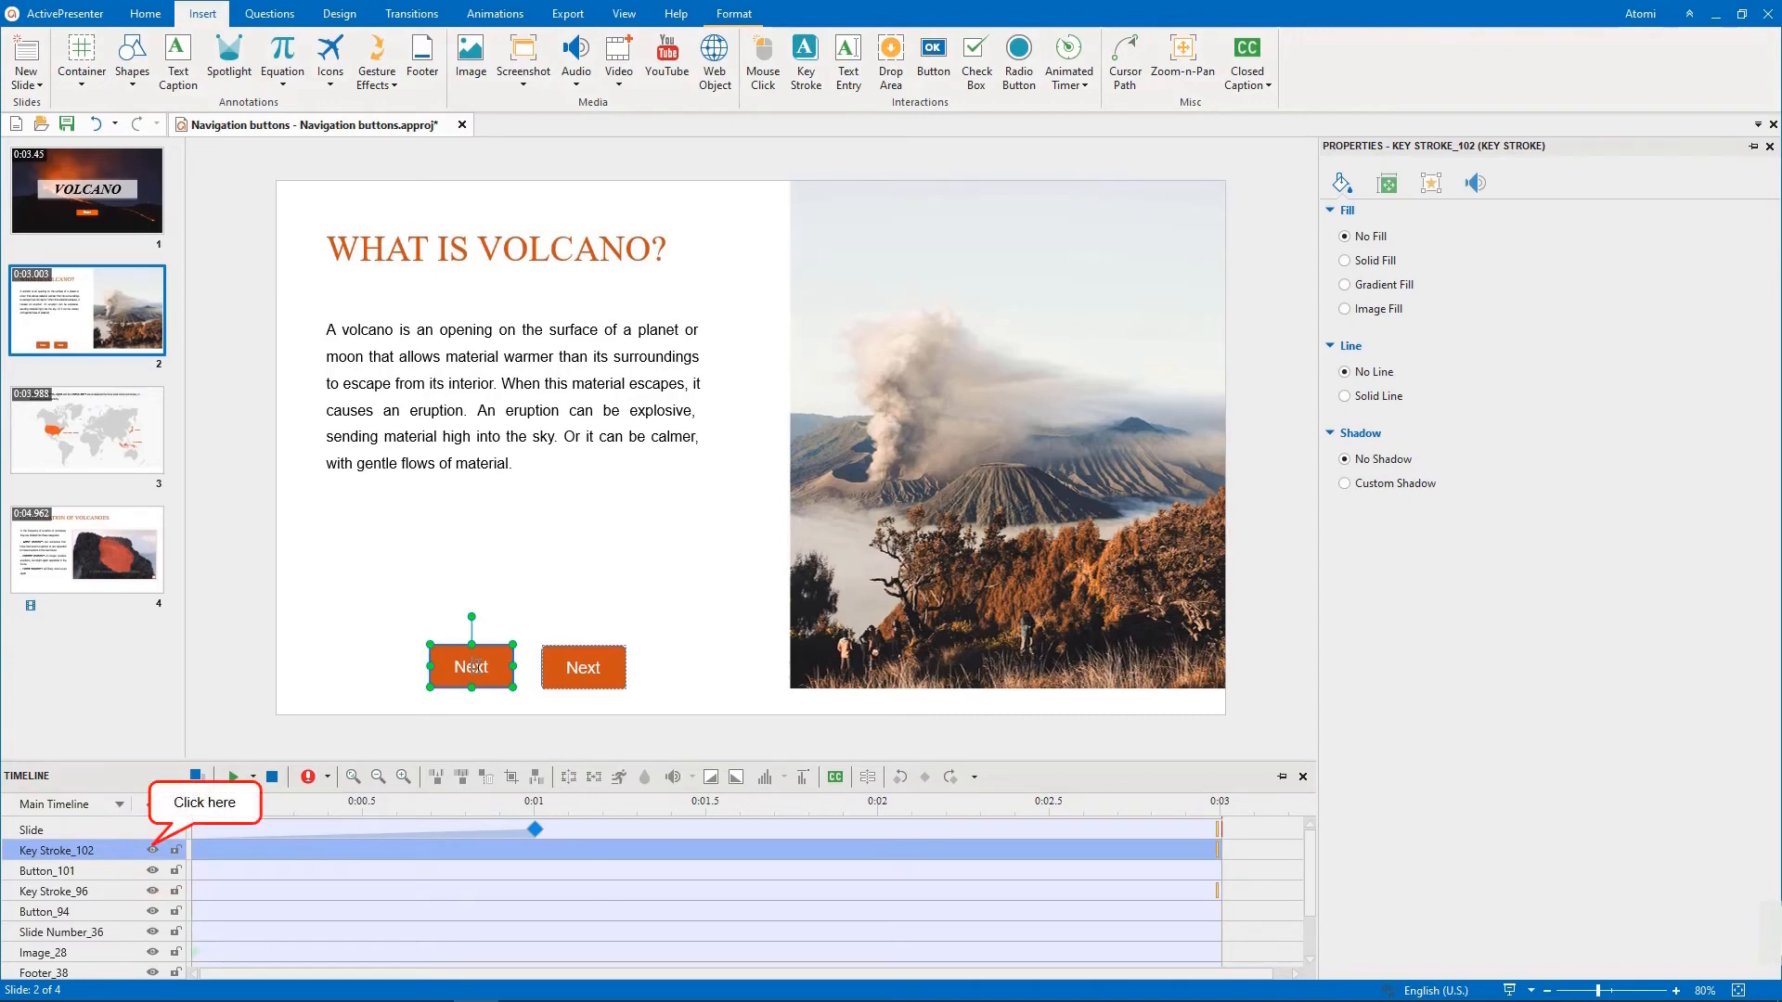
Hide the copied key stroke and relabel the copied button 'Back'
click(152, 850)
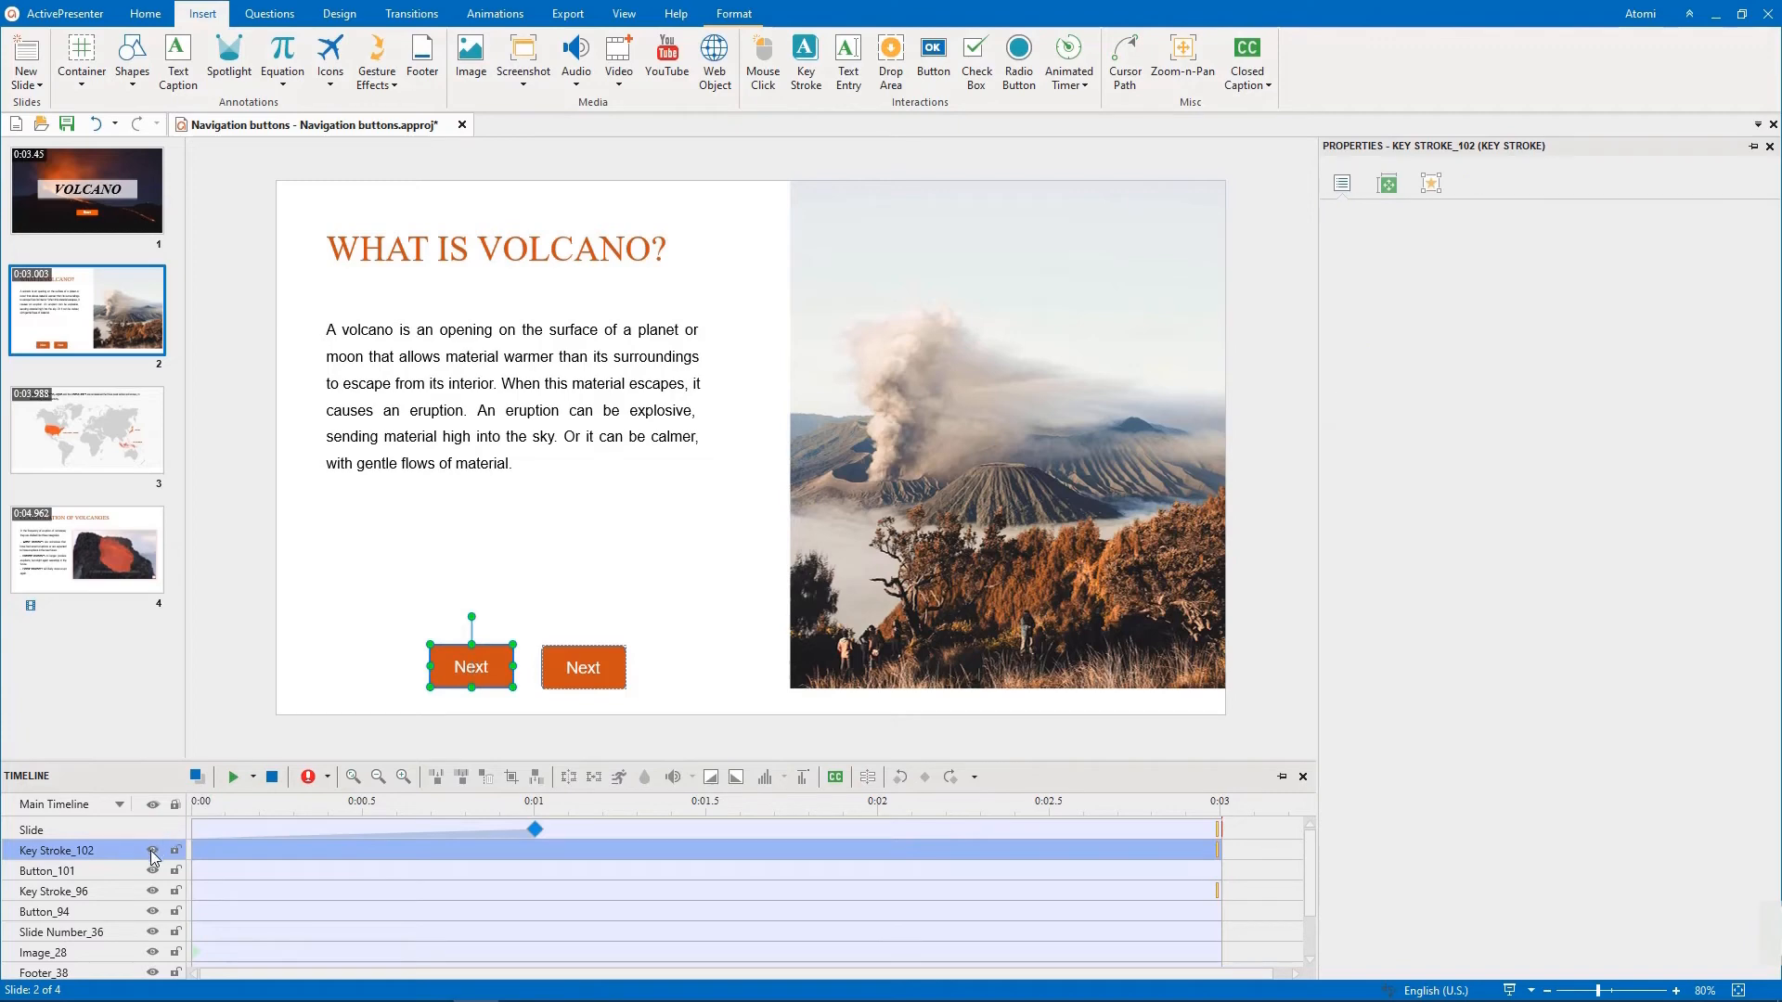
click(49, 871)
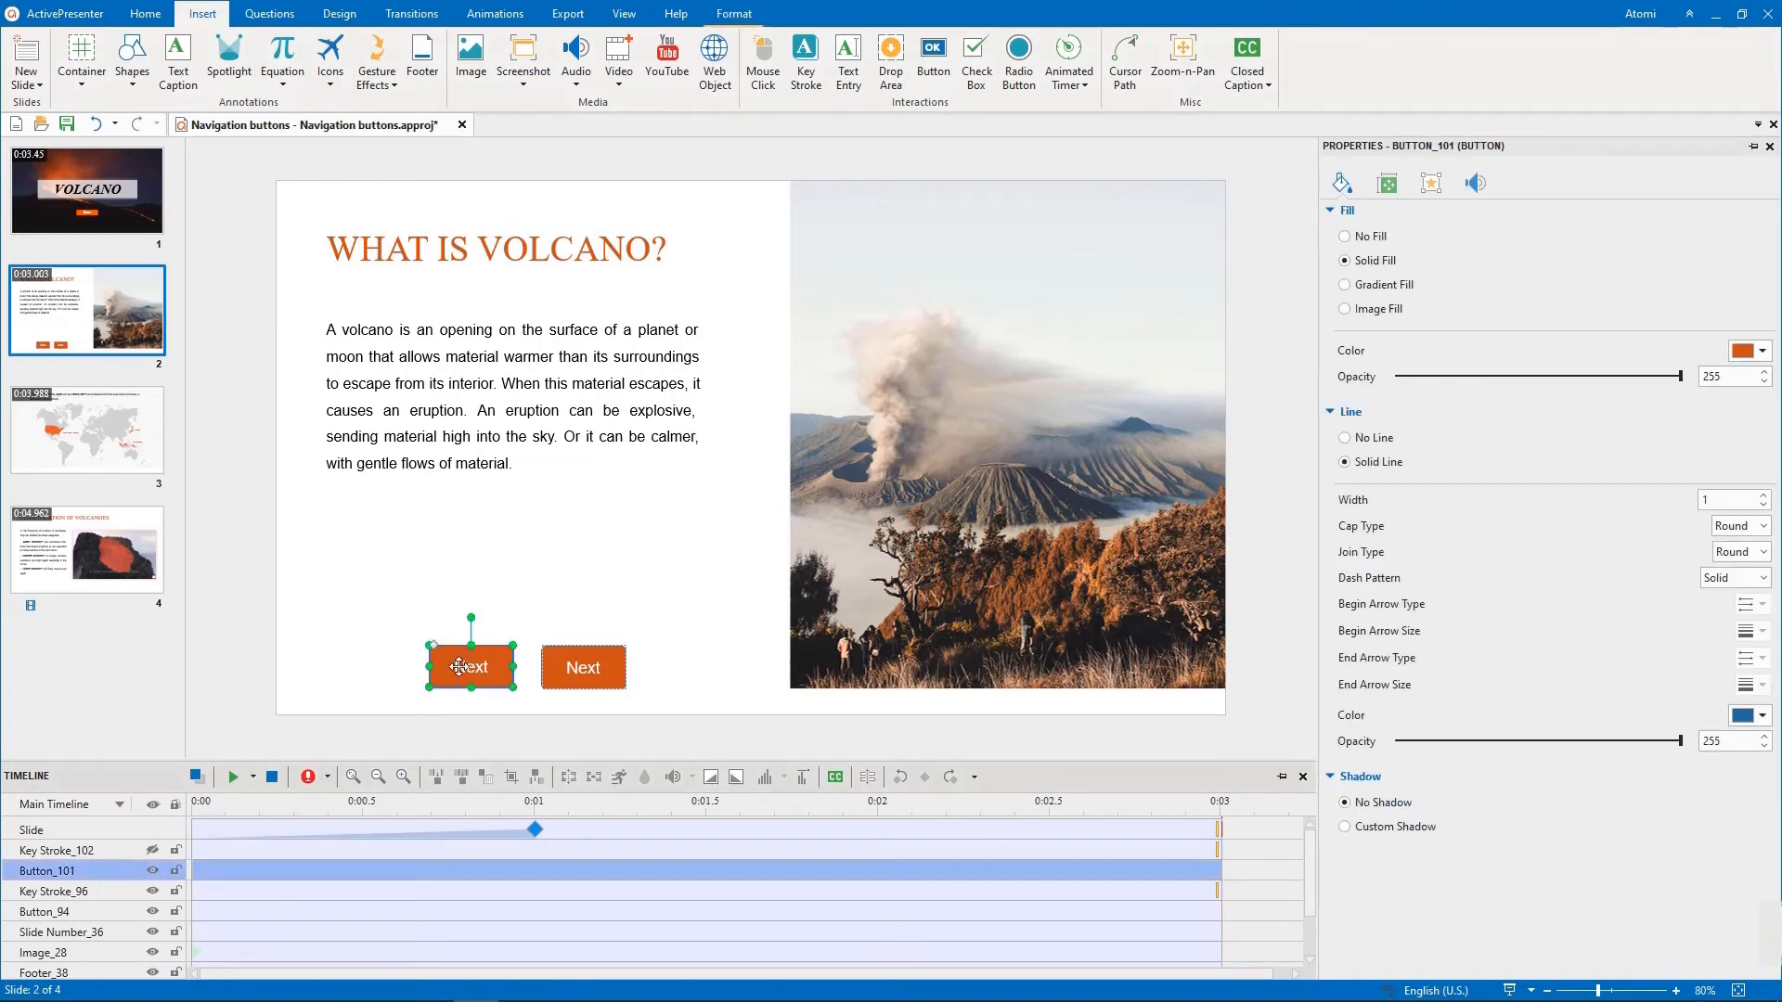
text(Back)
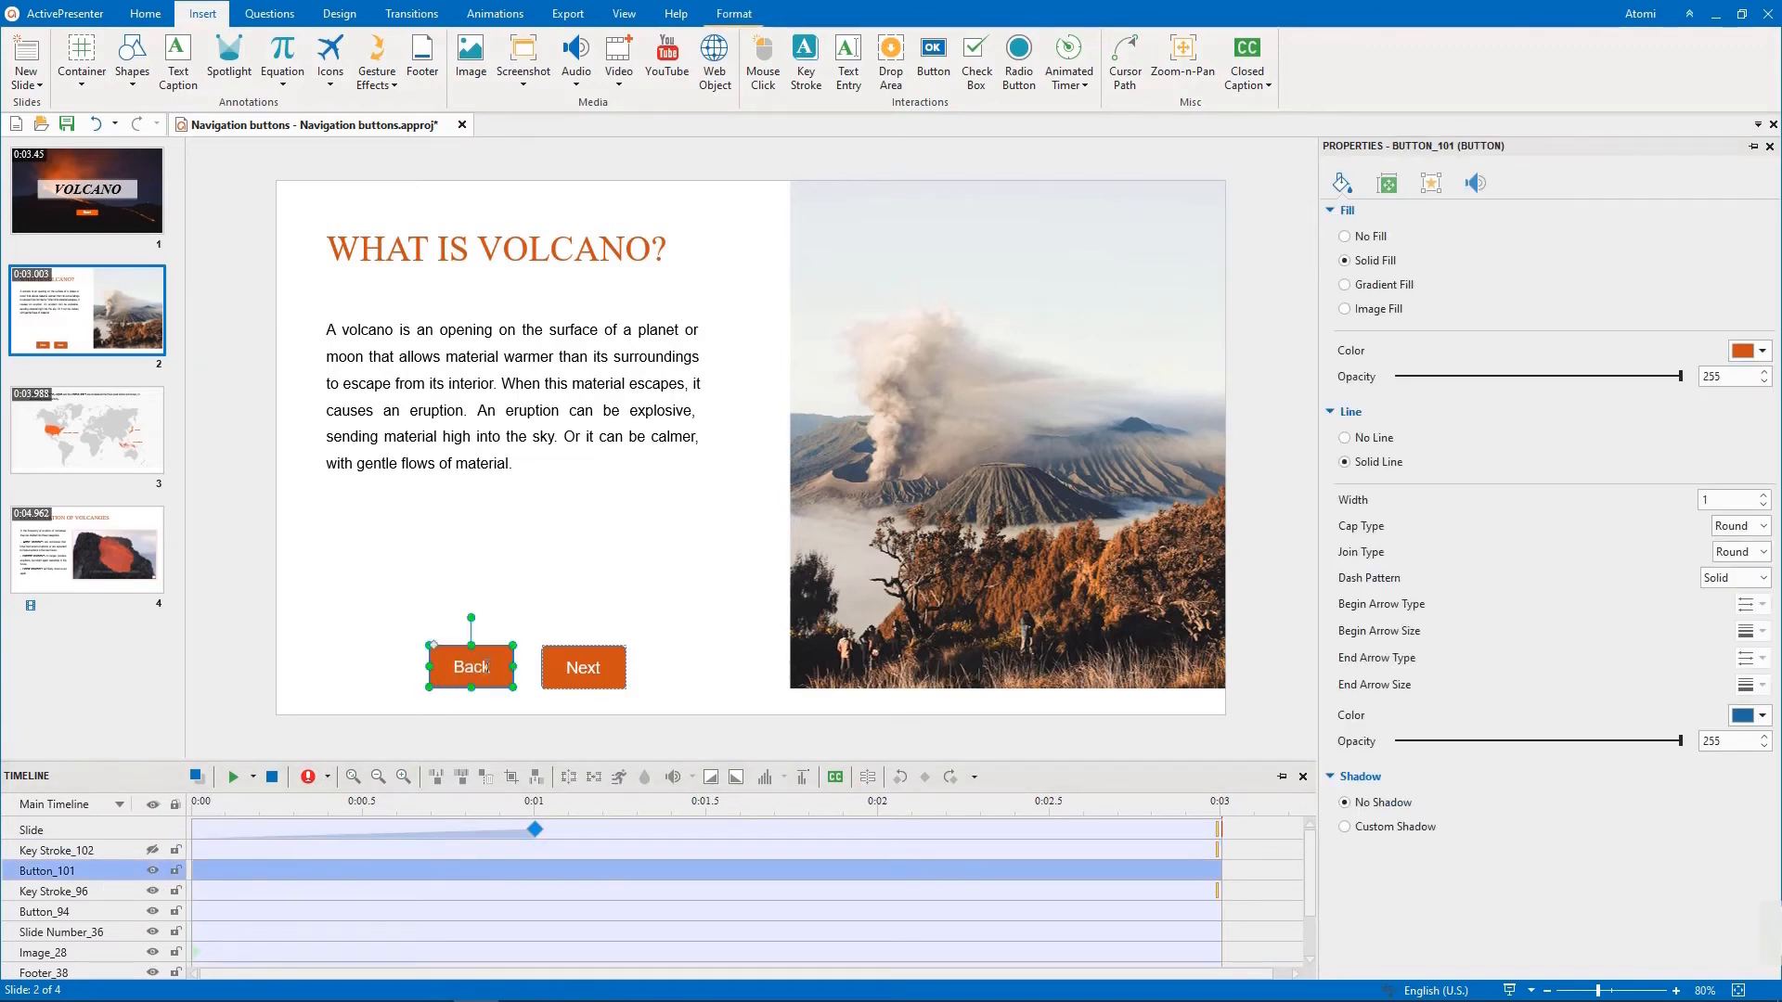
click(1384, 184)
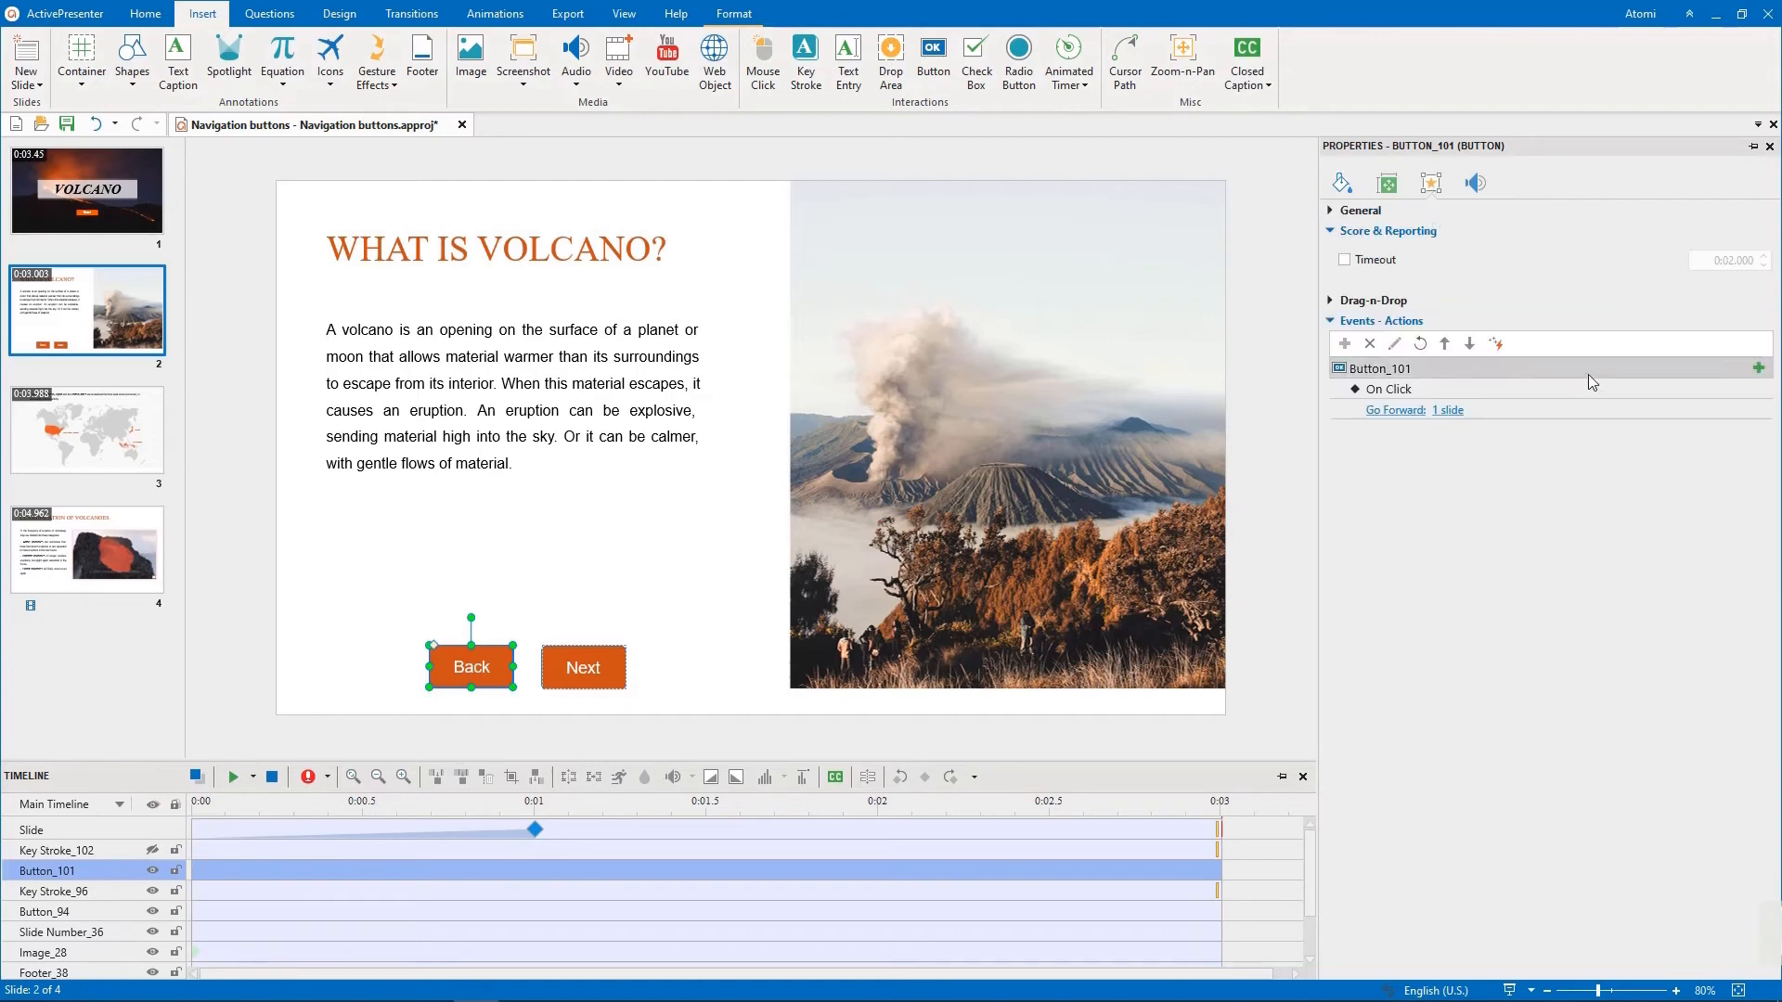
Replace the Back button's click action with Go Backward one slide
click(1758, 388)
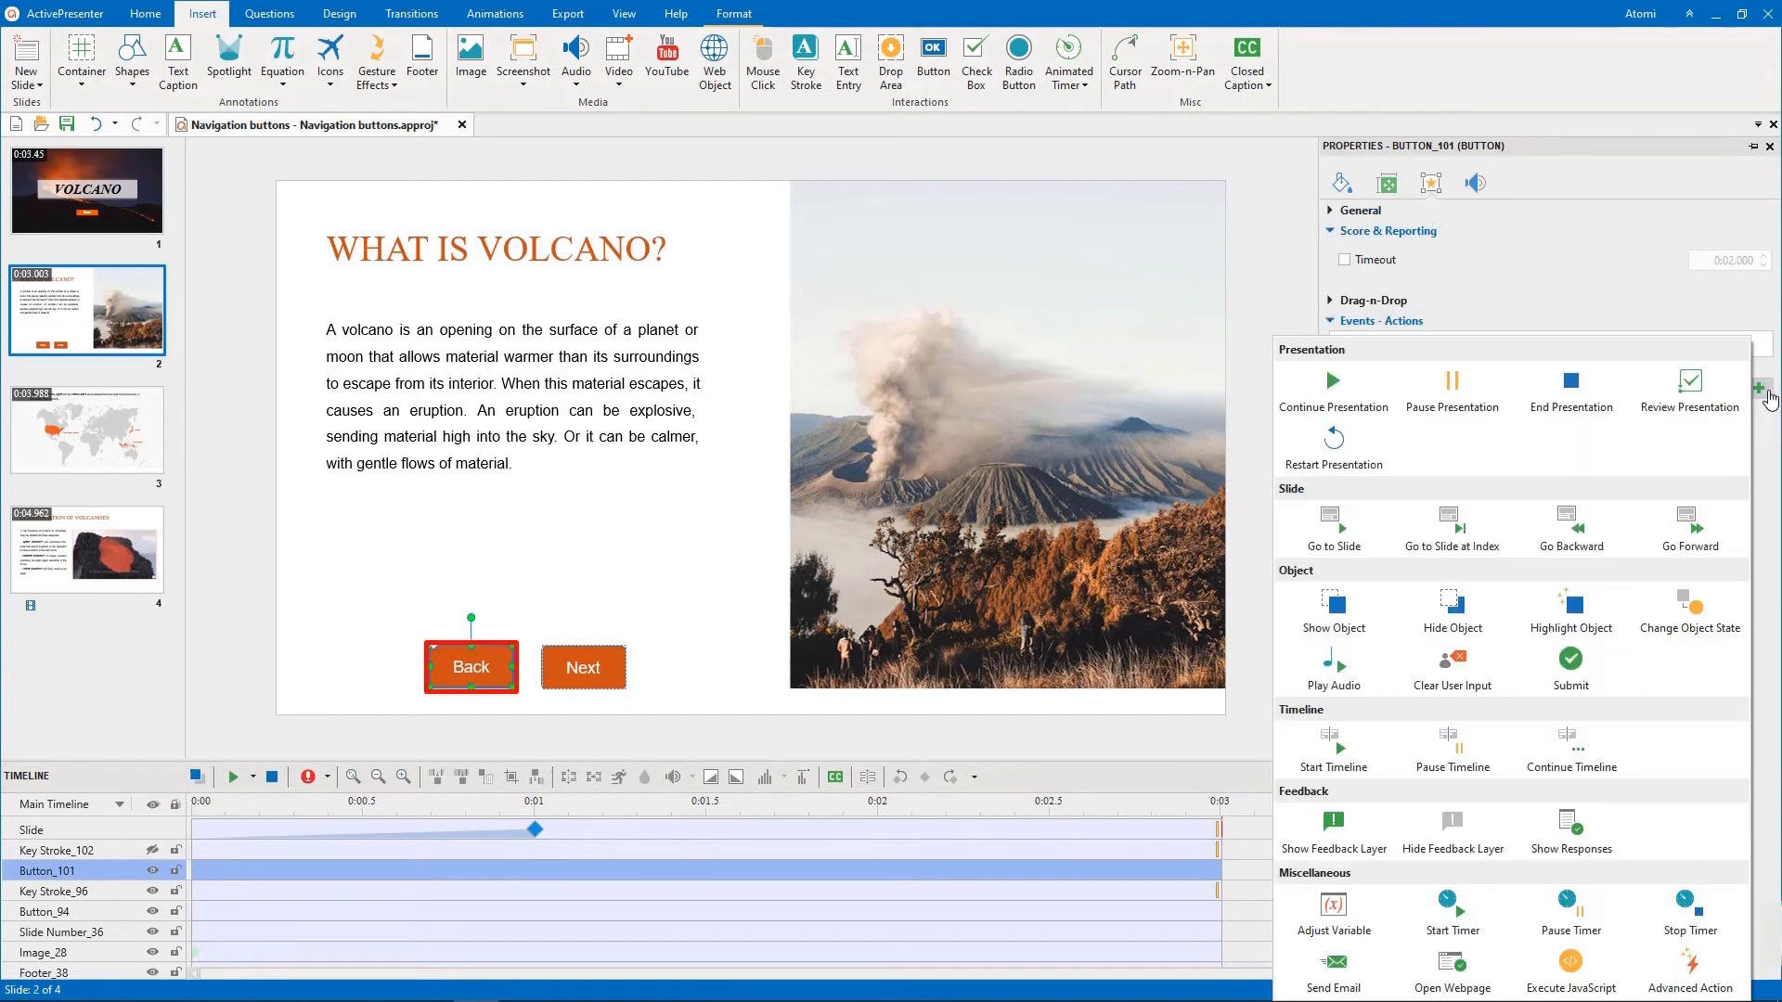
click(1570, 529)
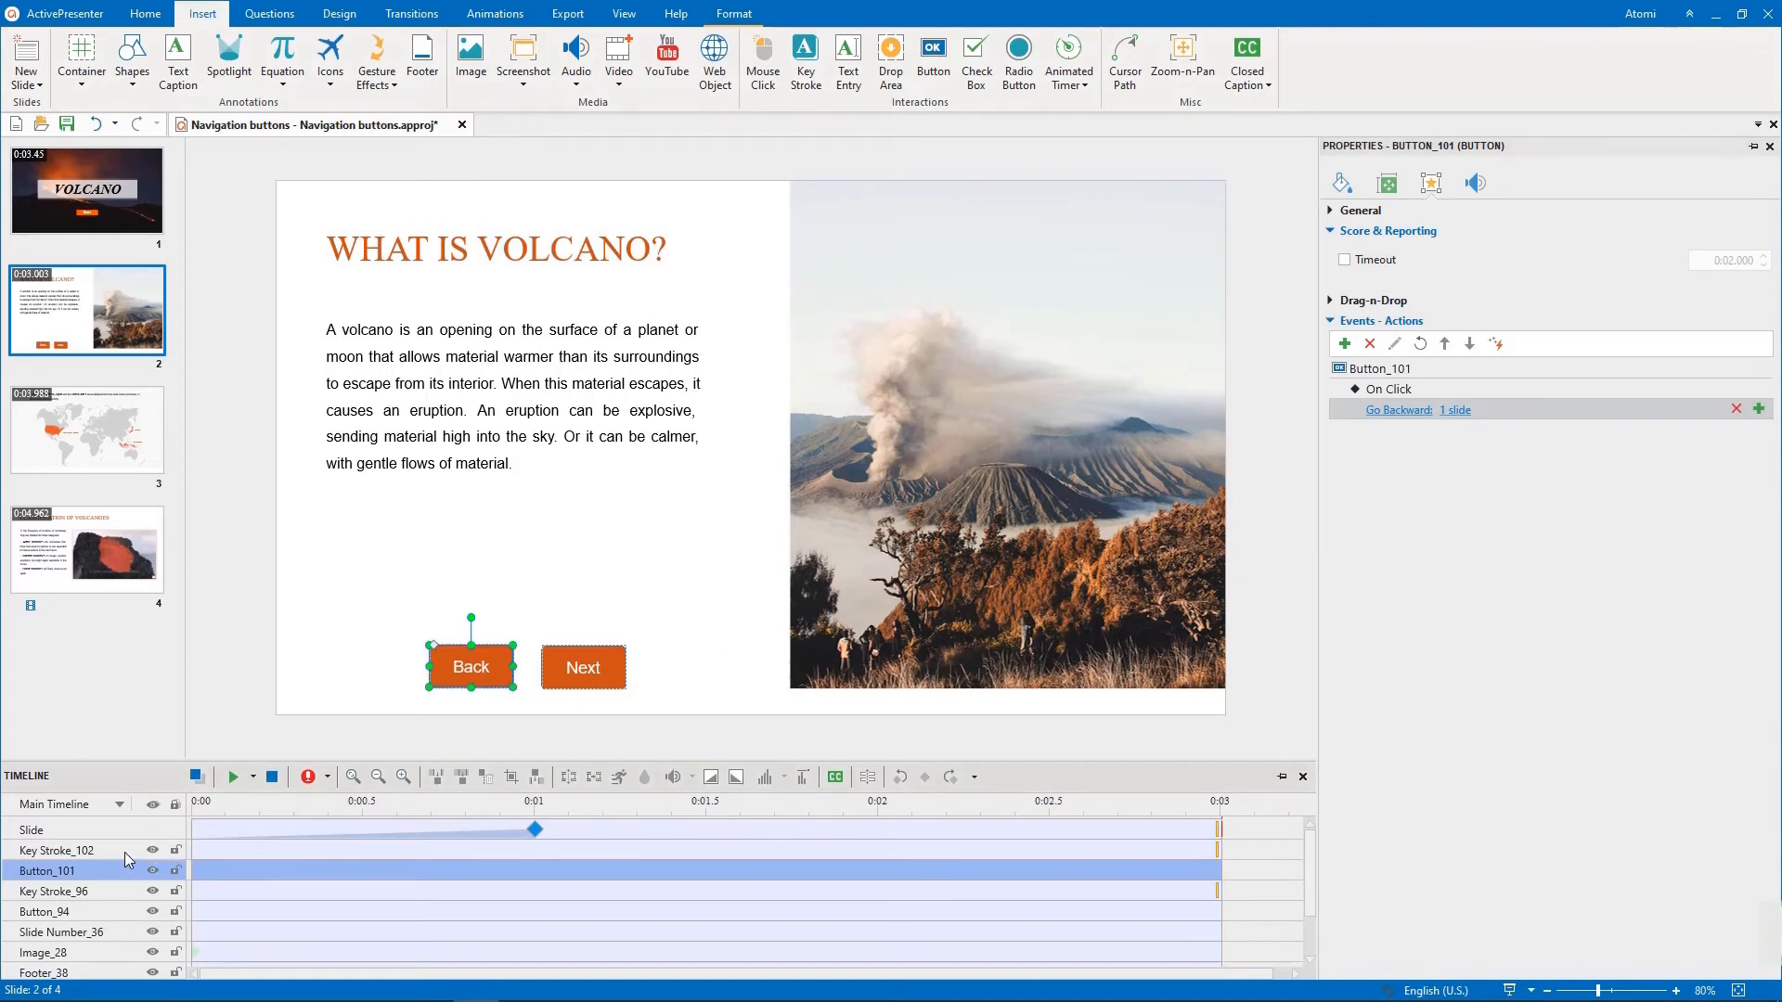
click(58, 850)
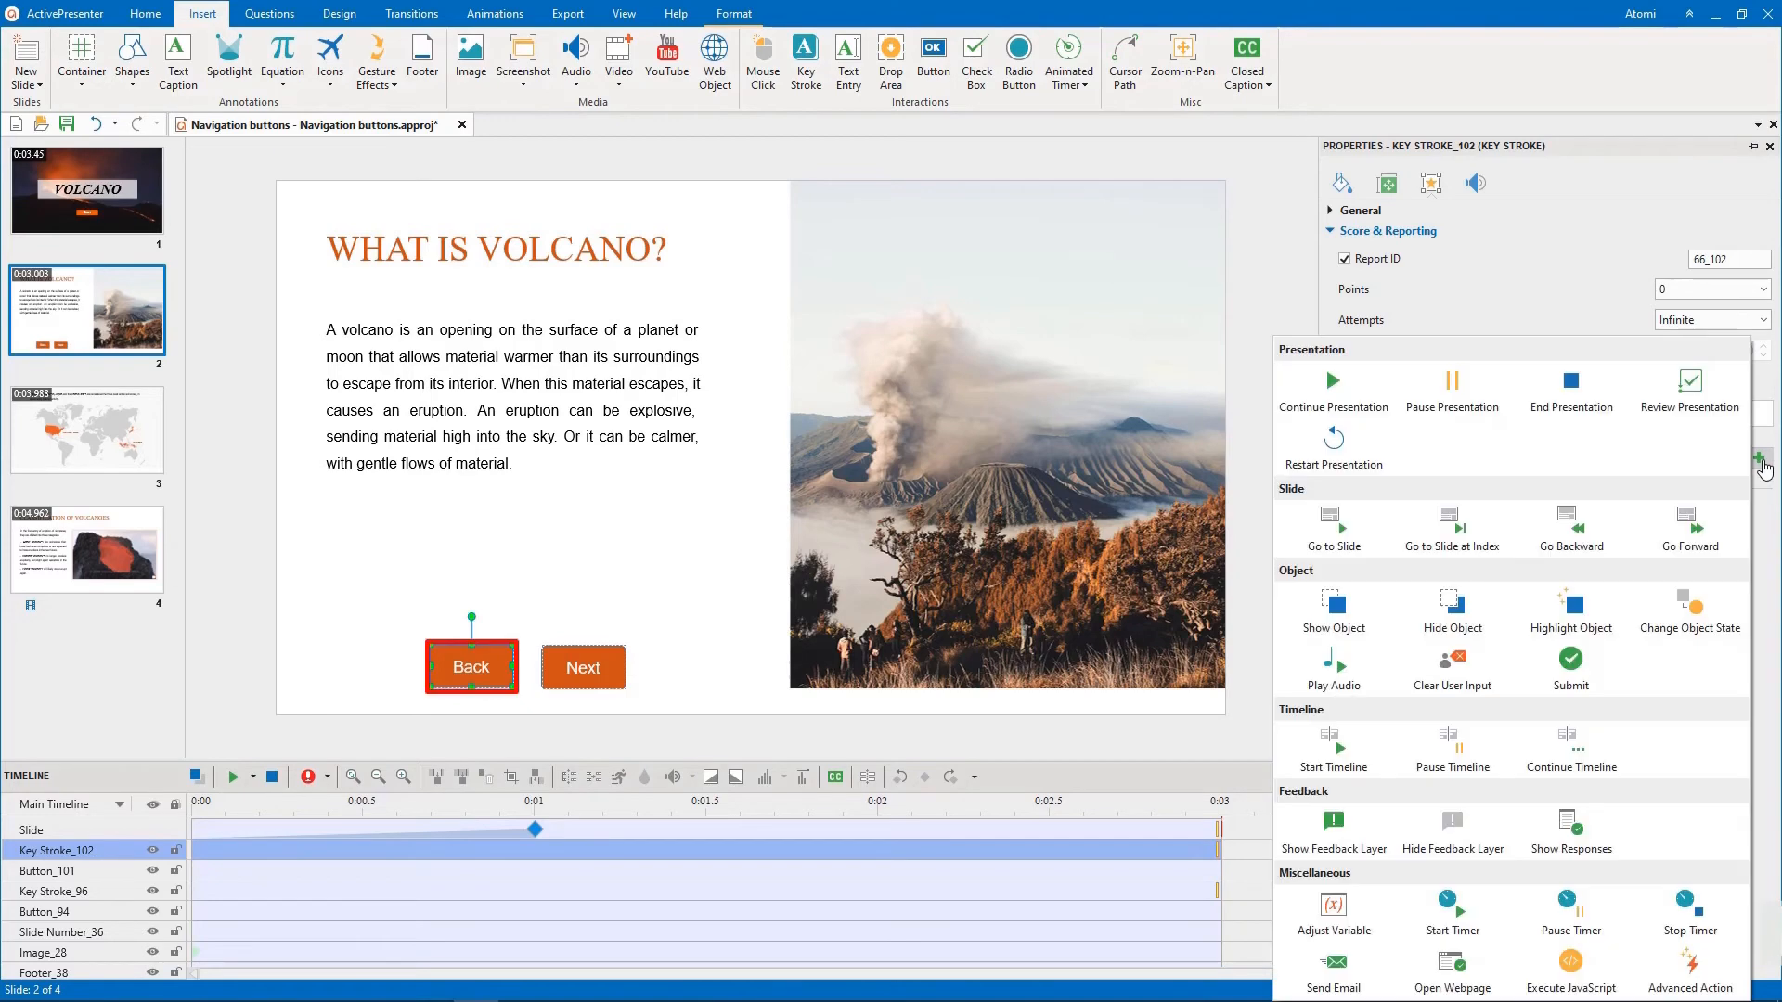
Make the copied key stroke go backward one slide when Left Arrow is pressed
click(1757, 499)
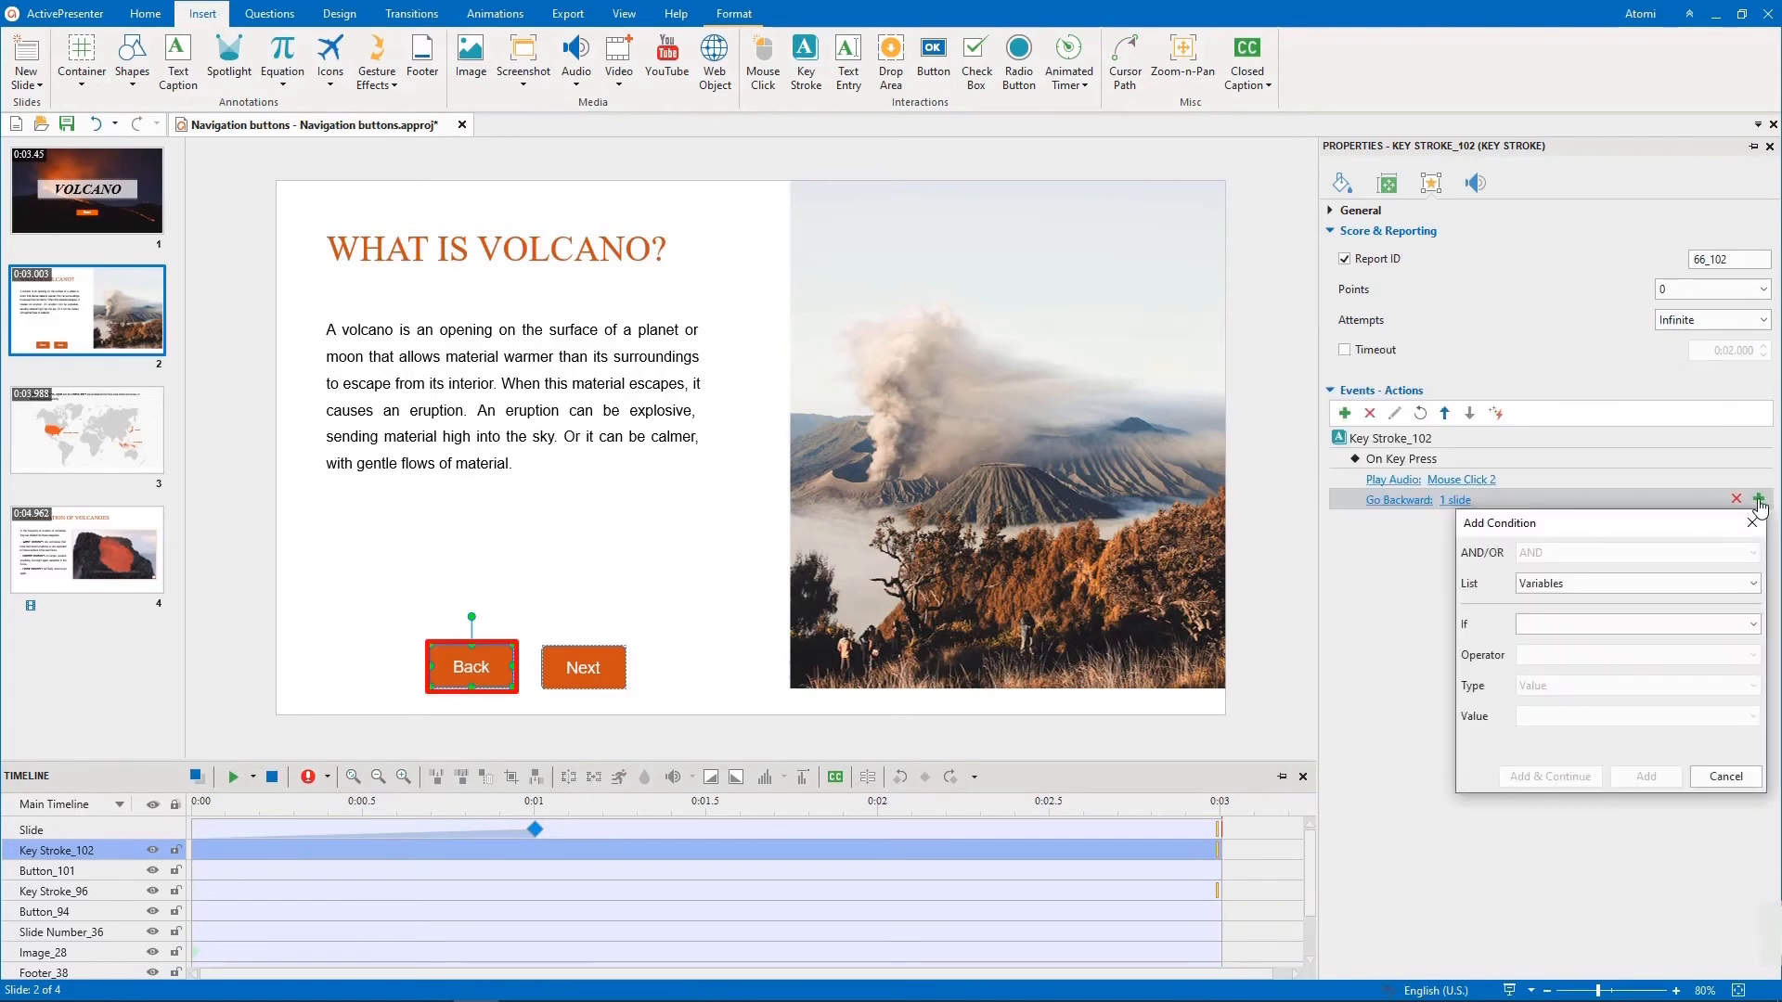
click(1637, 583)
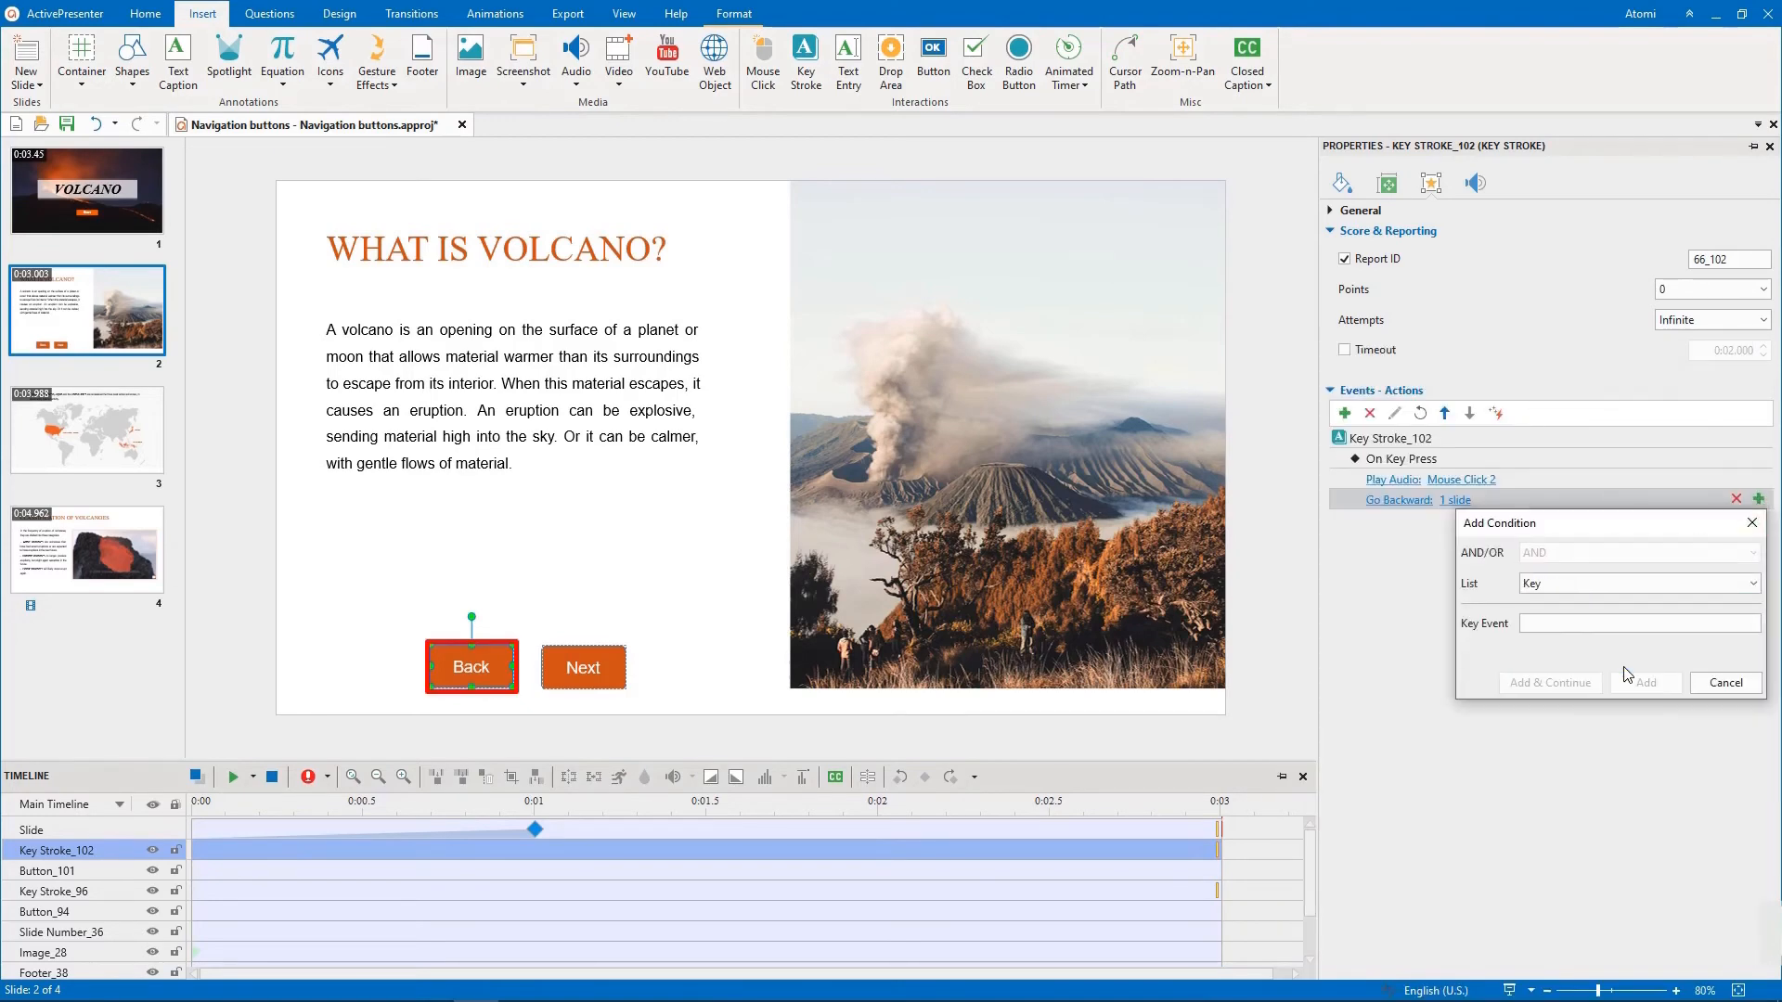
click(1646, 681)
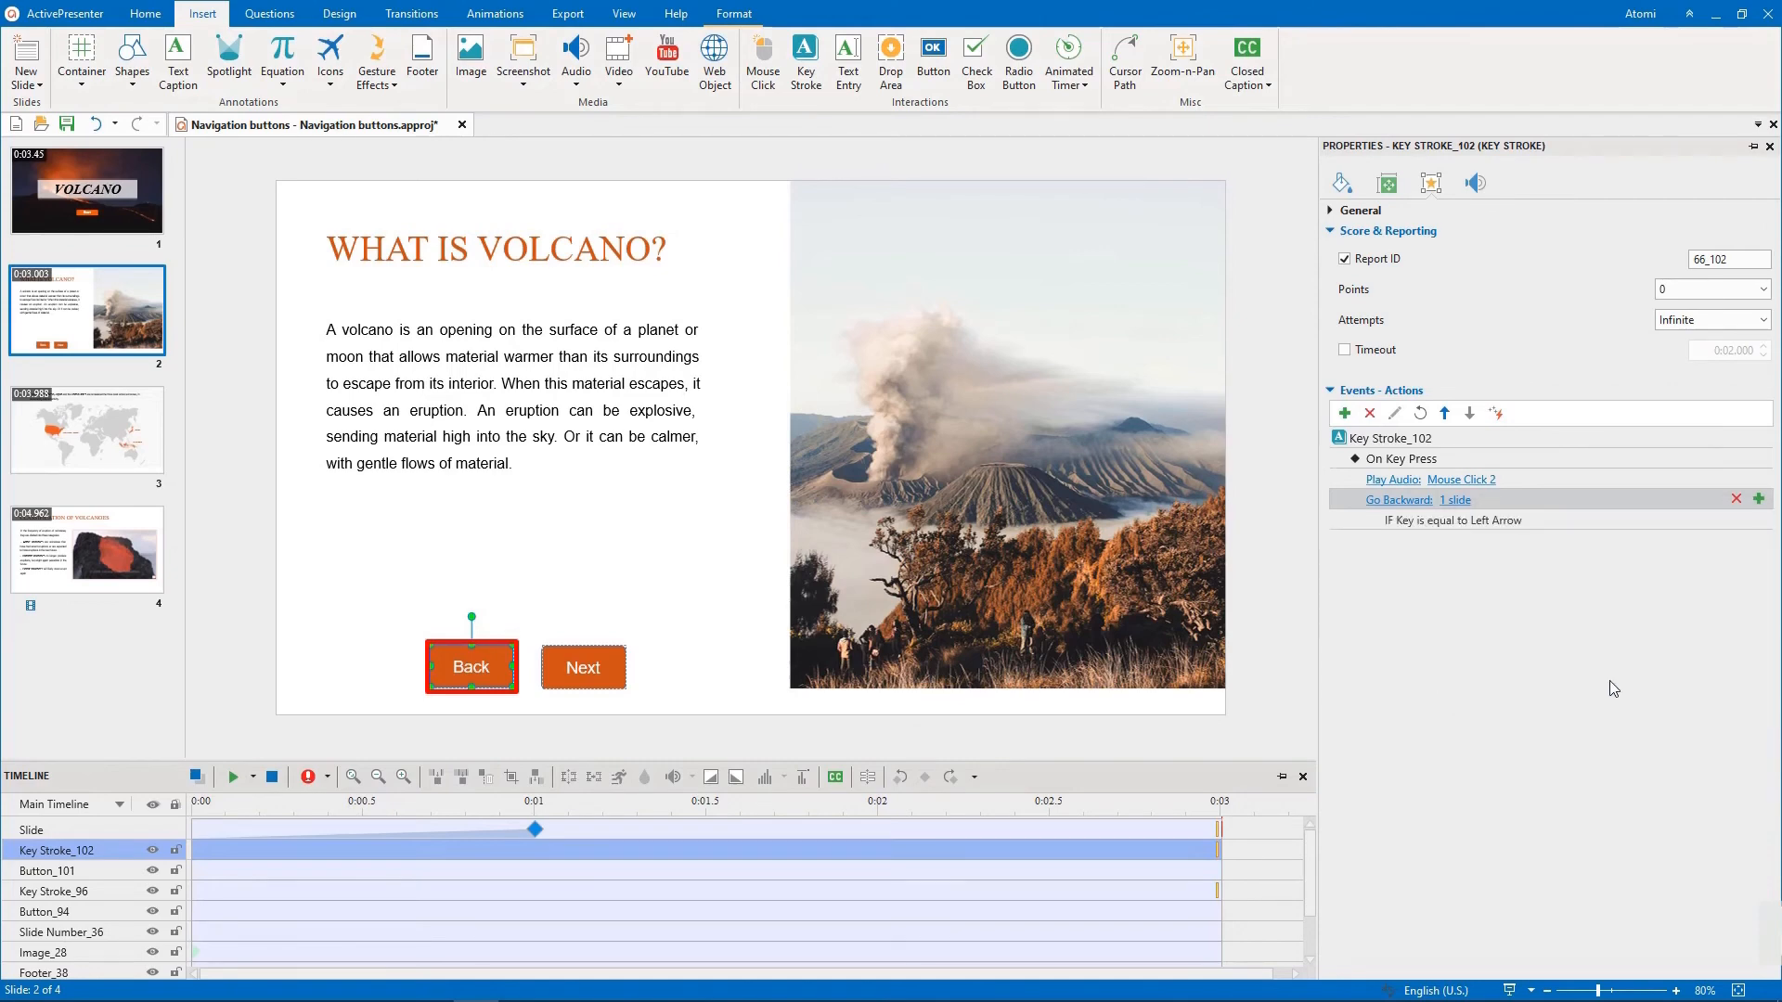
click(583, 666)
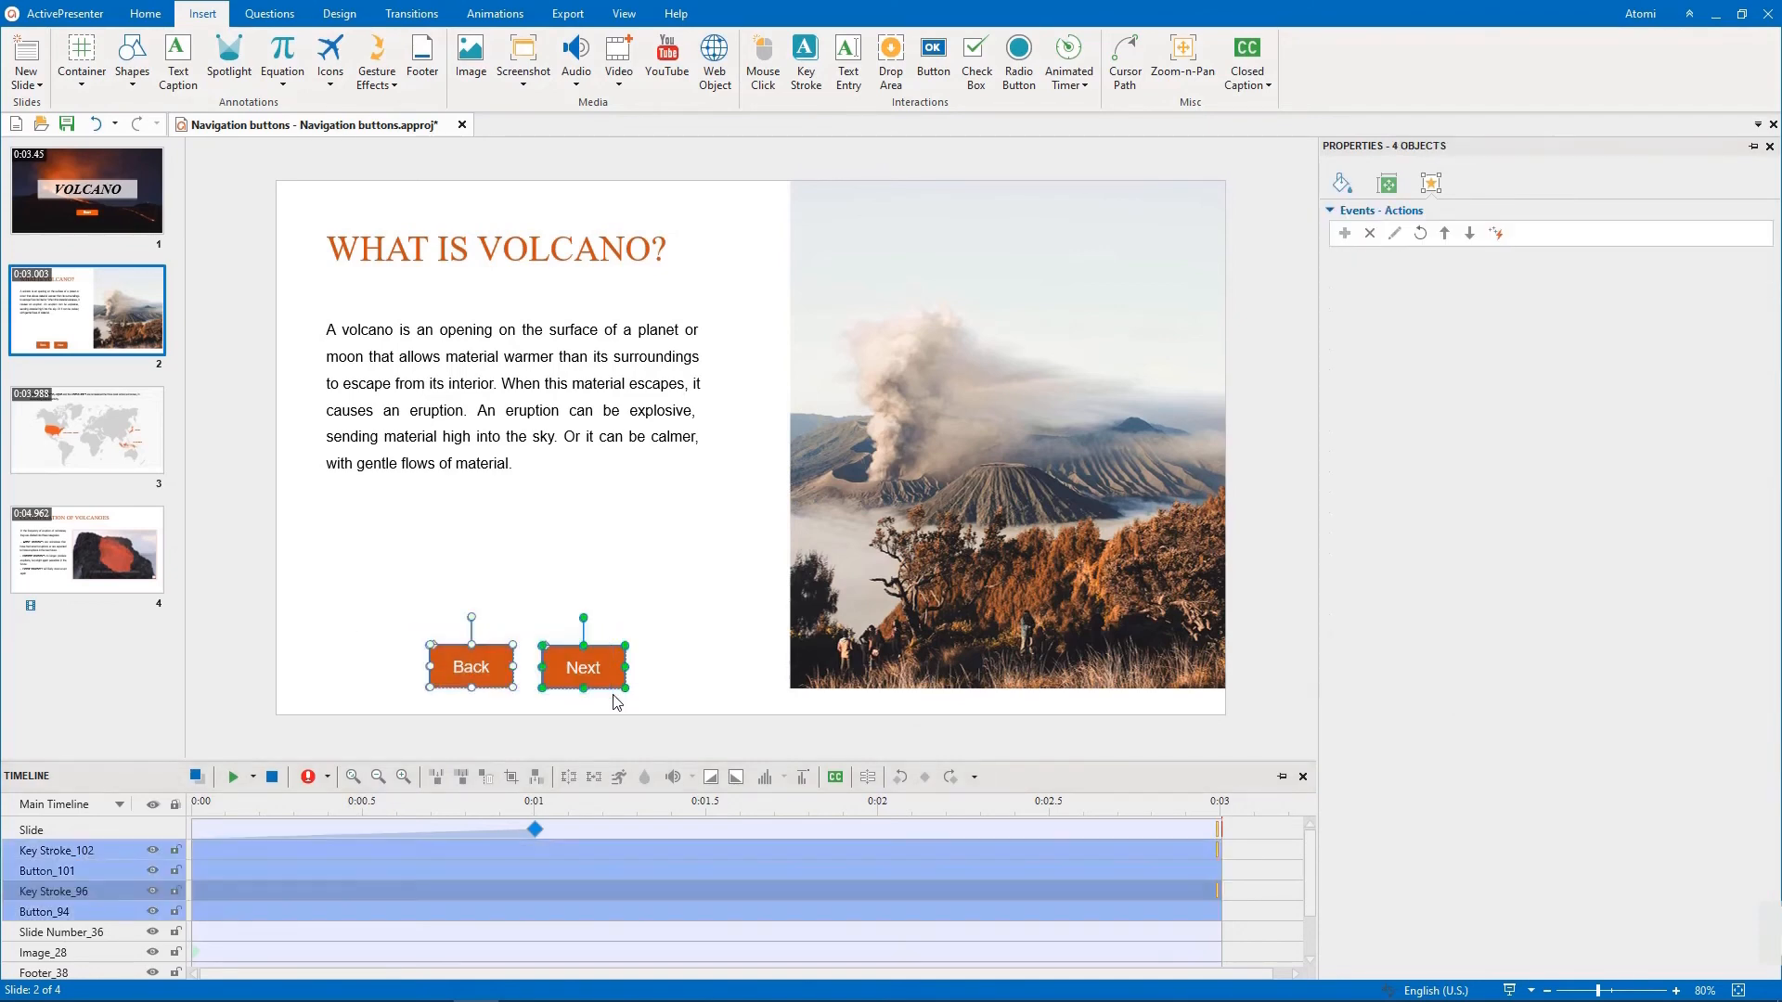
Paste the four navigation objects on slides 3 and 4 and launch the HTML5 preview
click(87, 429)
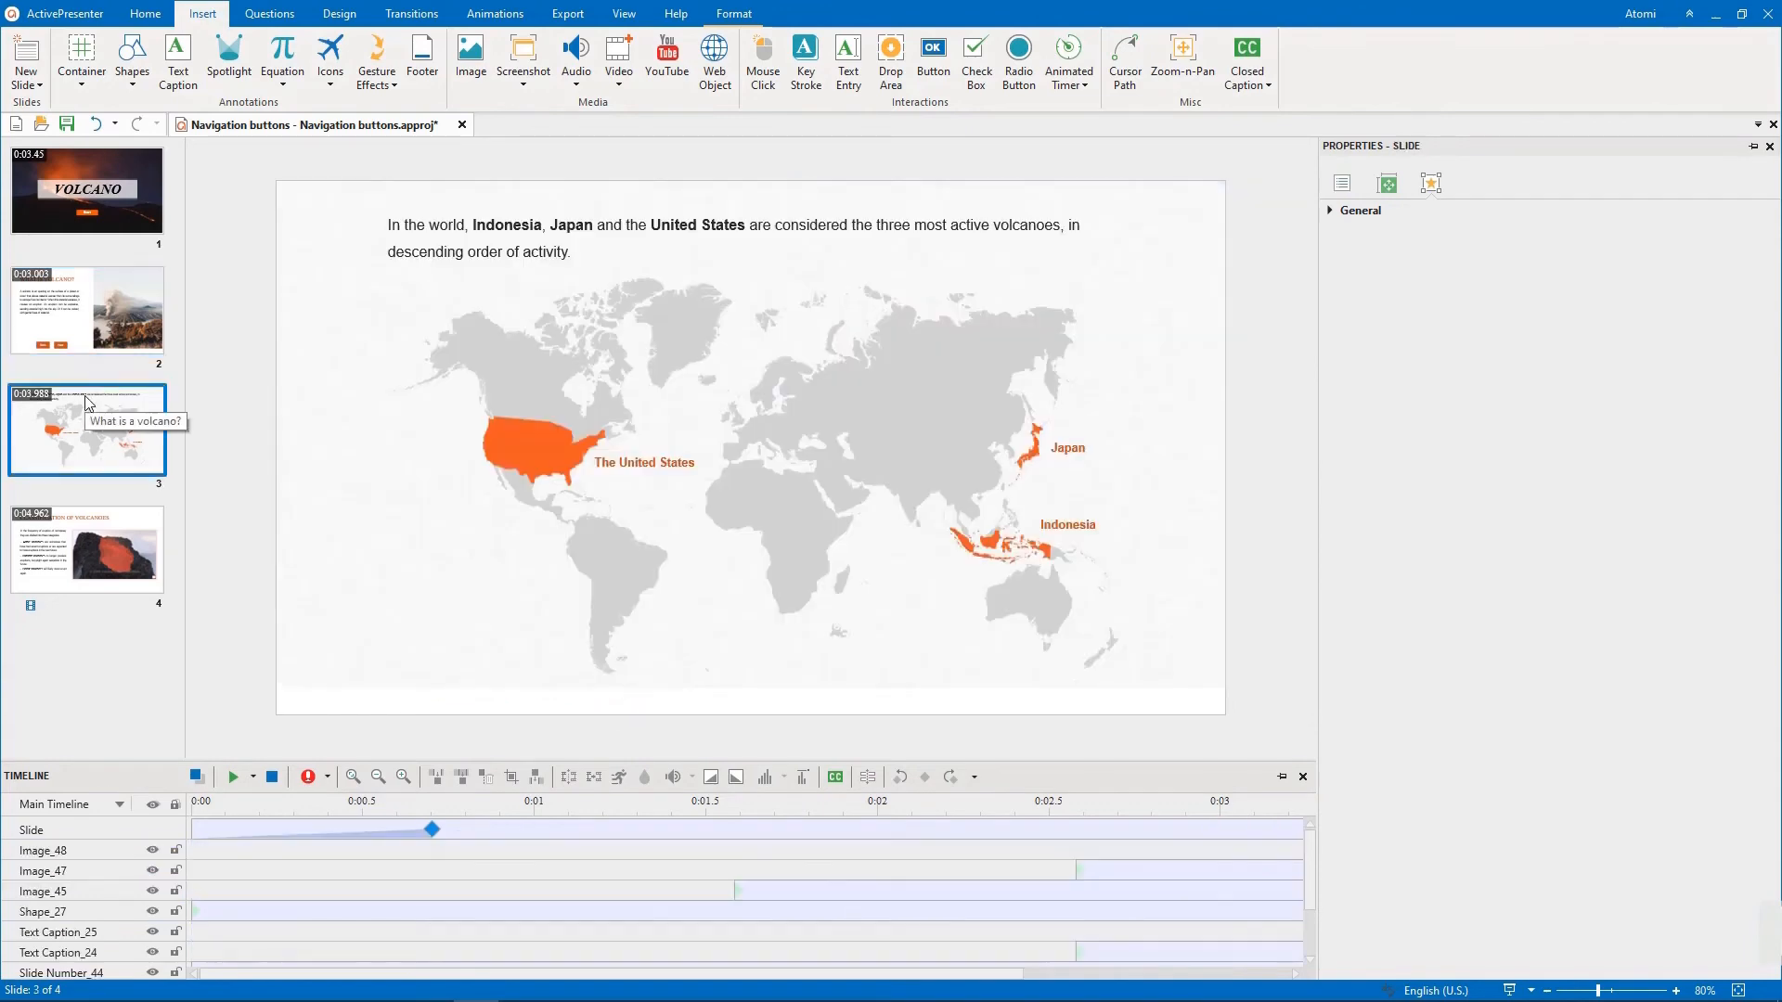
click(87, 549)
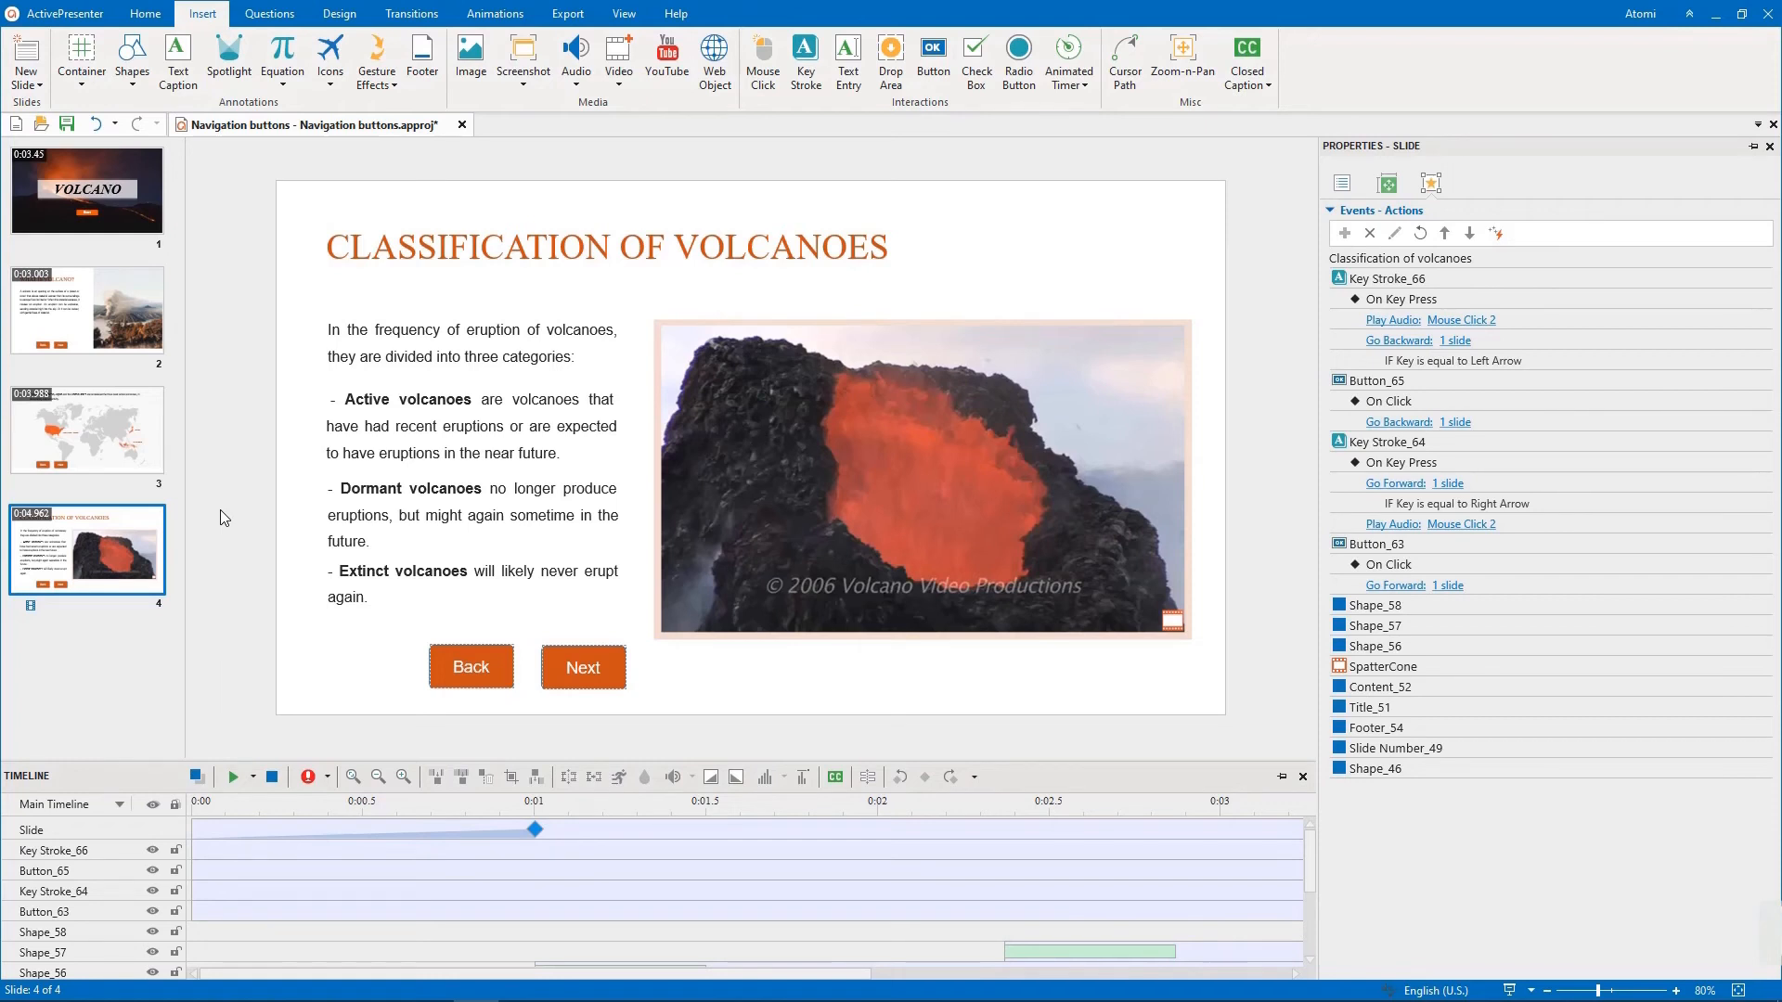
mouse_move(524, 63)
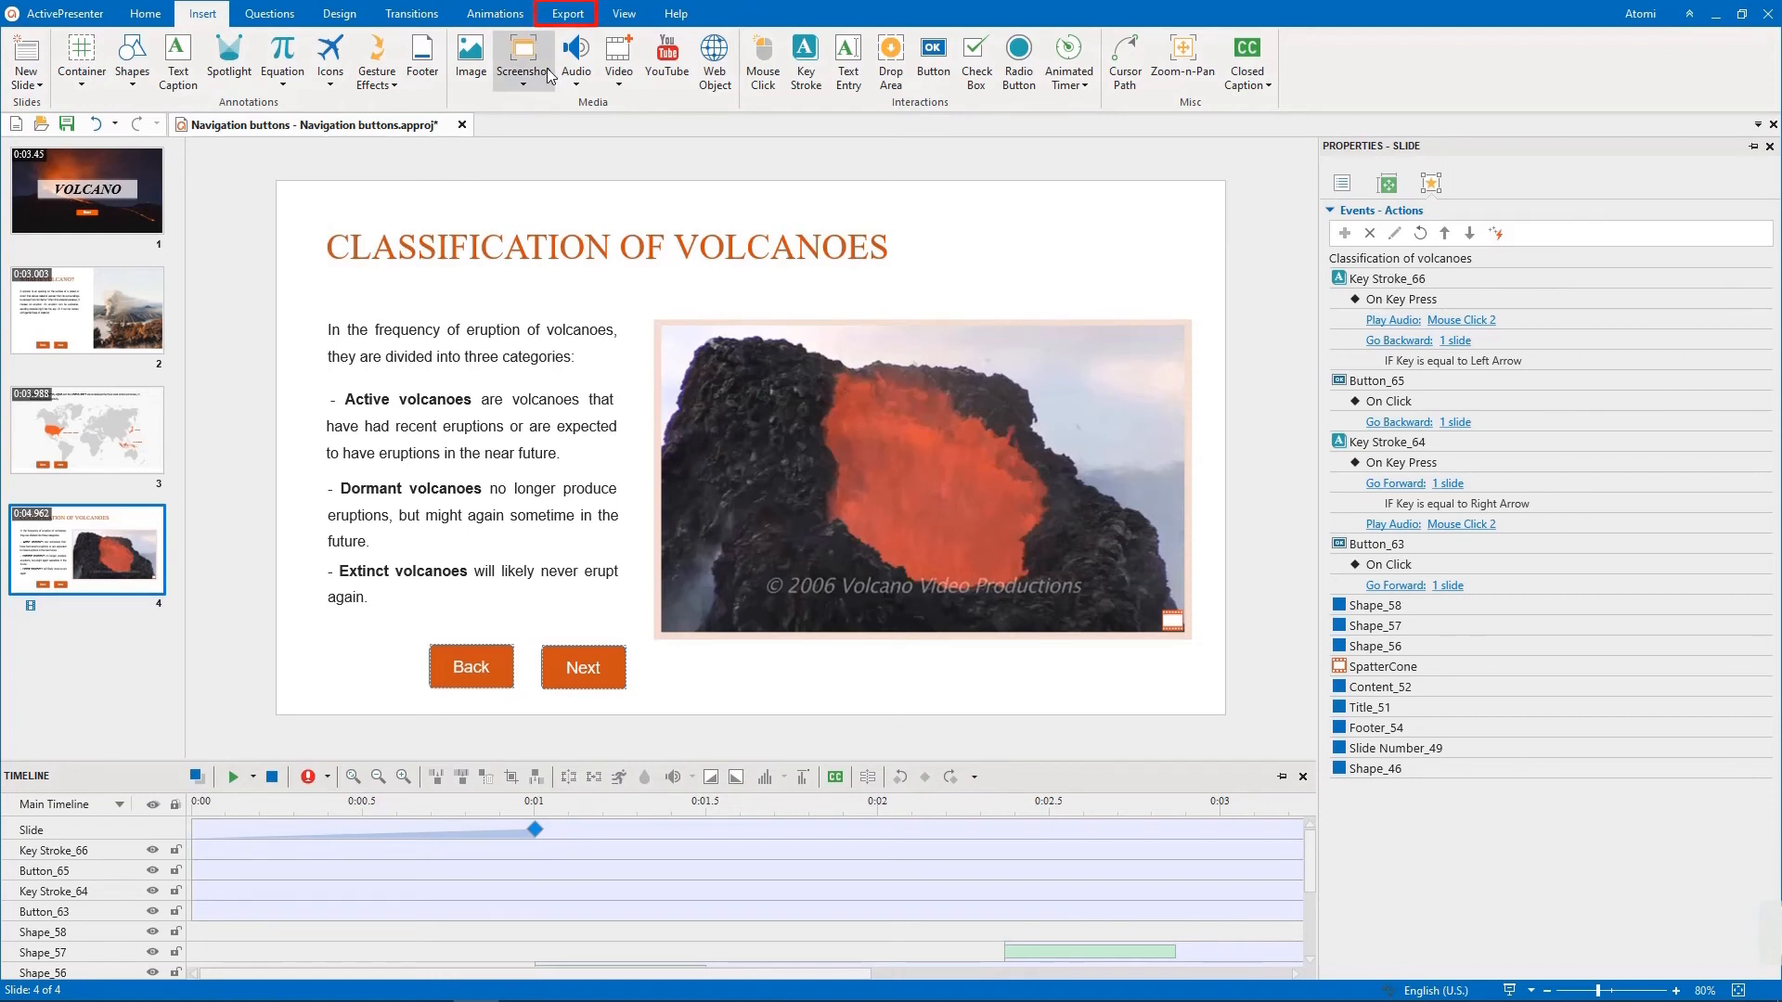
click(568, 13)
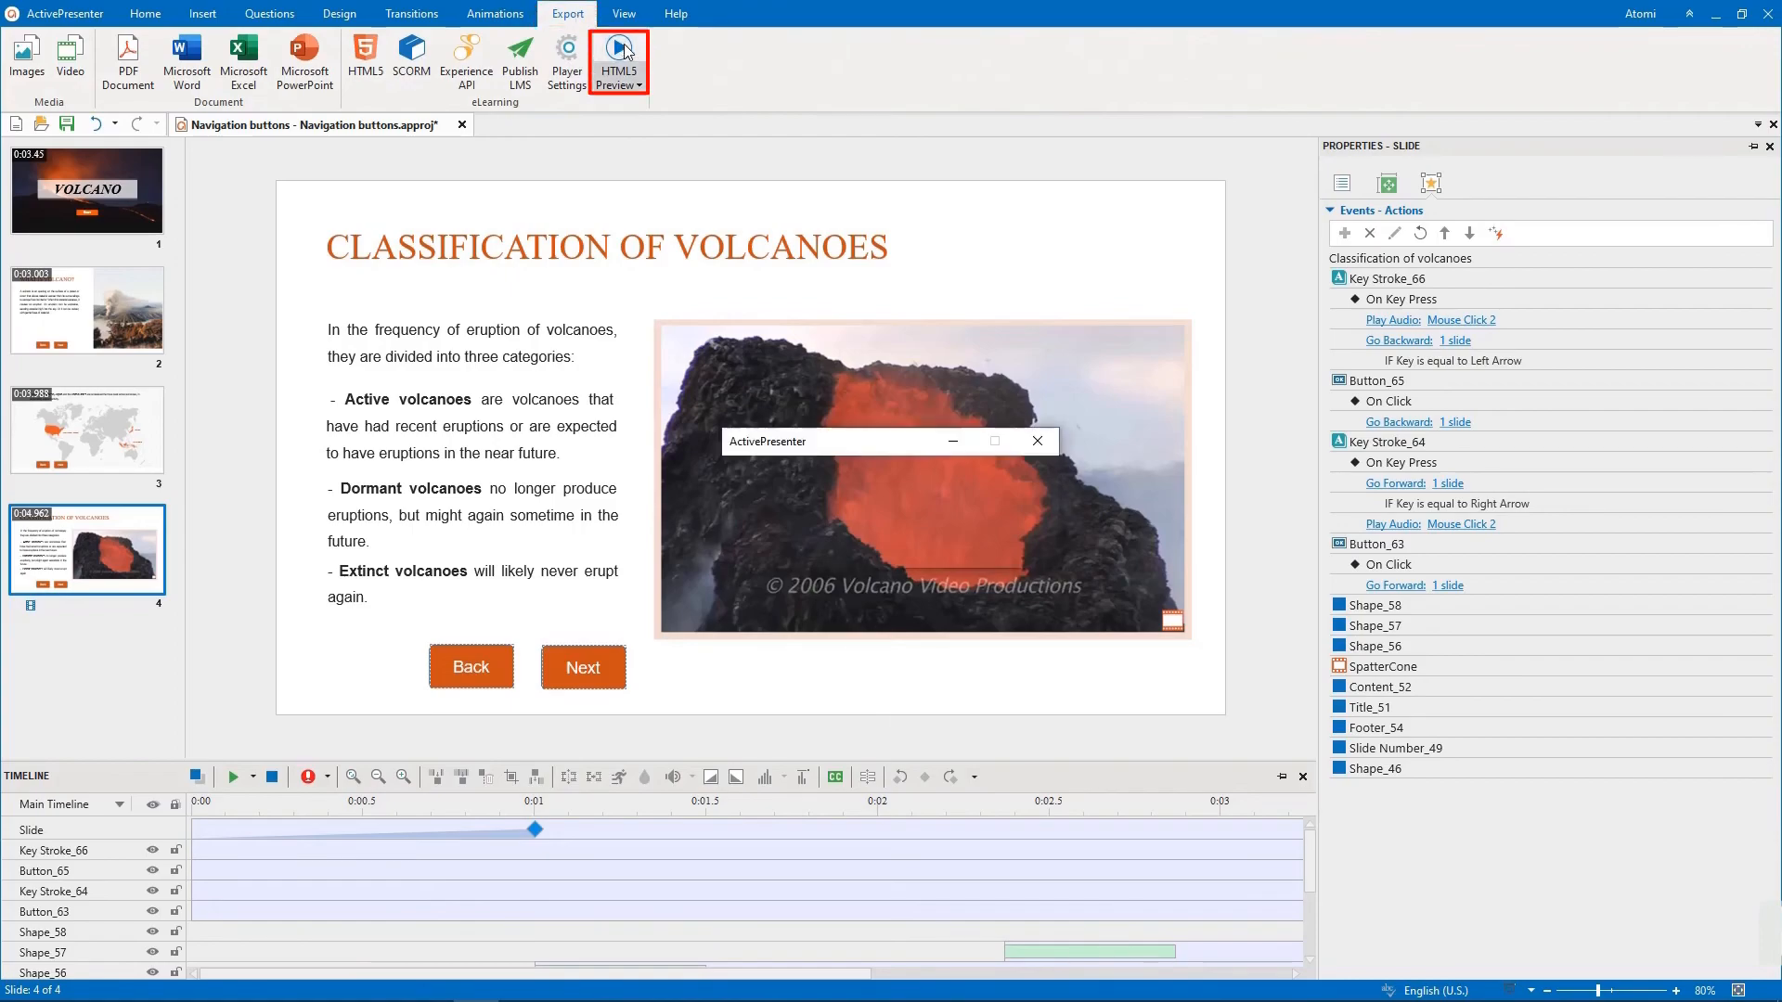
click(618, 52)
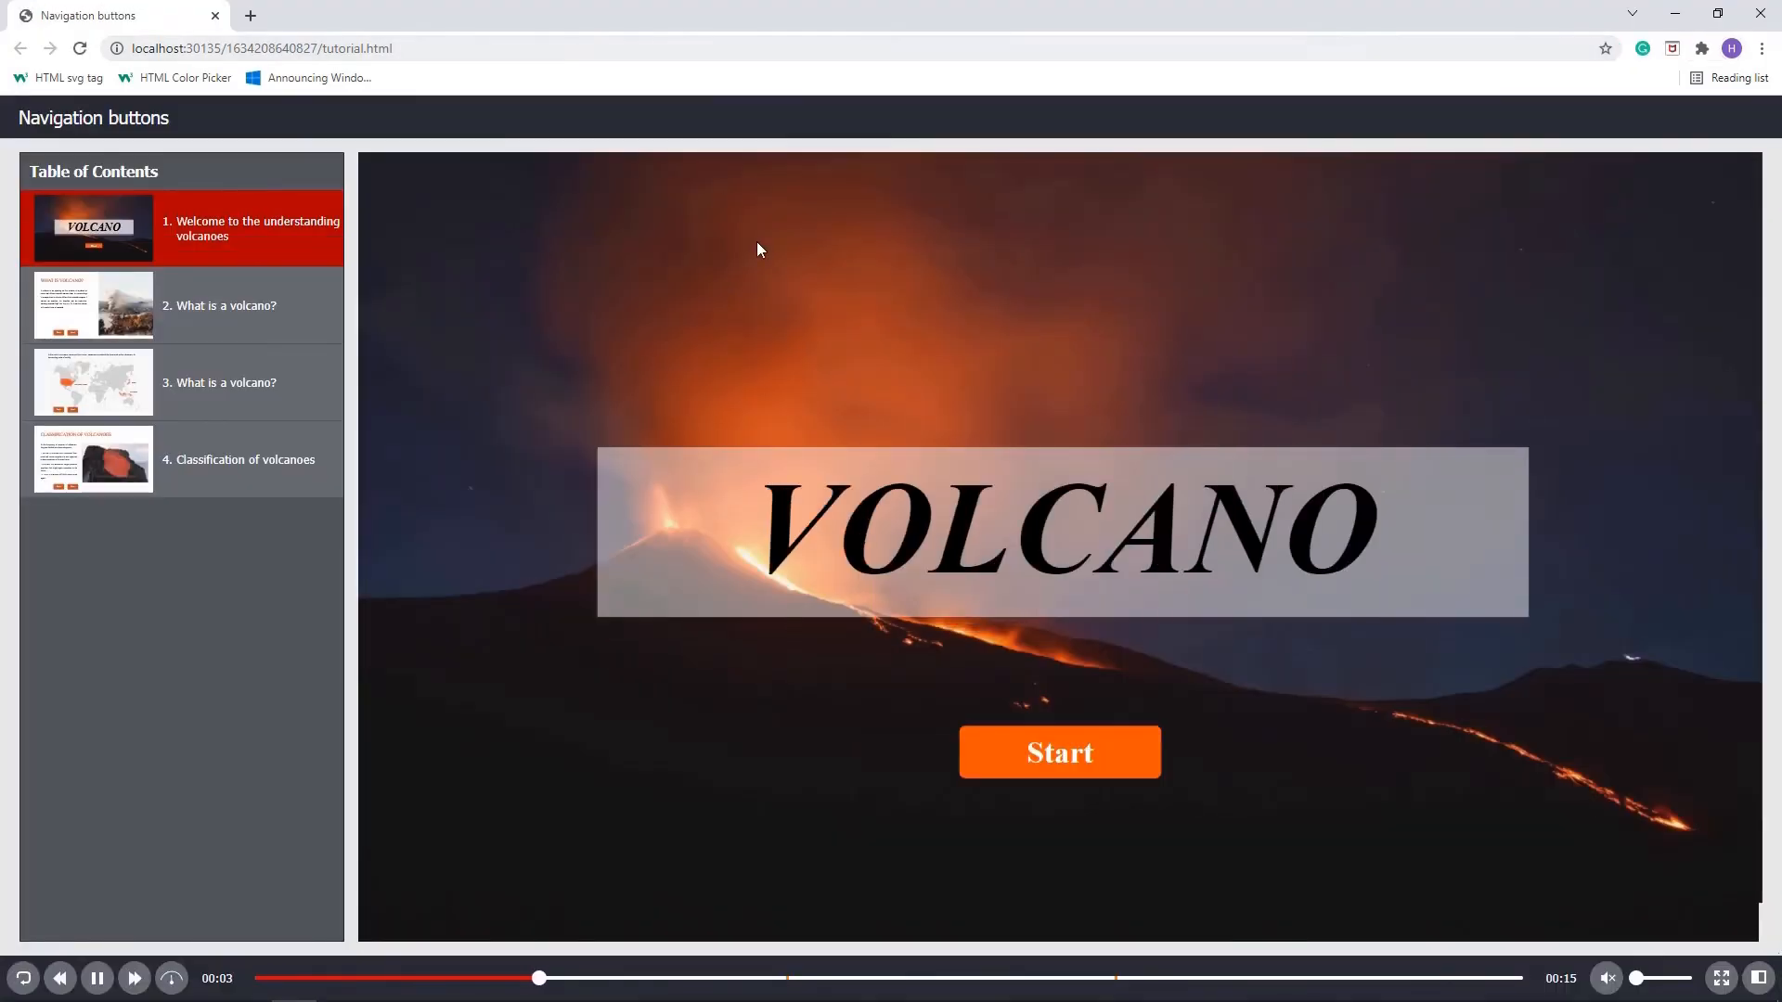
Start the course, advance to the classification slide, then go back to the world map slide
click(1056, 752)
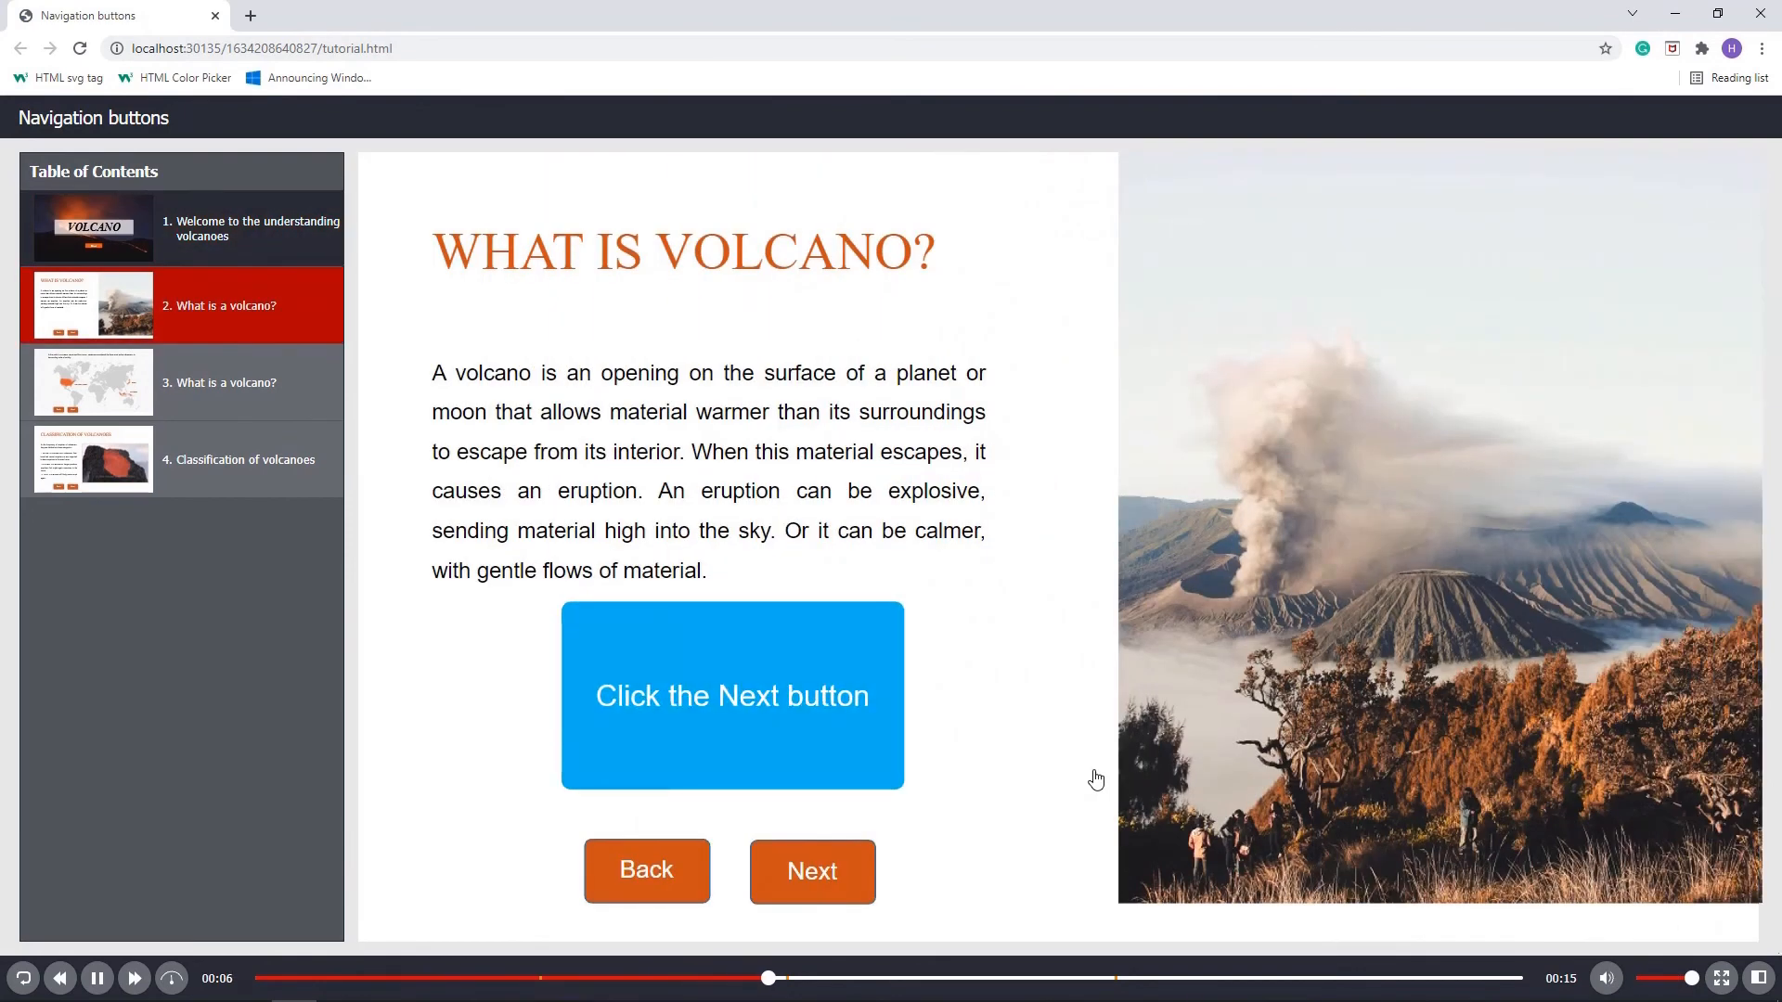
click(811, 870)
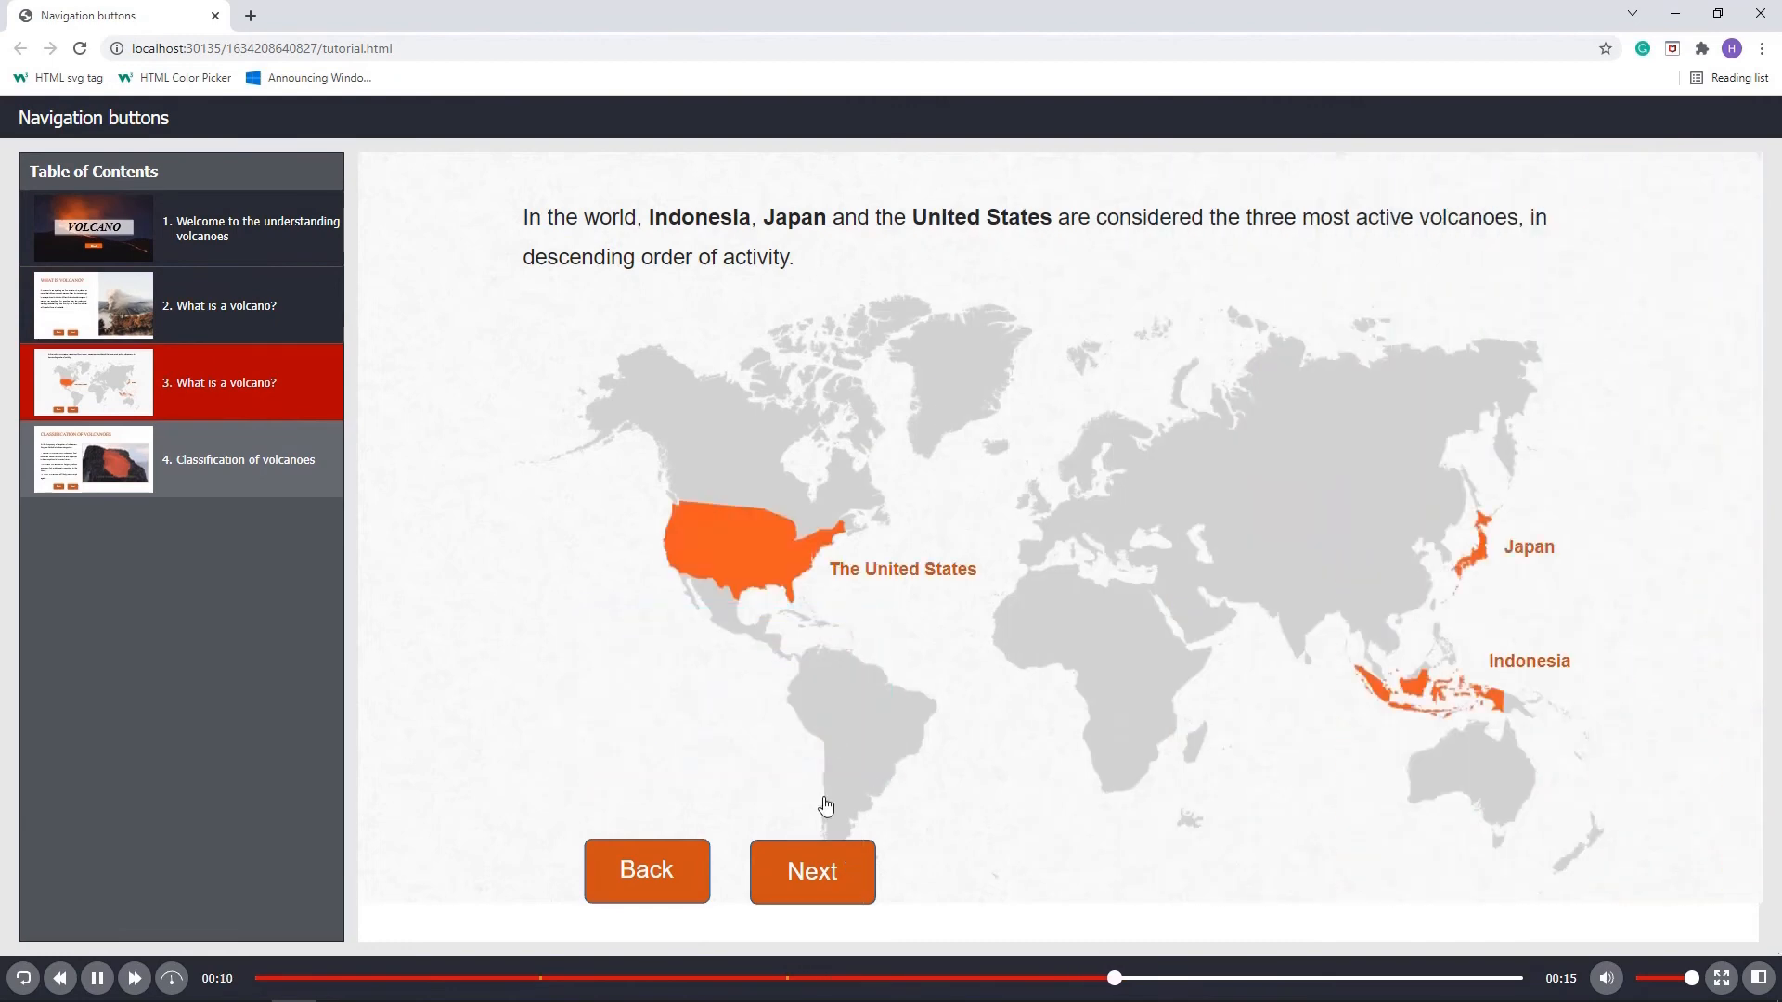
click(811, 872)
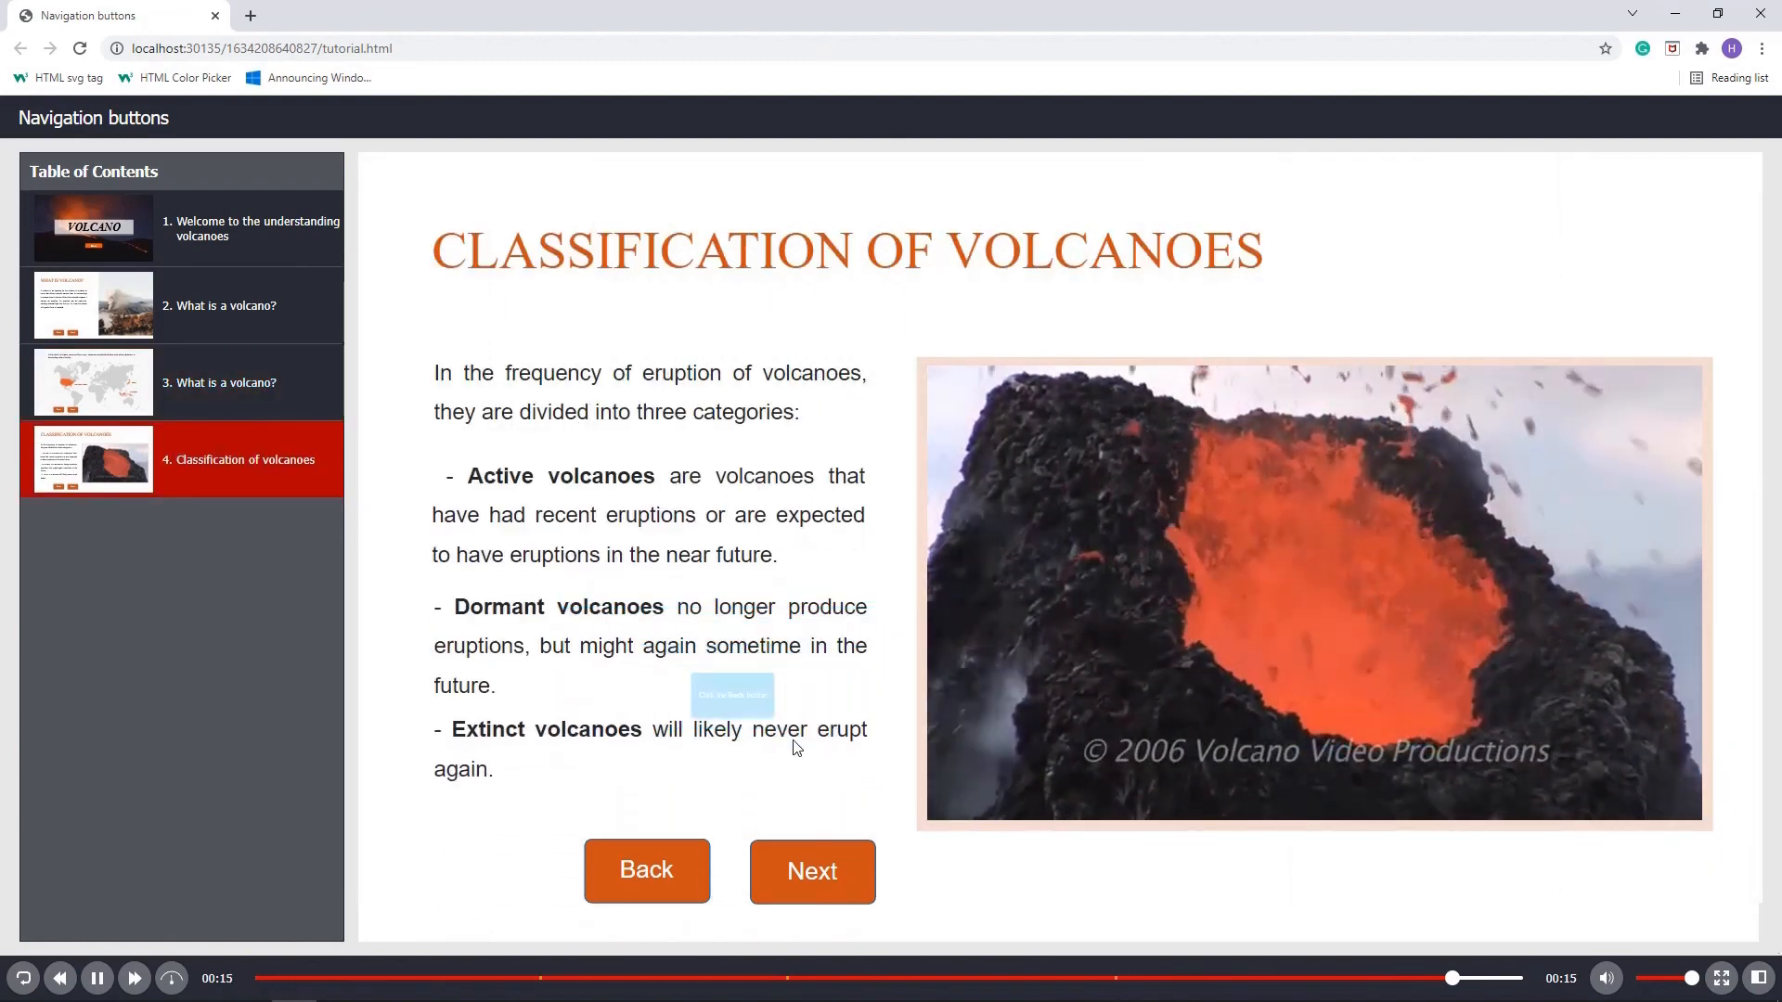
click(646, 870)
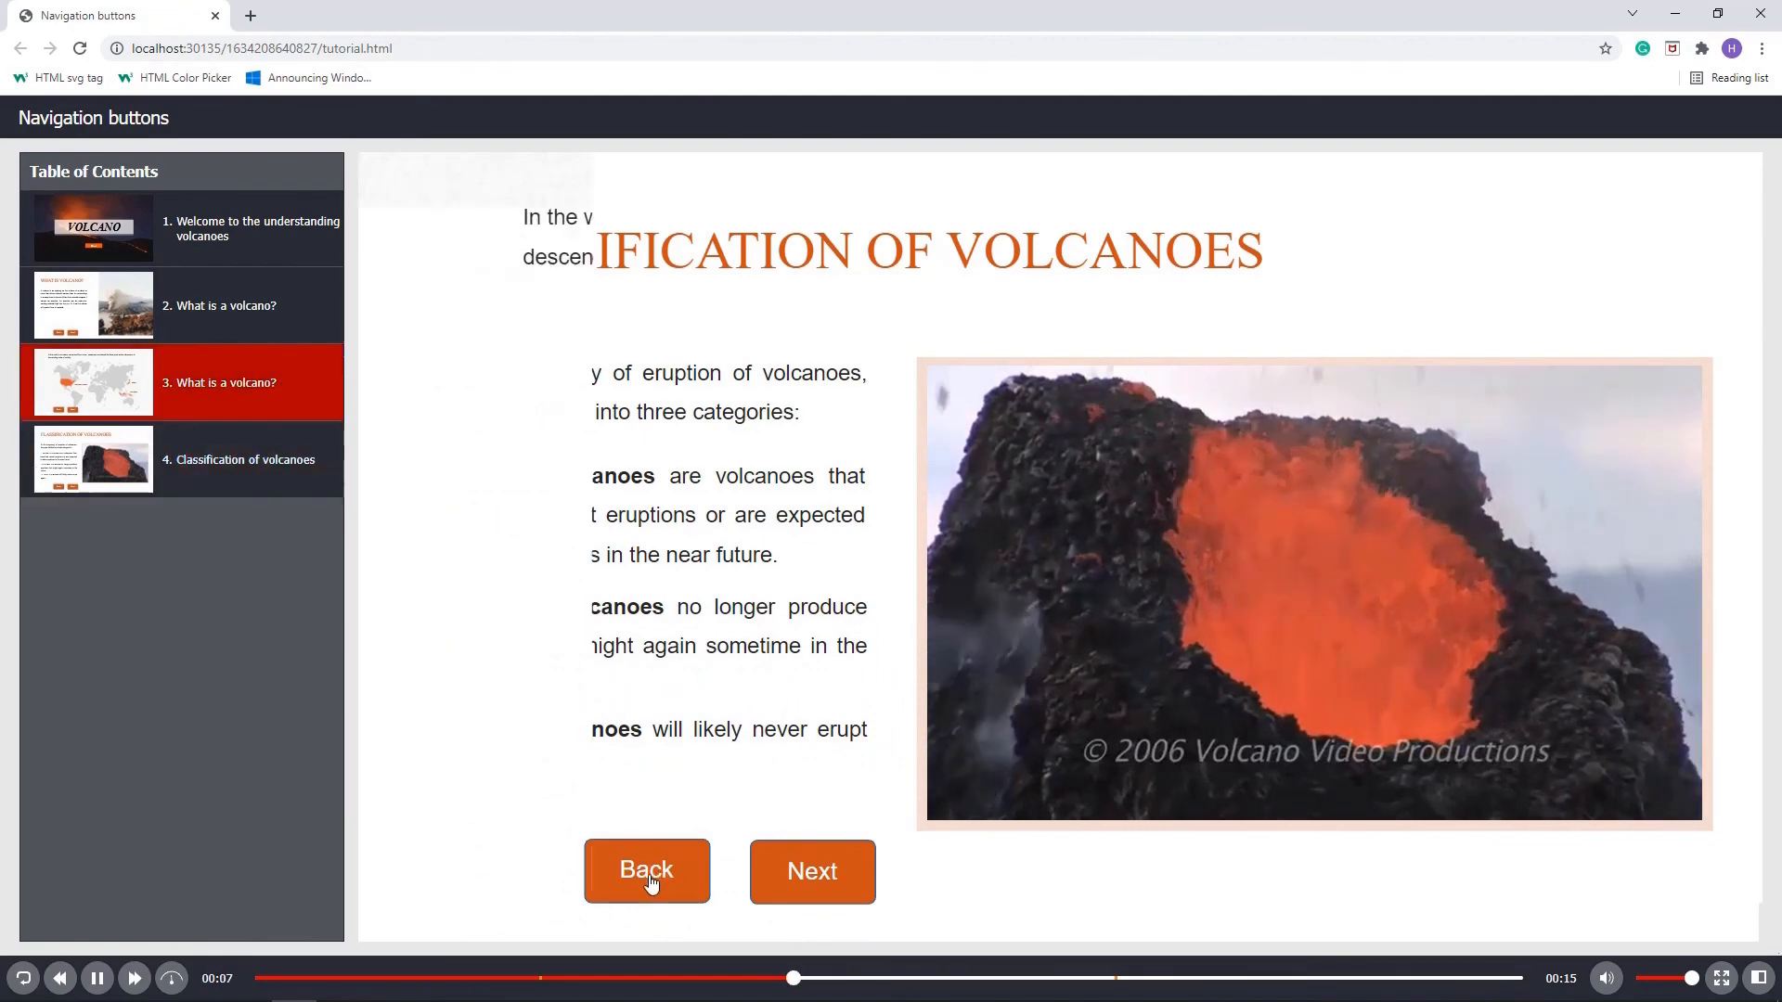